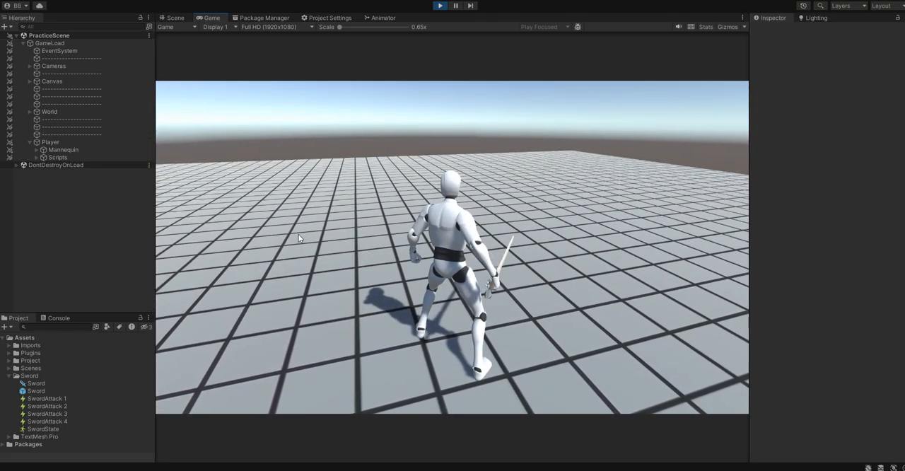
- Stop play mode, remove the Scripts object under Player and delete the Assets/Sword folder
left_click(439, 6)
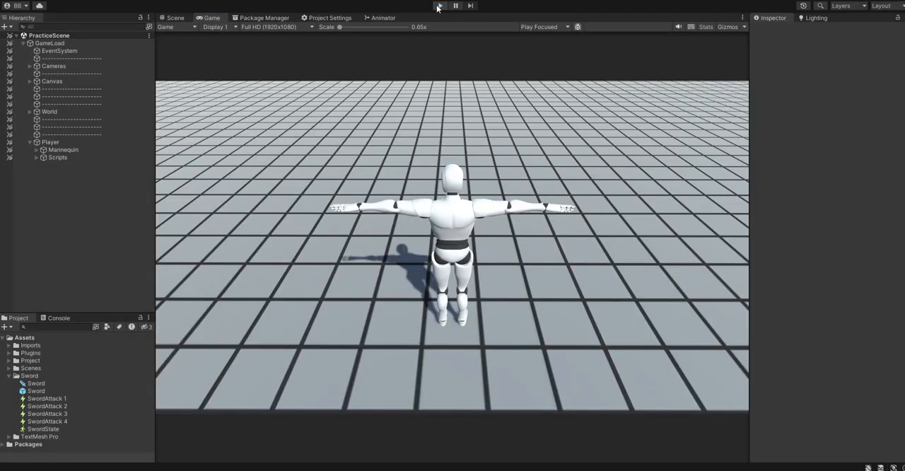
left_click(439, 5)
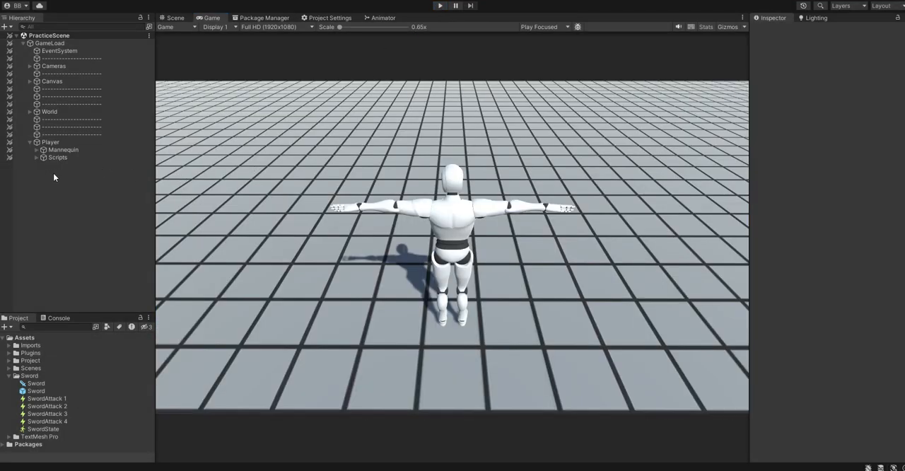
mouse_move(48, 167)
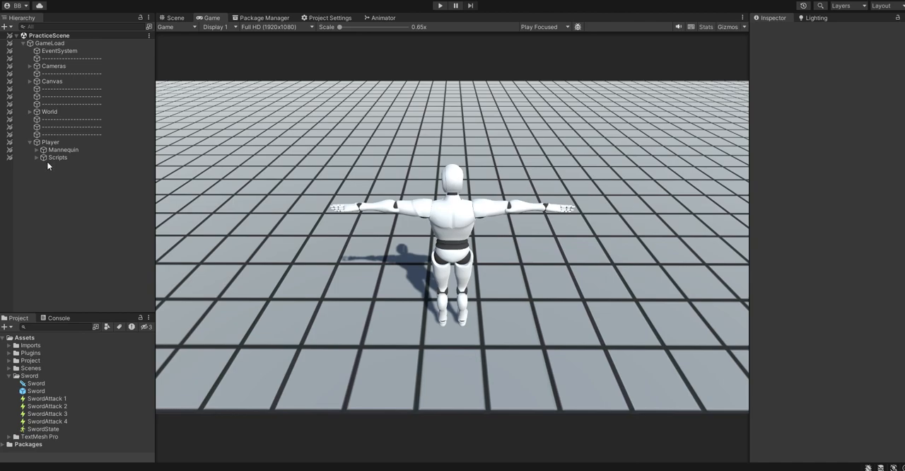
left_click(58, 157)
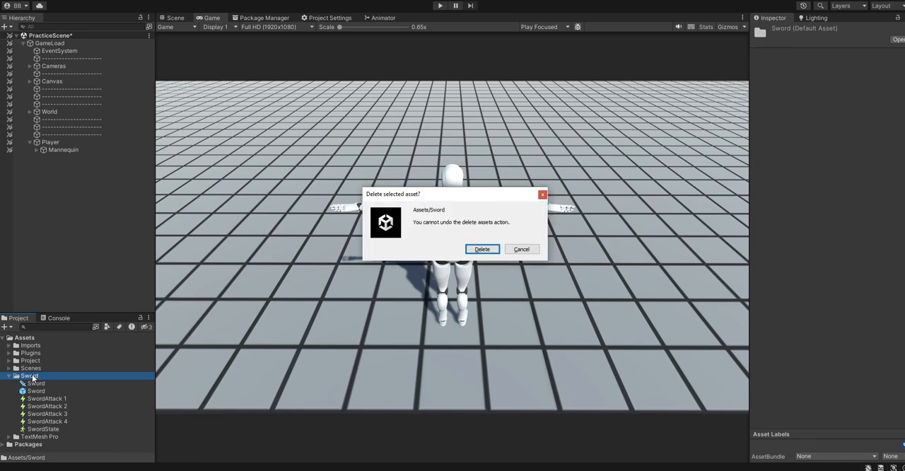
left_click(481, 247)
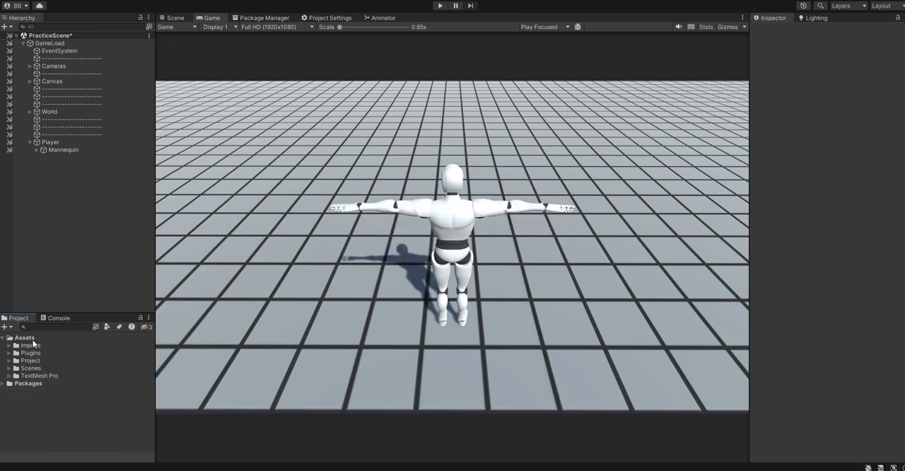
left_click(440, 6)
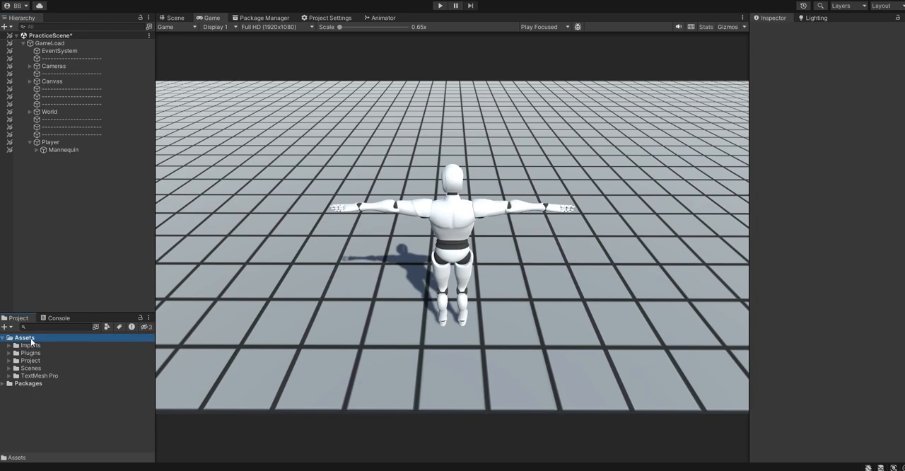
- Create a new folder named Sword under Assets
right_click(32, 342)
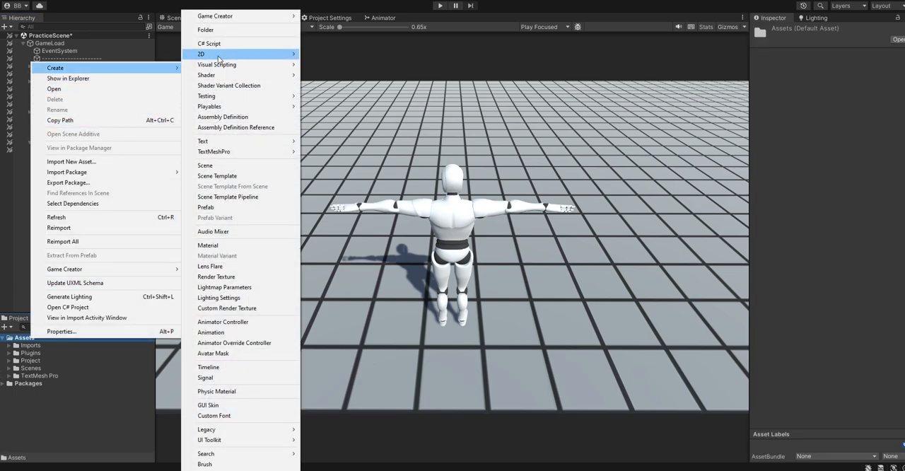
left_click(207, 30)
type("Sword")
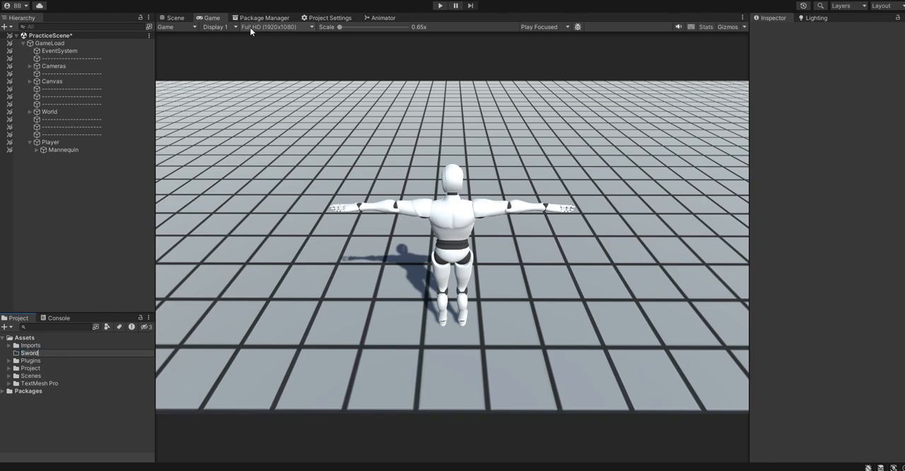
left_click(30, 376)
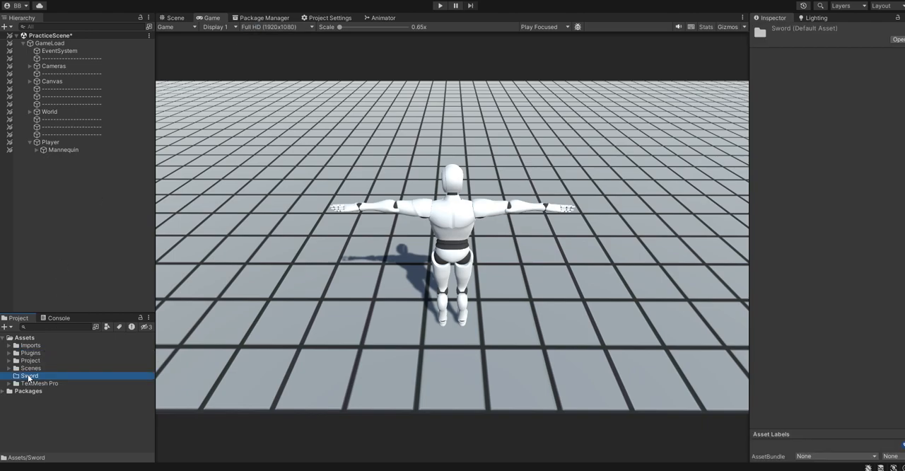
- Create a Game Creator melee weapon asset inside the Sword folder
right_click(30, 376)
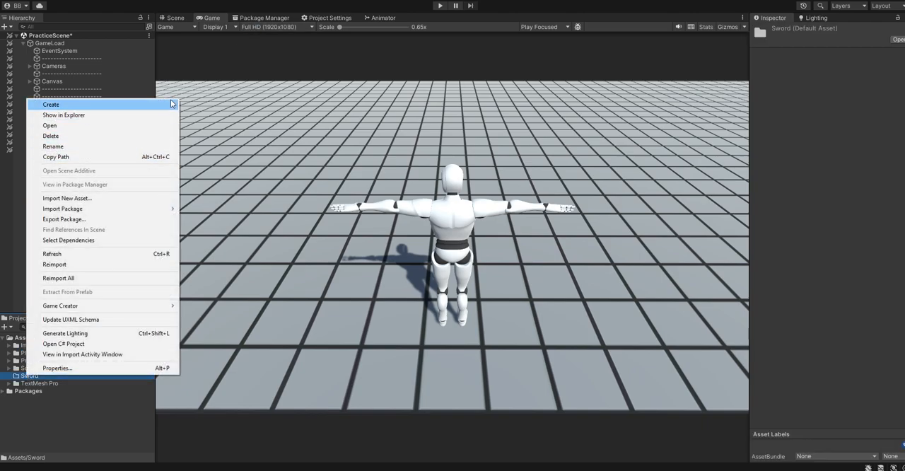
left_click(51, 105)
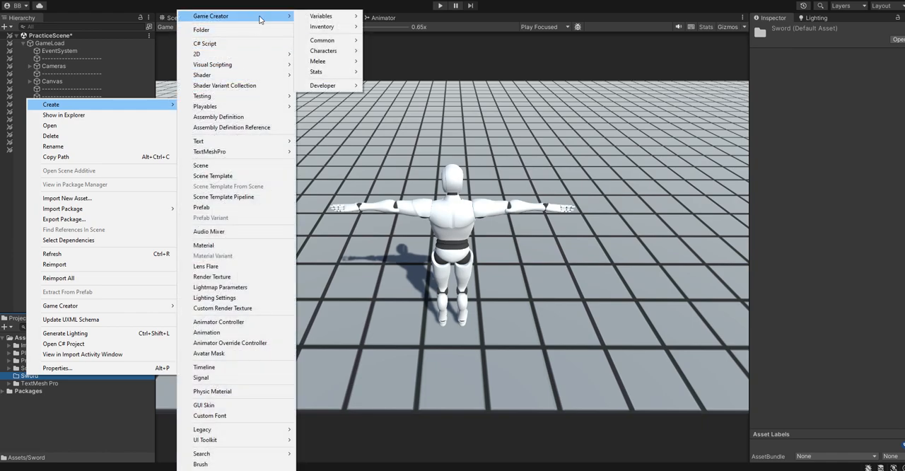
mouse_move(317, 60)
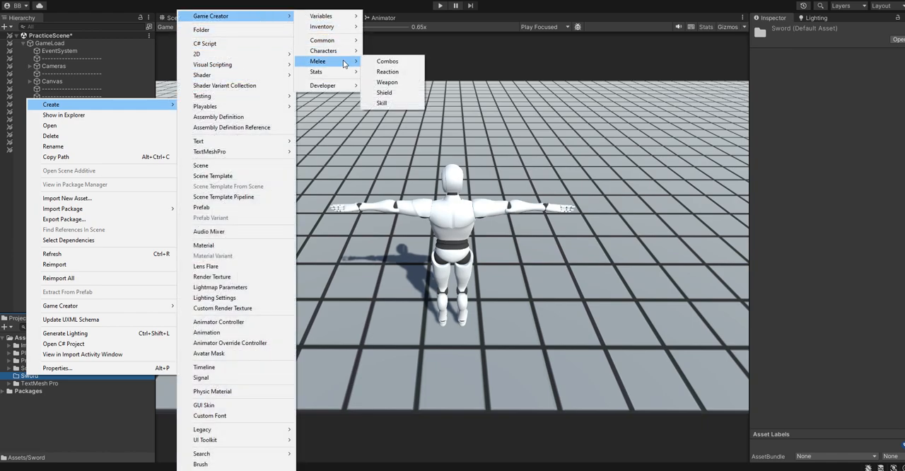
left_click(387, 82)
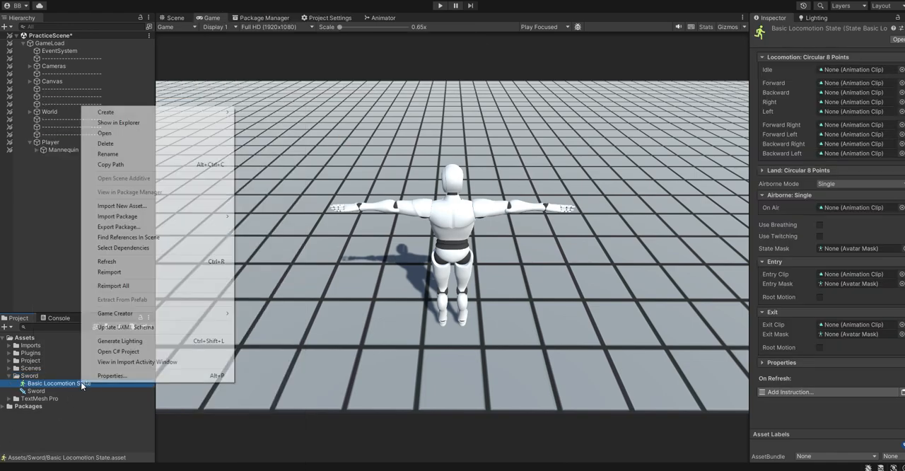
- Rename the new Basic Locomotion State asset to SwordState and select it
left_click(131, 161)
type("SwordState")
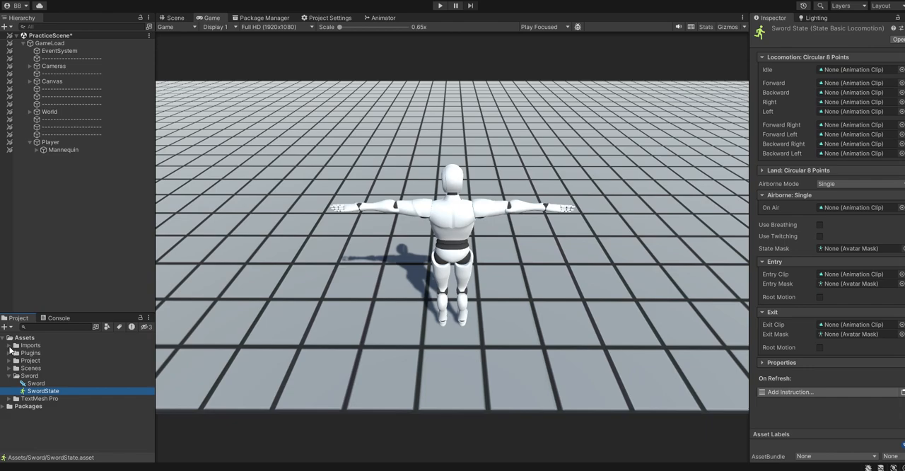
left_click(17, 345)
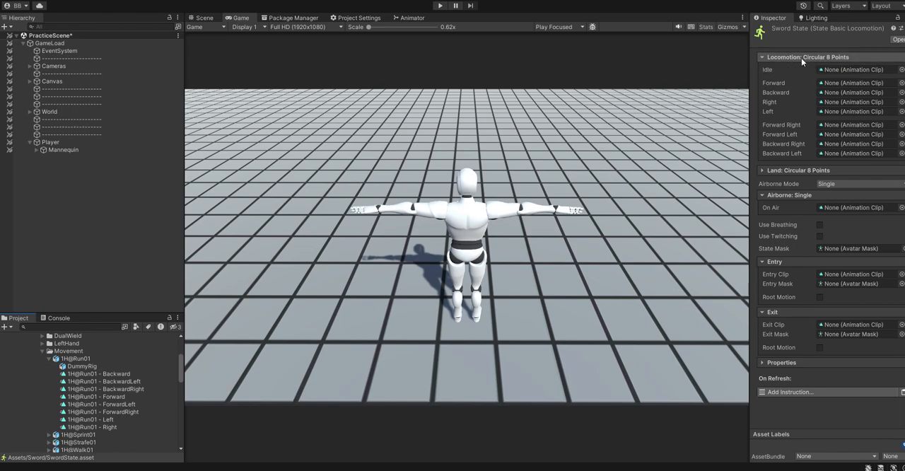
mouse_move(843, 64)
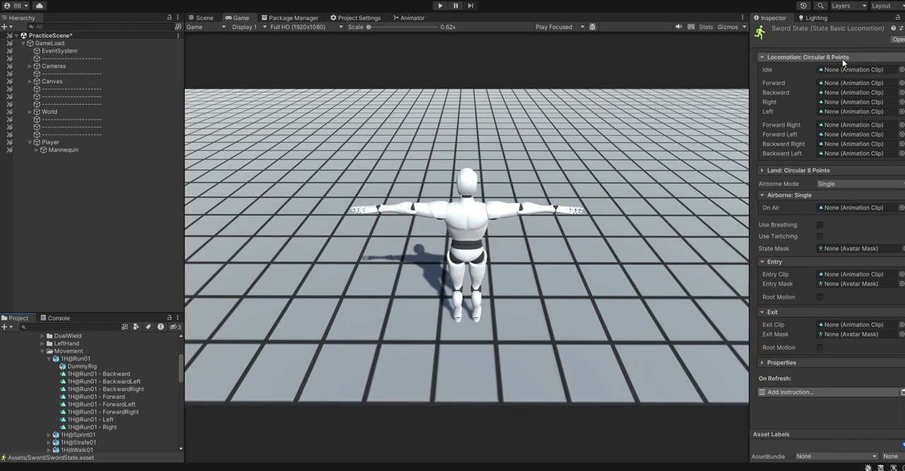
mouse_move(634, 215)
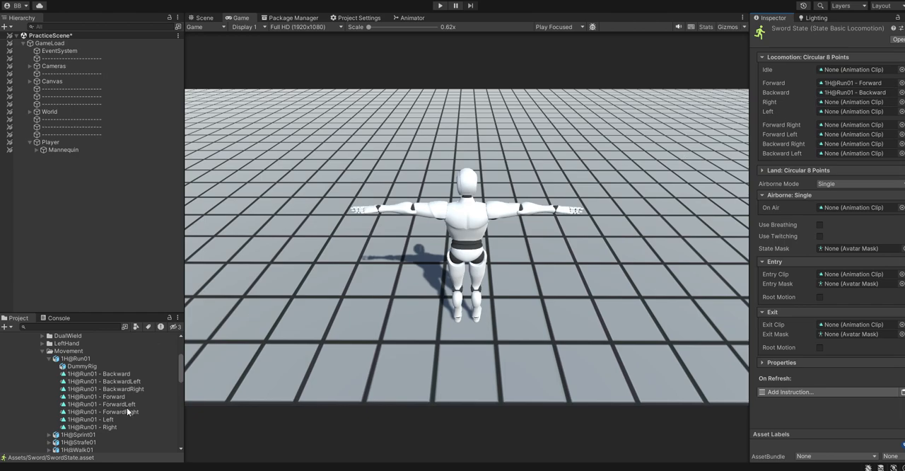
- Fill SwordState's eight directional locomotion slots with the matching 1H@Run01 clips
left_click(855, 110)
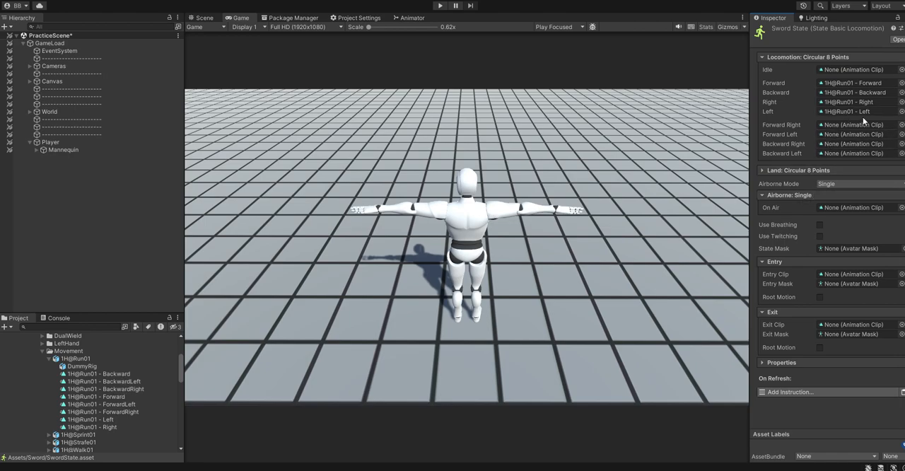
left_click(855, 134)
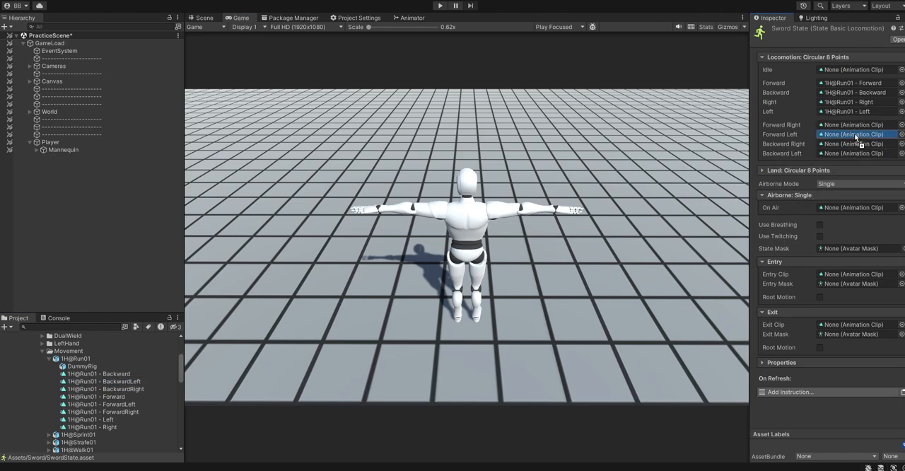
left_click(851, 153)
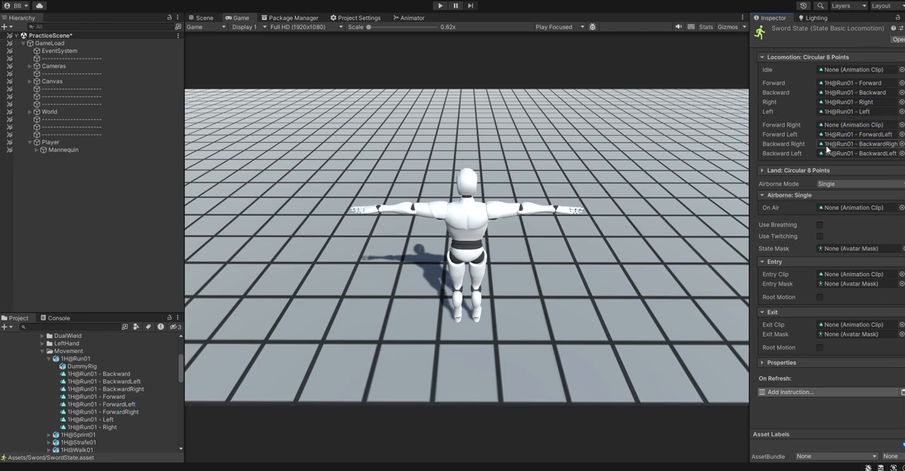
left_click(856, 125)
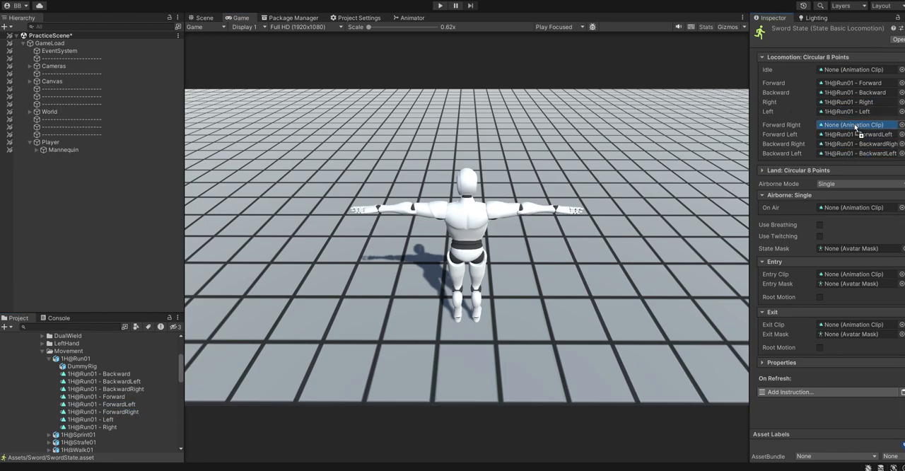
left_click(855, 125)
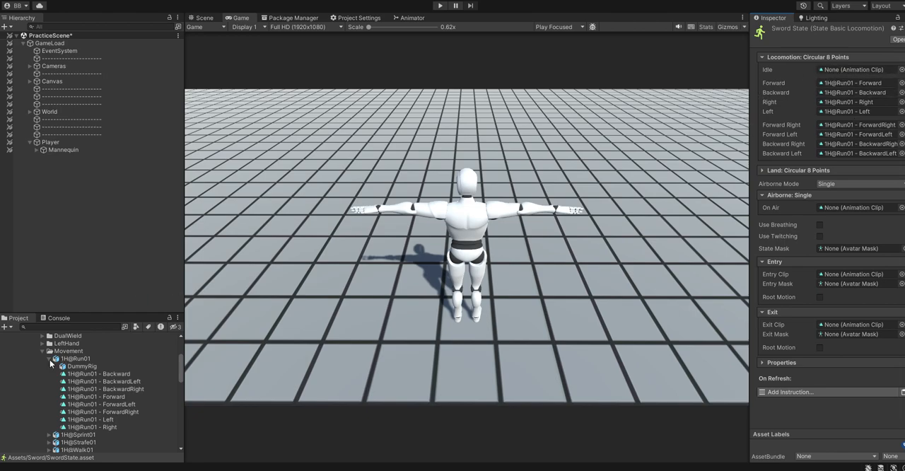
left_click(48, 359)
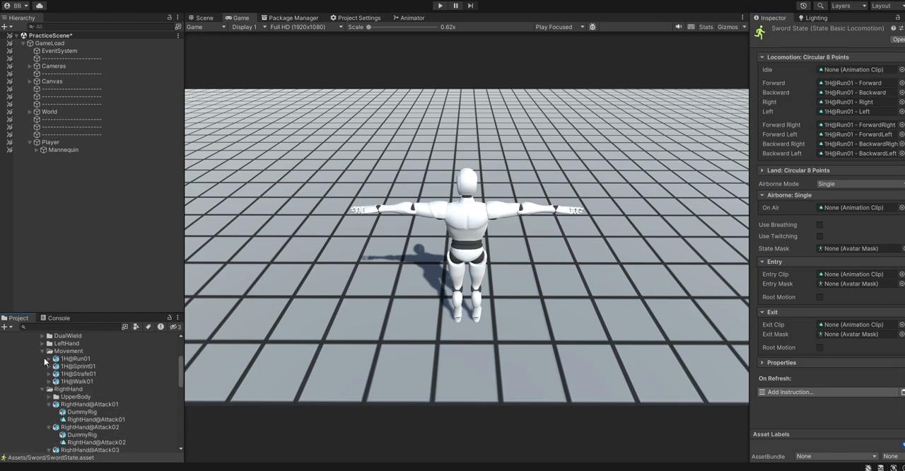
- Assign 1H@CombatIdle01 as SwordState's Idle clip
left_click(41, 350)
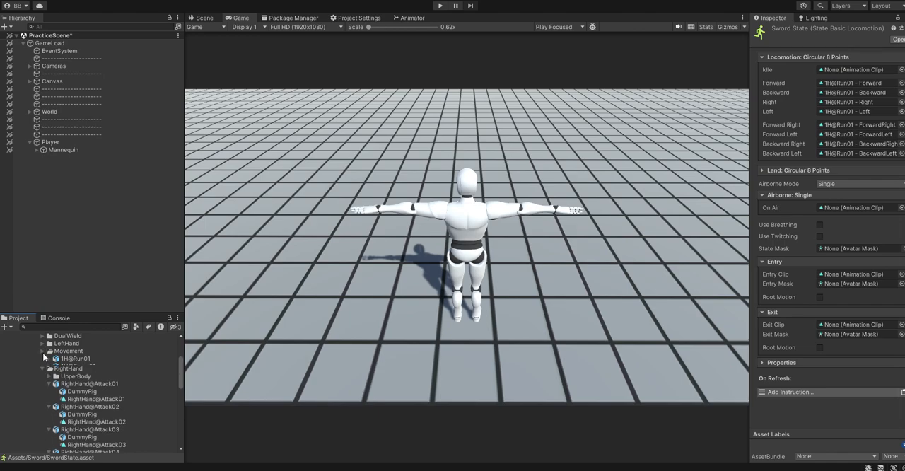
scroll("down", 3)
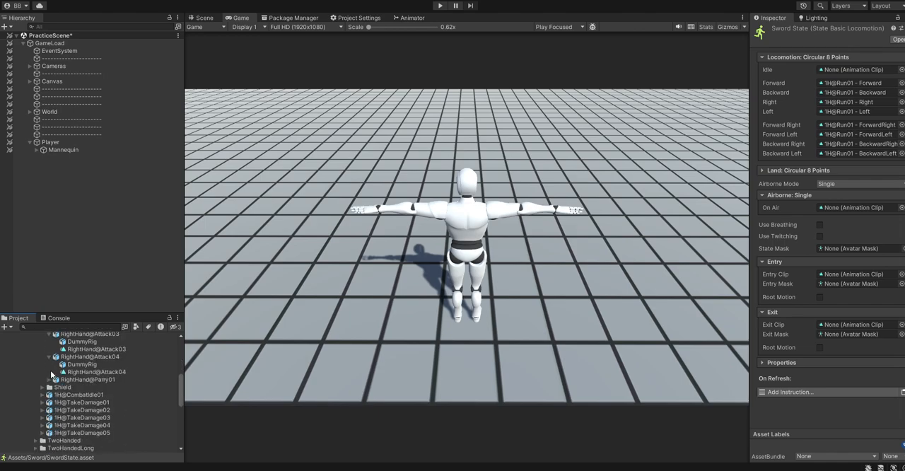
scroll("down", 3)
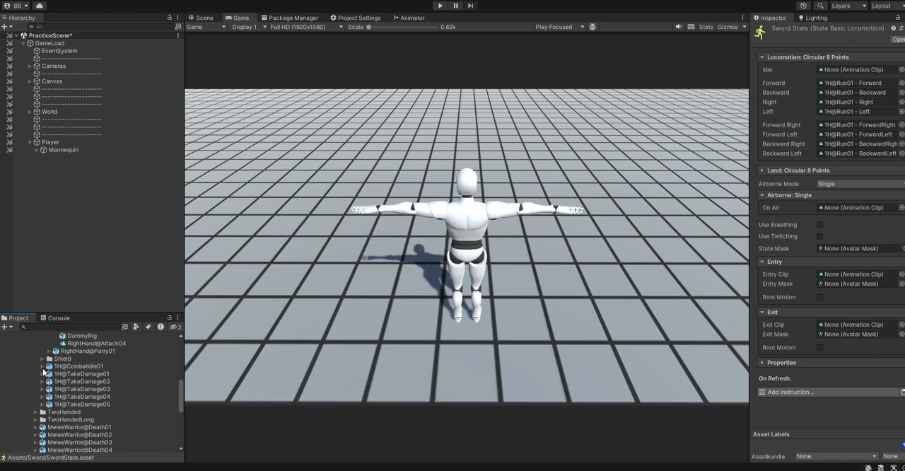
left_click(44, 365)
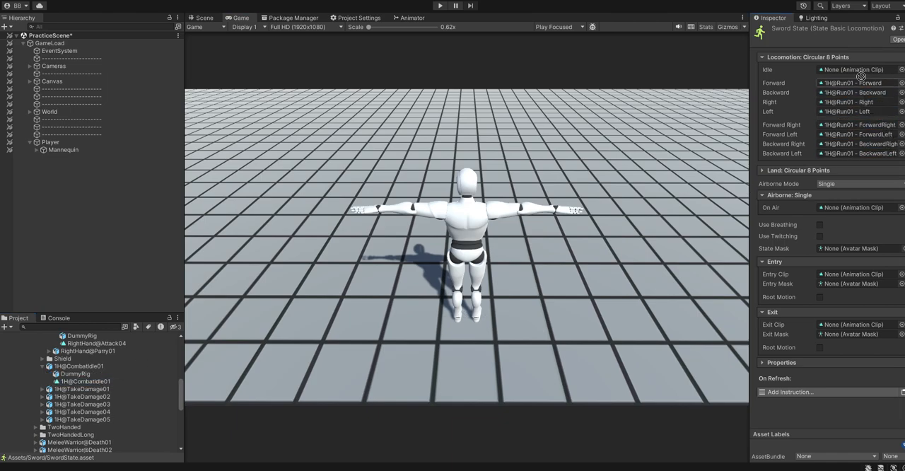
left_click(856, 70)
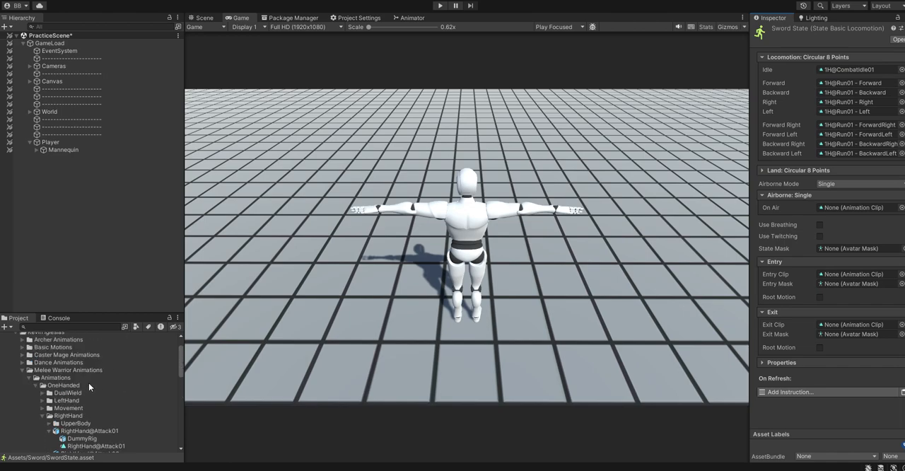
left_click(42, 393)
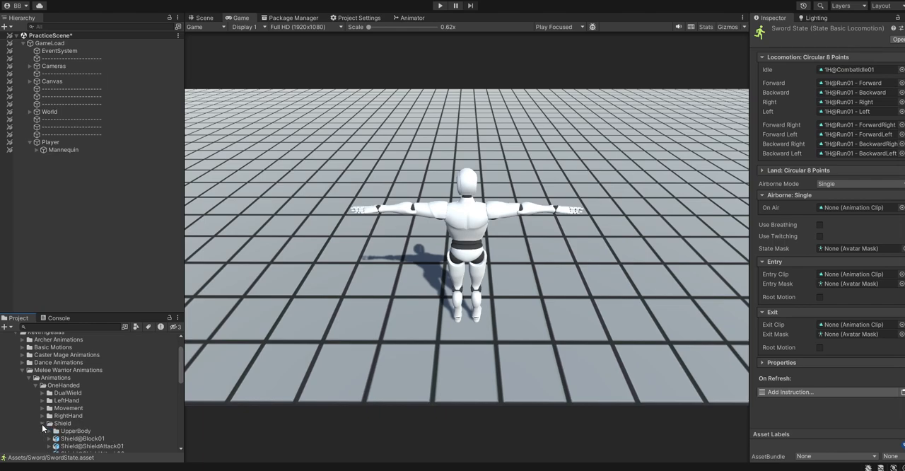
scroll("down", 3)
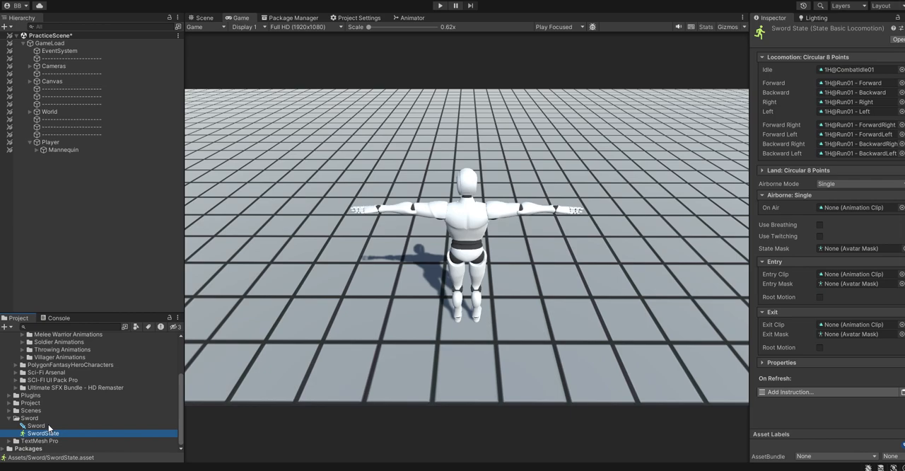
- Give the Sword weapon SwordState as its state and set its combos to Embedded
left_click(36, 424)
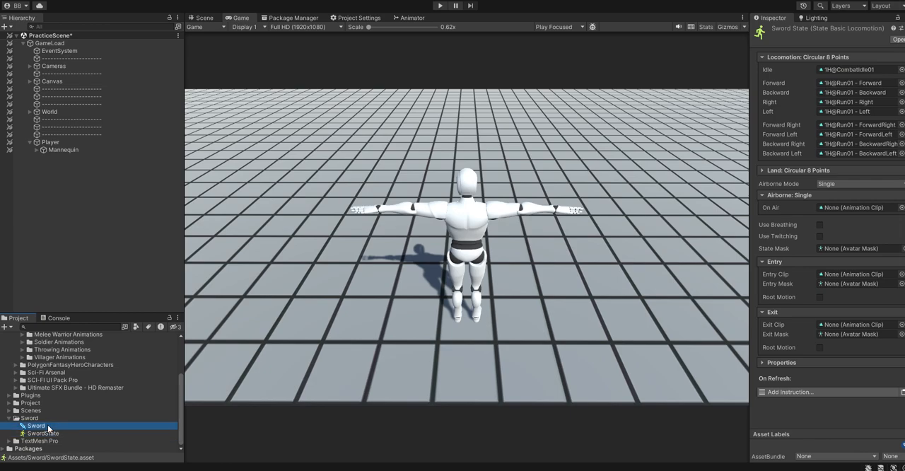
left_click(37, 424)
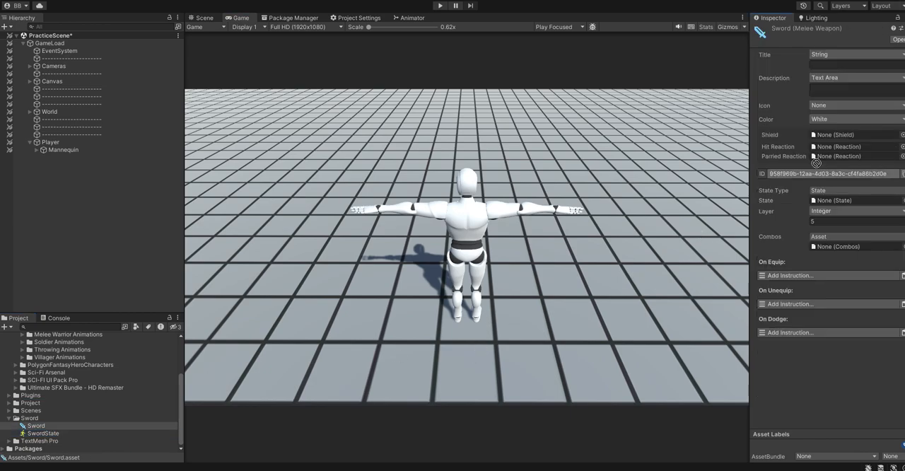
left_click(851, 201)
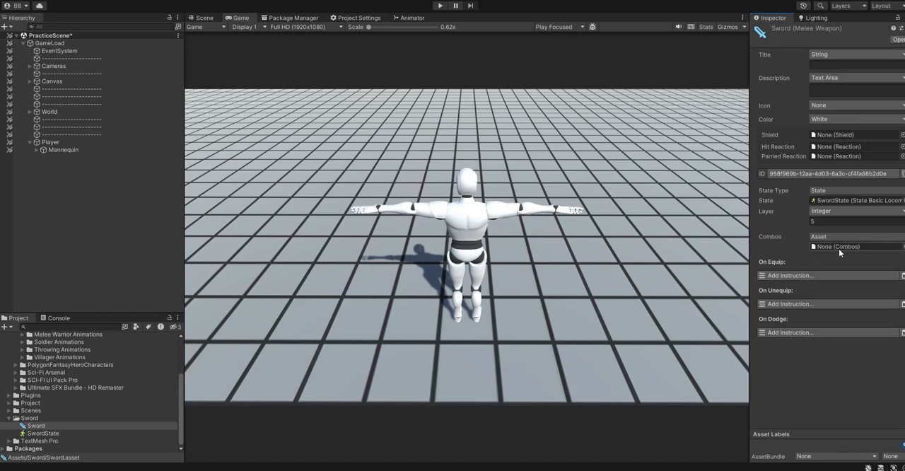
mouse_move(838, 253)
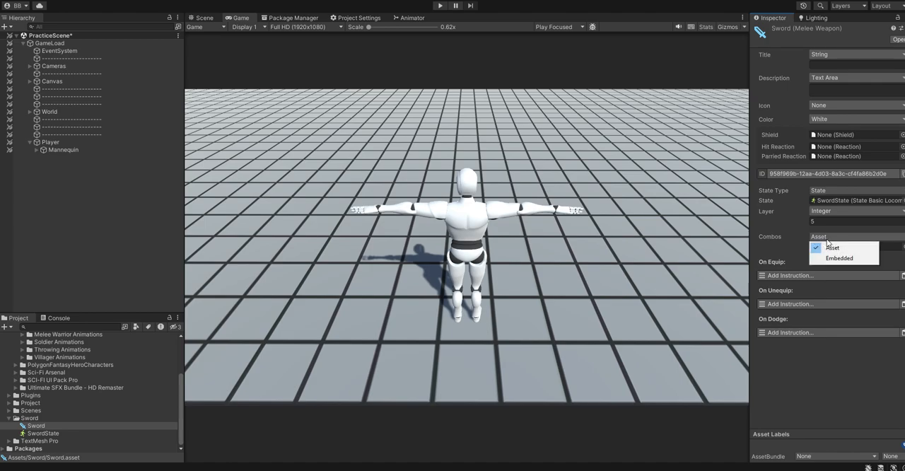
left_click(840, 257)
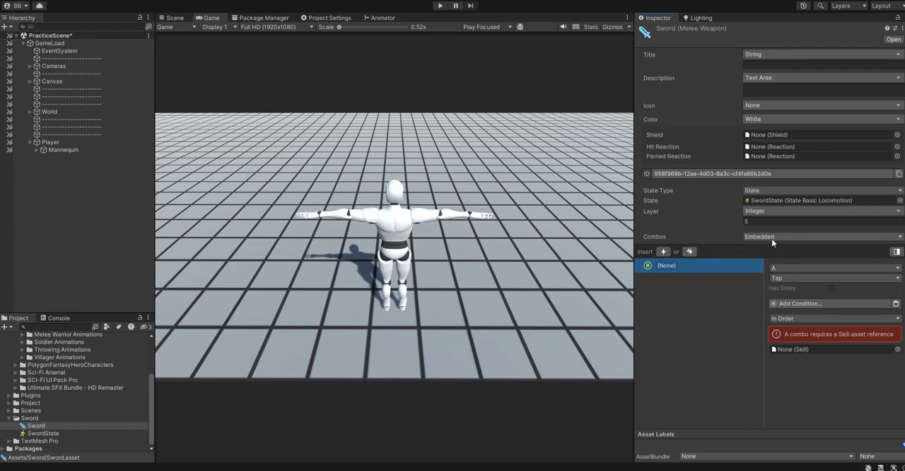
mouse_move(690, 251)
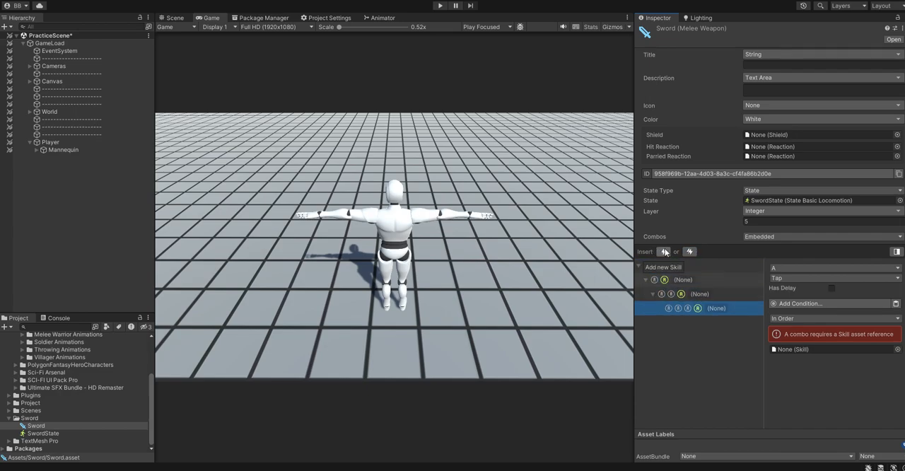
- Add combo skill nodes and nest each under the previous one to build a four-step chain
left_click(690, 252)
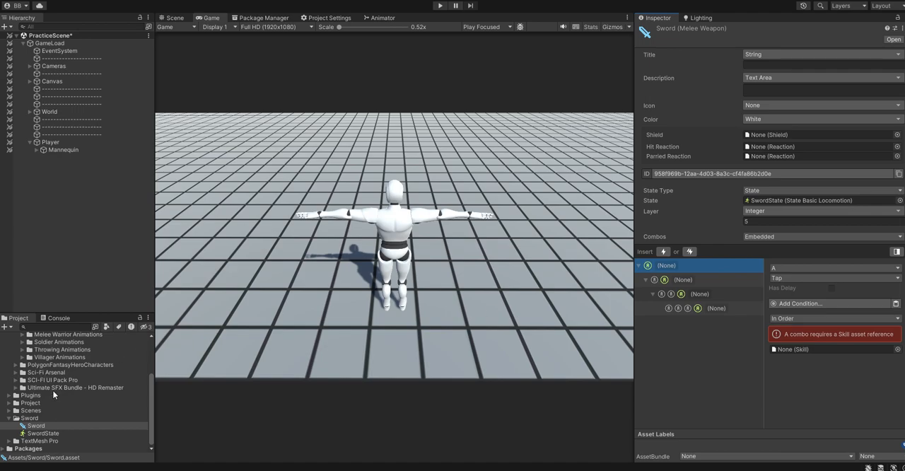
left_click(30, 418)
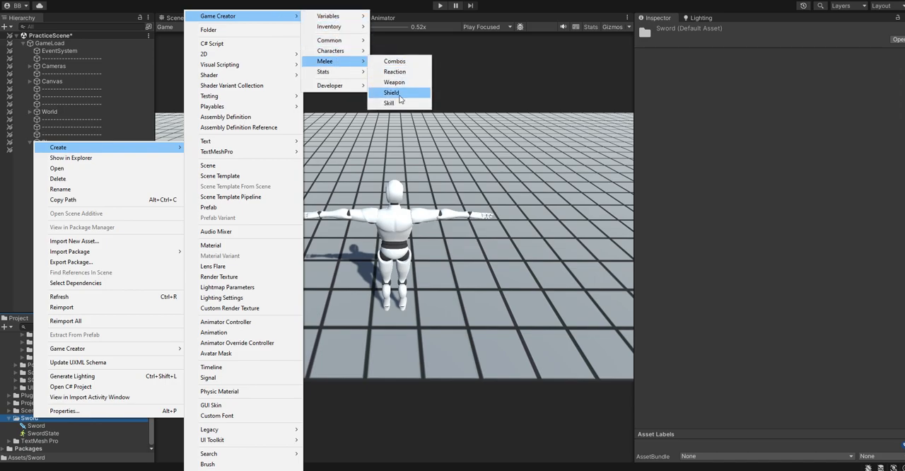
- Create an Attack 1 melee skill with the MeleeWarriorUpperBody mask and locate the RightHand attack clips
left_click(387, 101)
type("Attack 1")
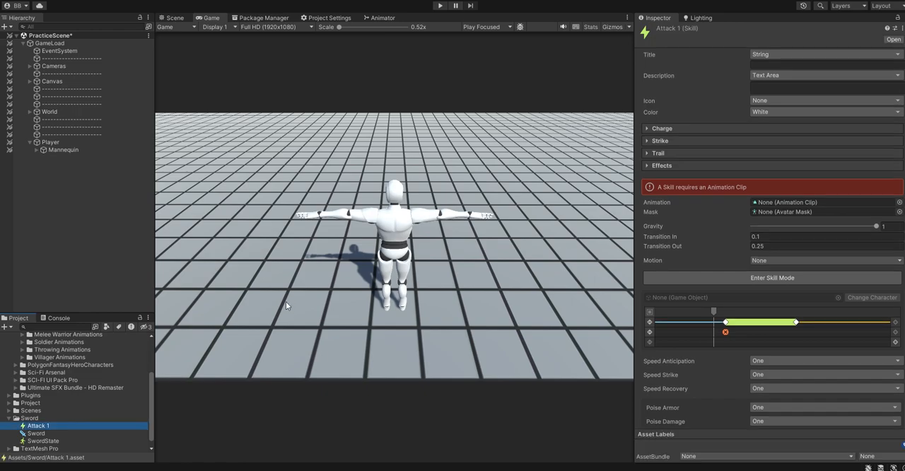
mouse_move(842, 211)
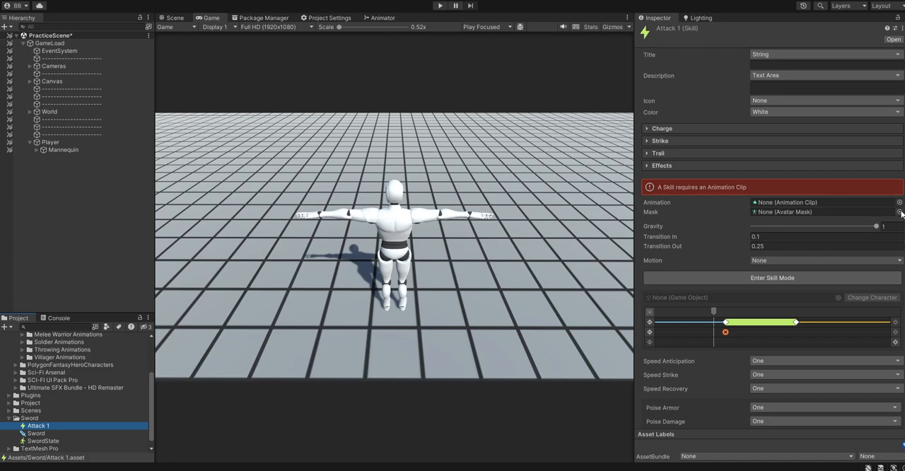
left_click(899, 212)
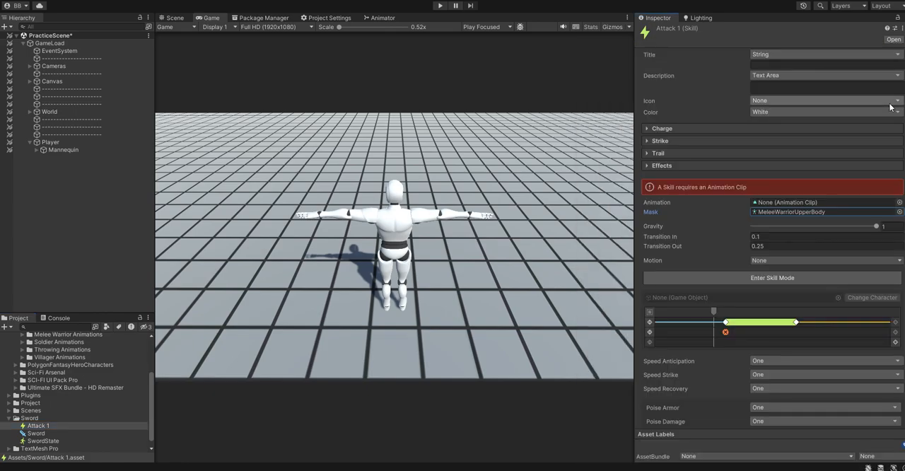
mouse_move(835, 211)
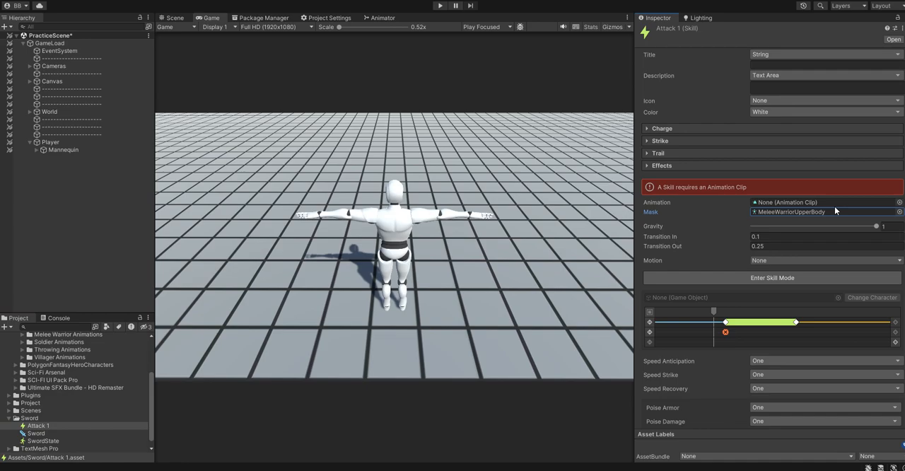
mouse_move(654, 263)
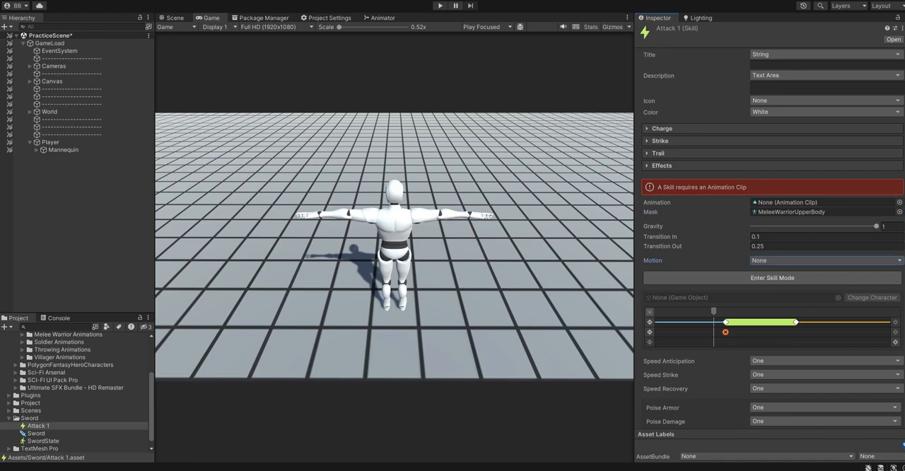
mouse_move(738, 187)
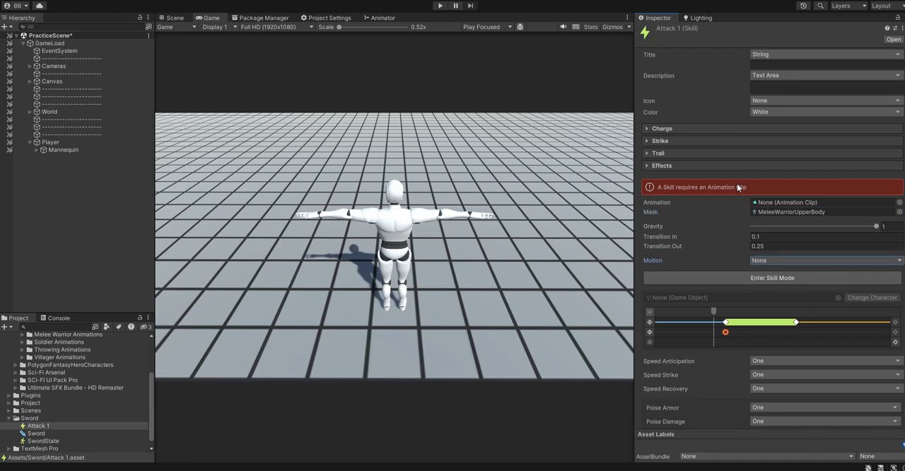
mouse_move(869, 230)
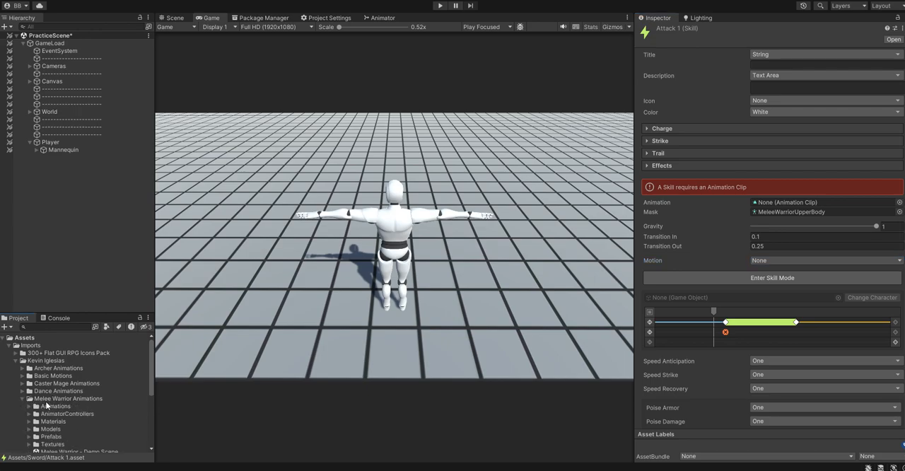
left_click(31, 377)
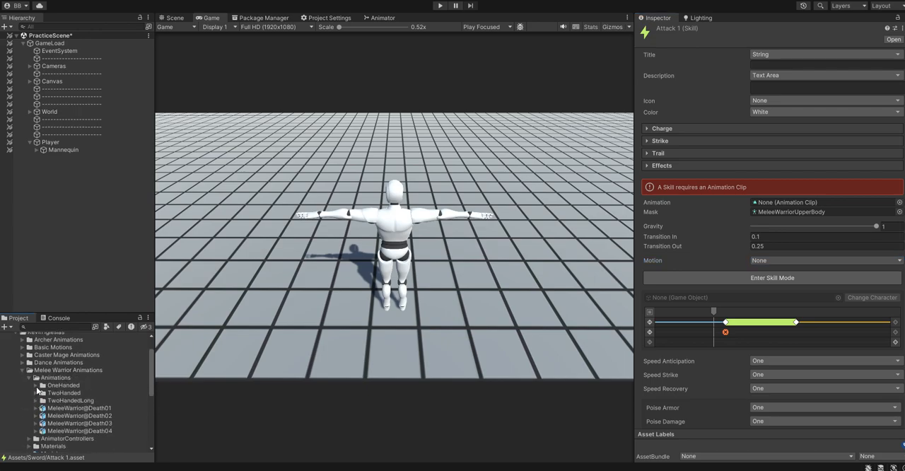
left_click(37, 385)
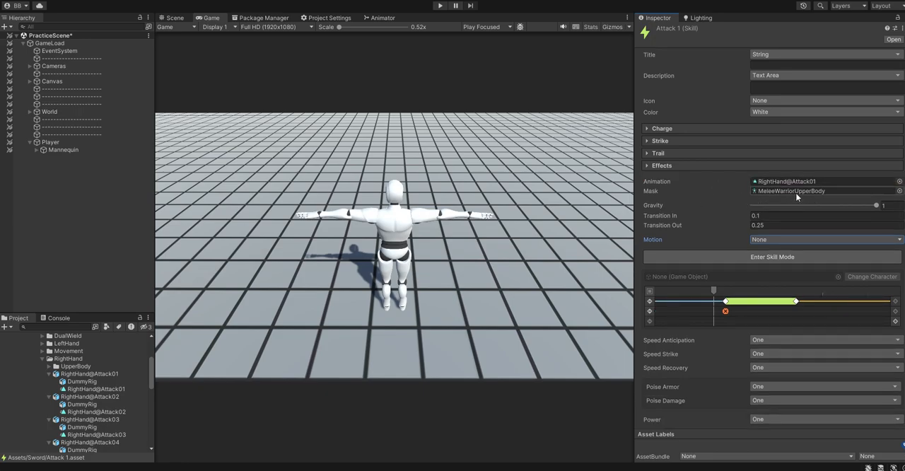
- Review Attack 1's trail and effects settings and expand its strike settings
scroll("down", 3)
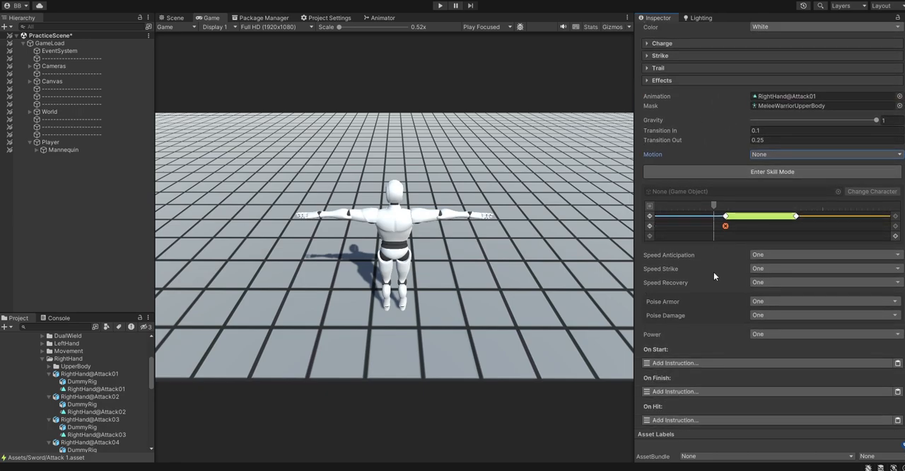
scroll("up", 3)
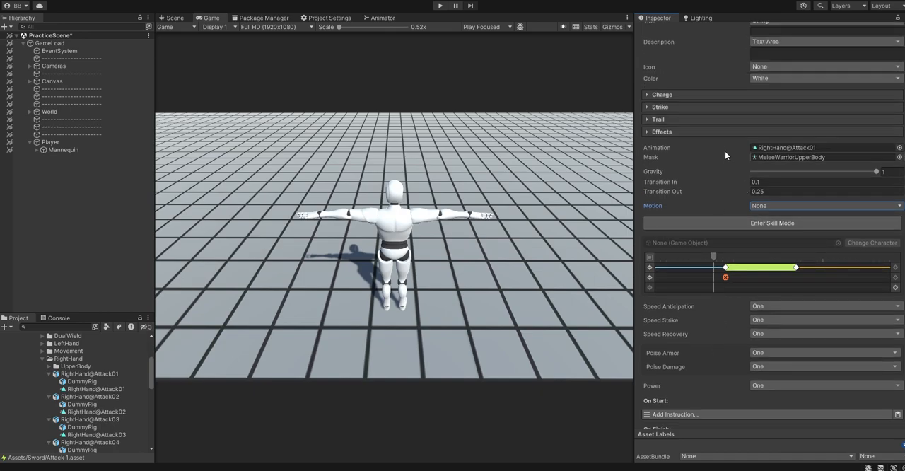
left_click(659, 119)
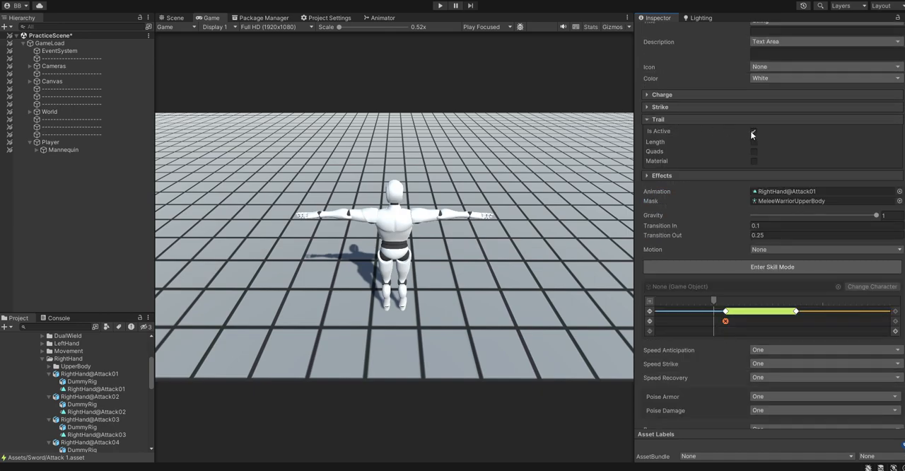
left_click(648, 119)
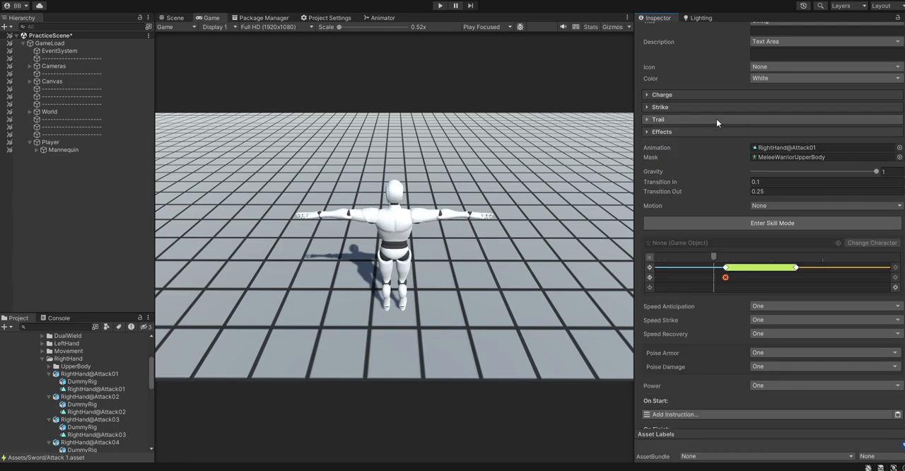
left_click(648, 131)
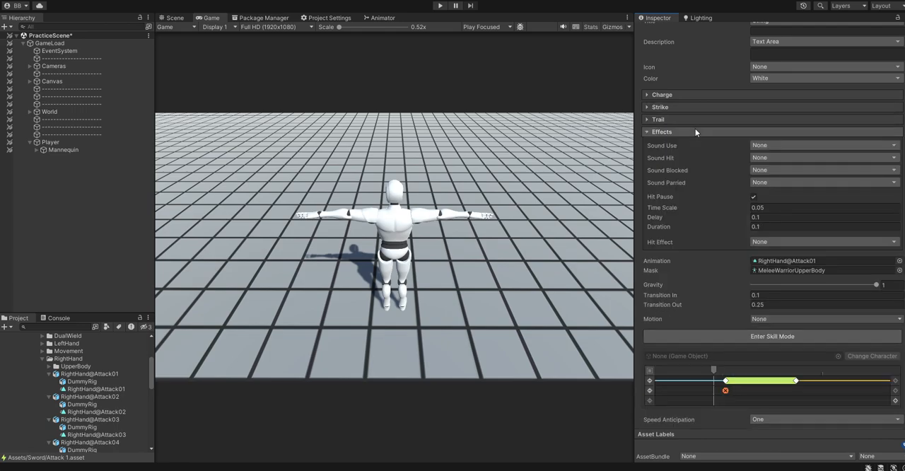
left_click(662, 131)
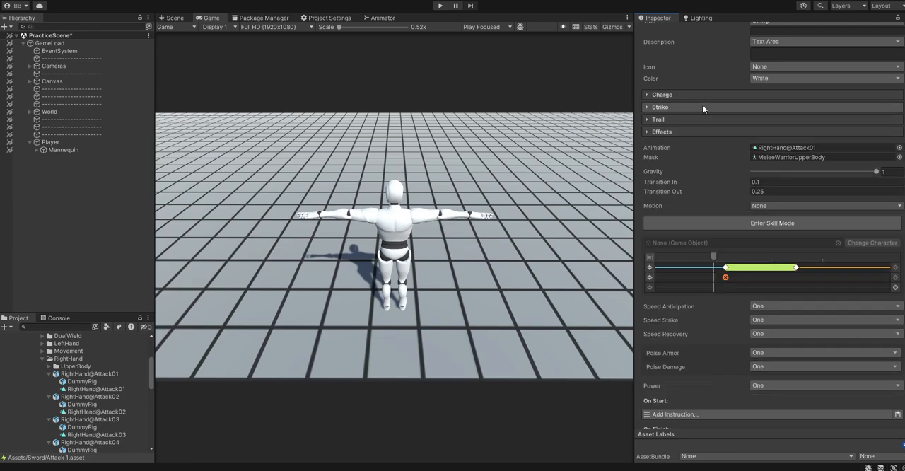
left_click(648, 107)
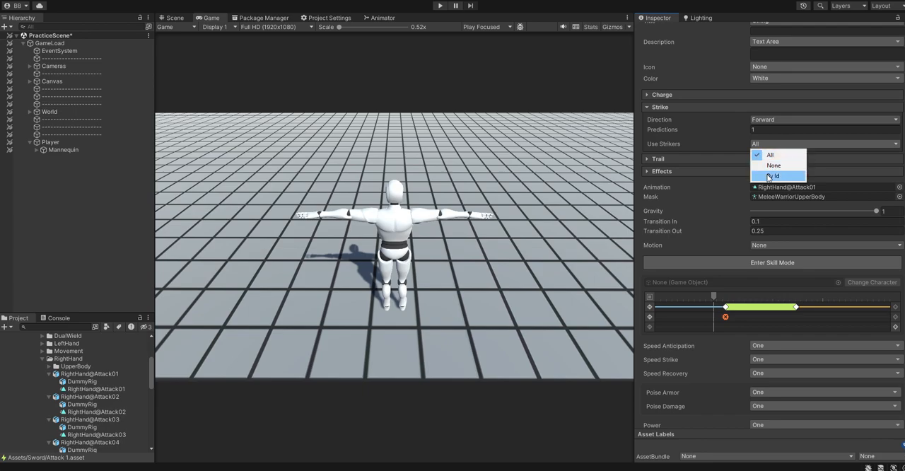
- Make Attack 1's strikers resolve by the SwordStriker id
left_click(775, 176)
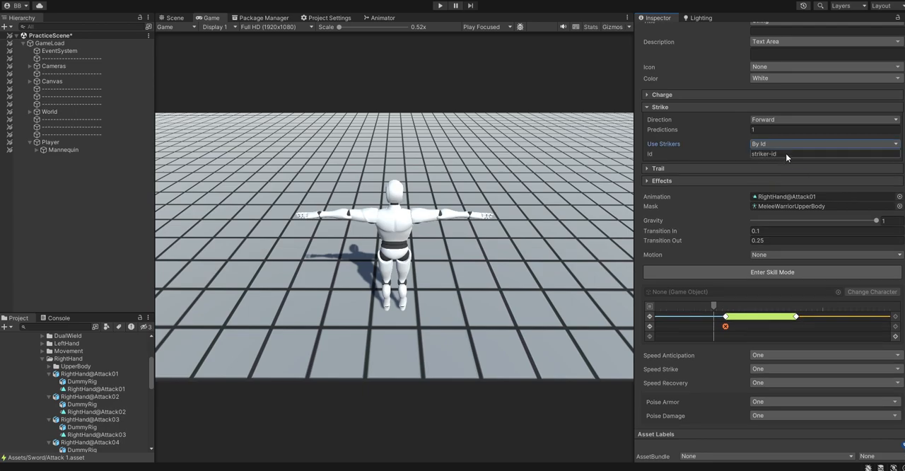
triple_click(764, 154)
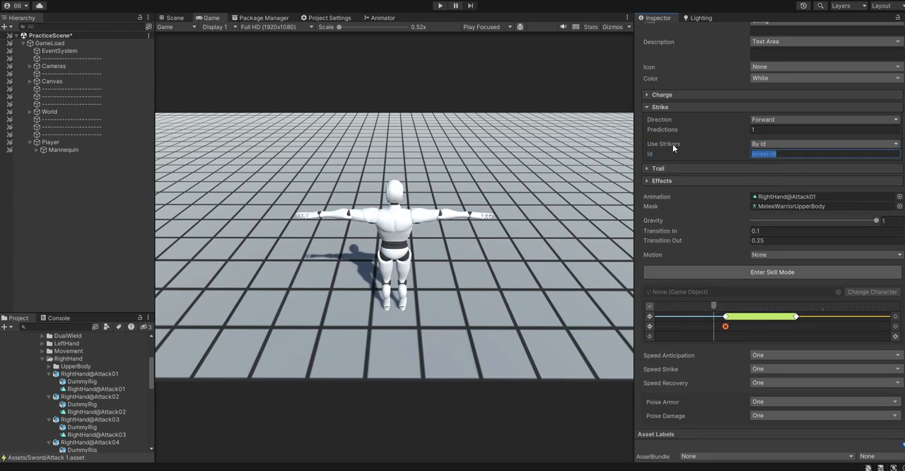
type("SwordStr")
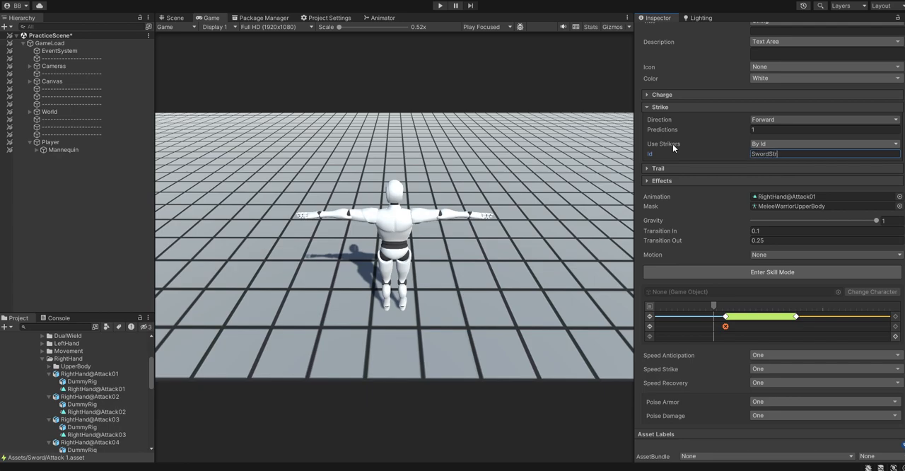
type("iker")
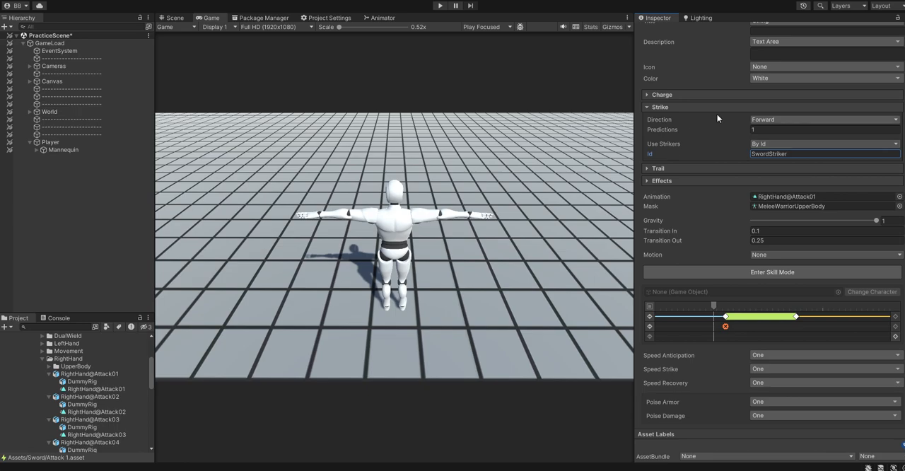
left_click(647, 95)
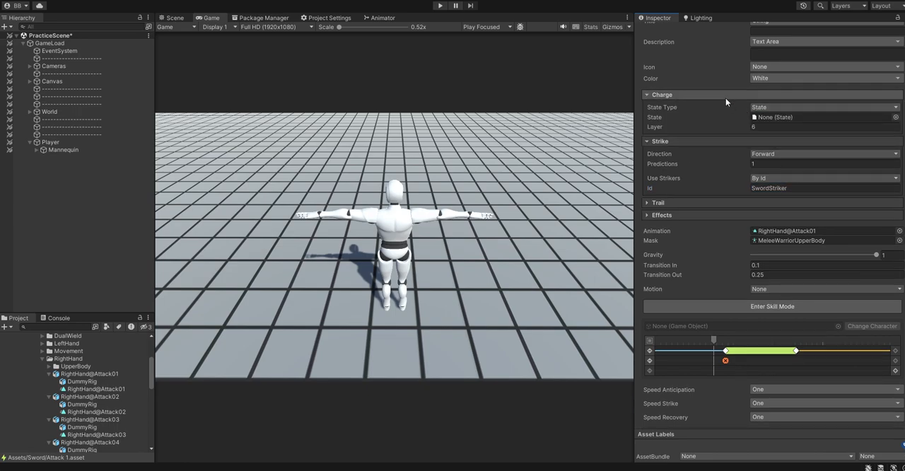
left_click(648, 93)
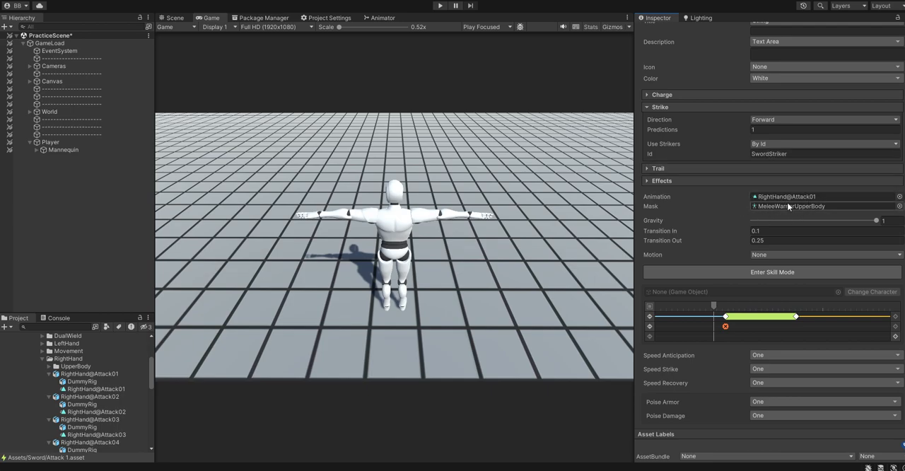
scroll("down", 3)
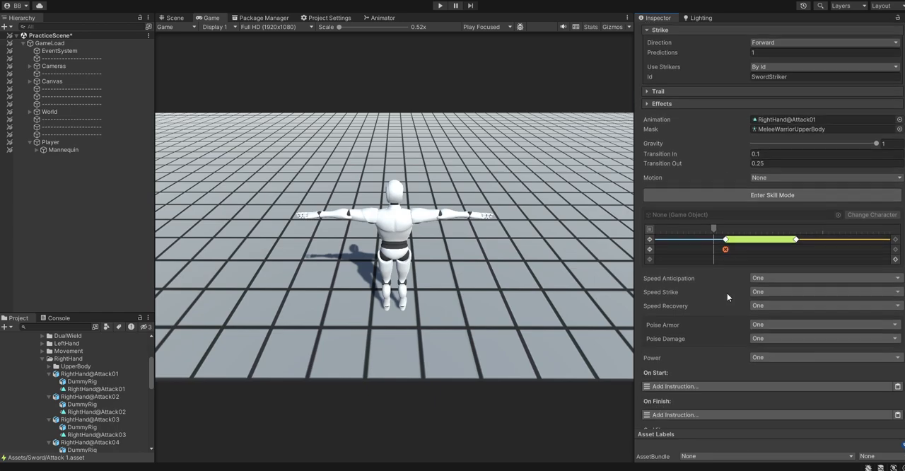
scroll("down", 3)
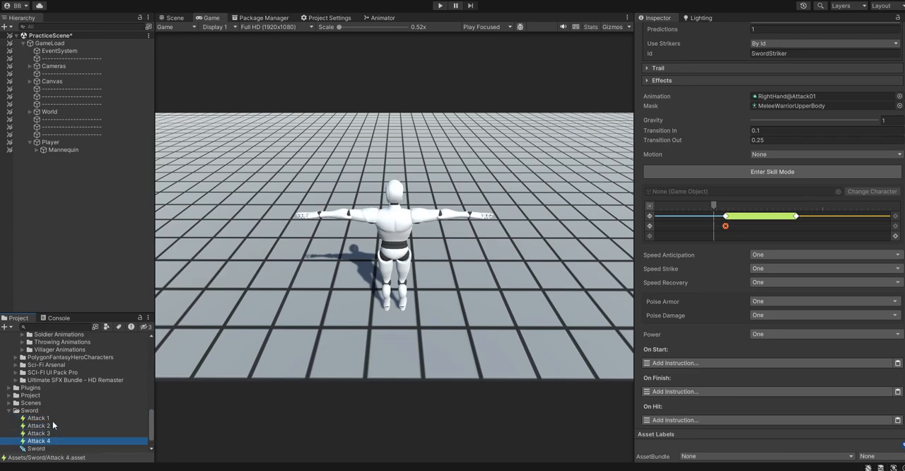
- Assign RightHand@Attack02 and RightHand@Attack03 to the Attack 2 and Attack 3 skills
left_click(40, 424)
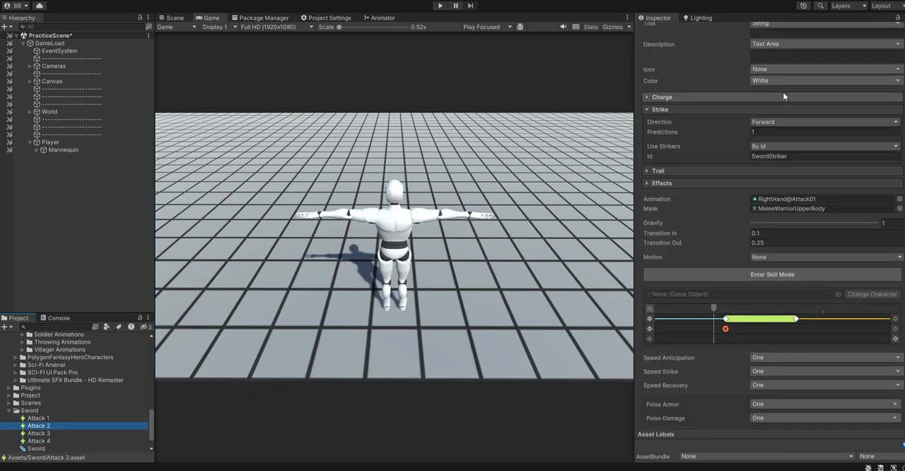
scroll("down", 3)
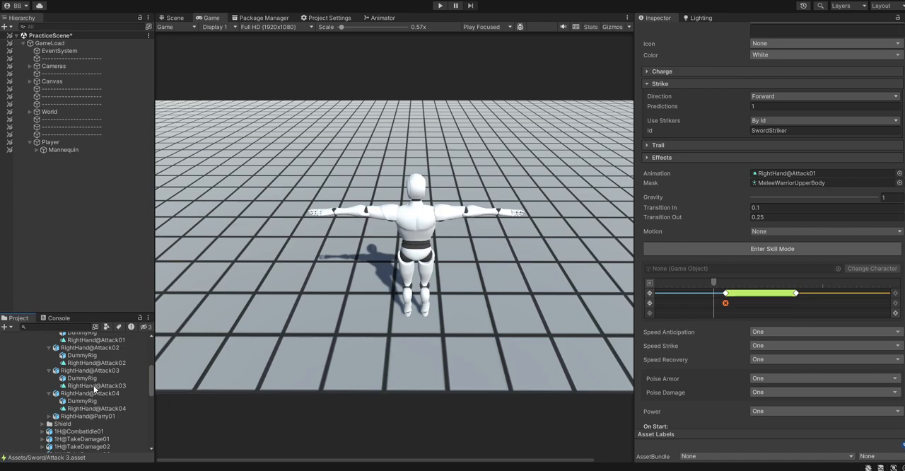
left_click(823, 173)
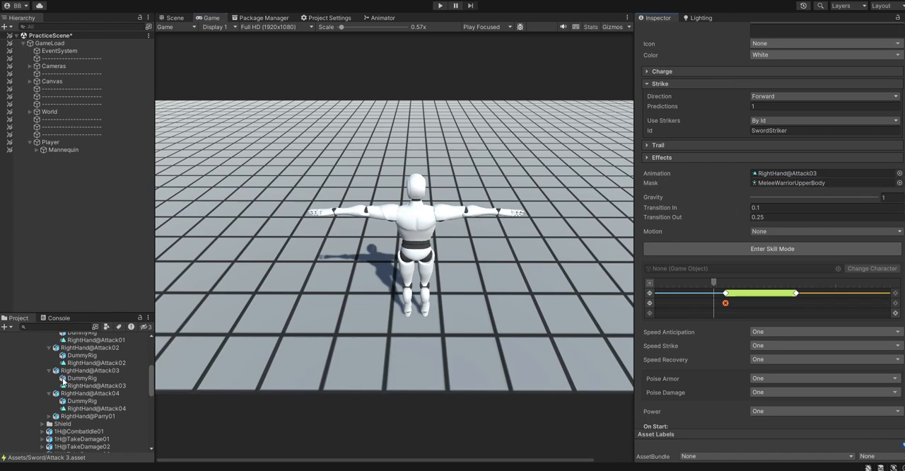
- Assign the Attack04 clip to the Attack 4 skill and review Attack 2's animation
left_click(39, 418)
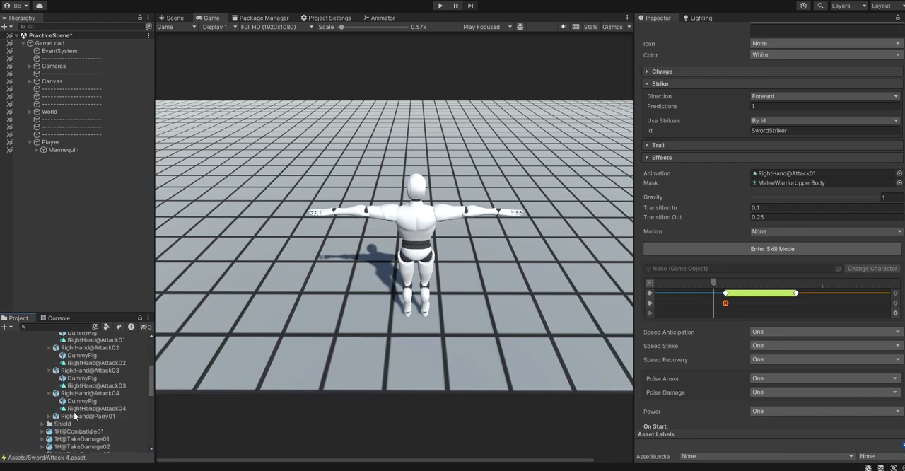
scroll("down", 3)
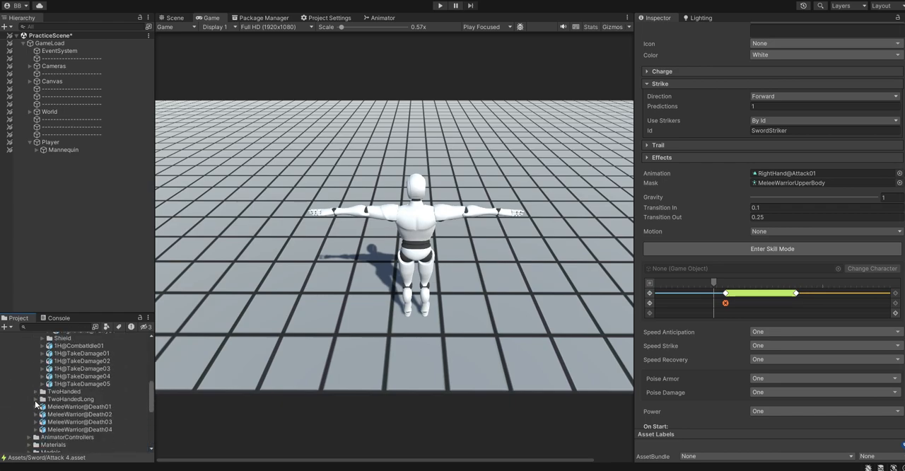
left_click(37, 370)
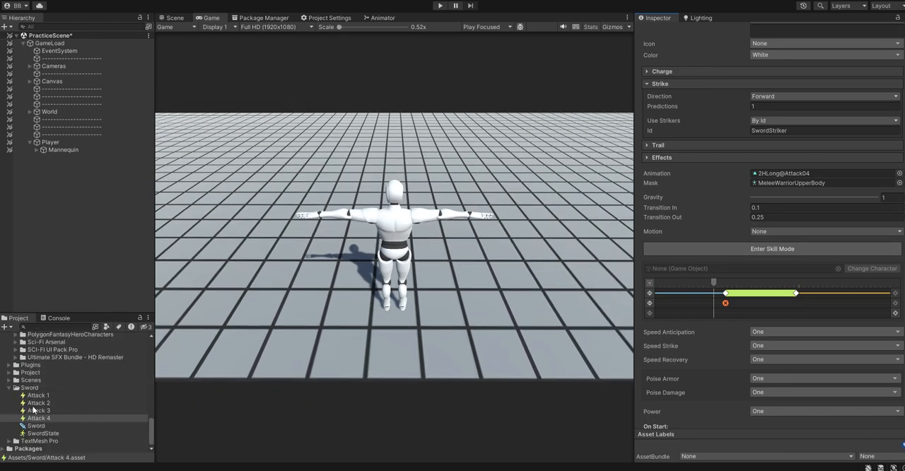
left_click(40, 418)
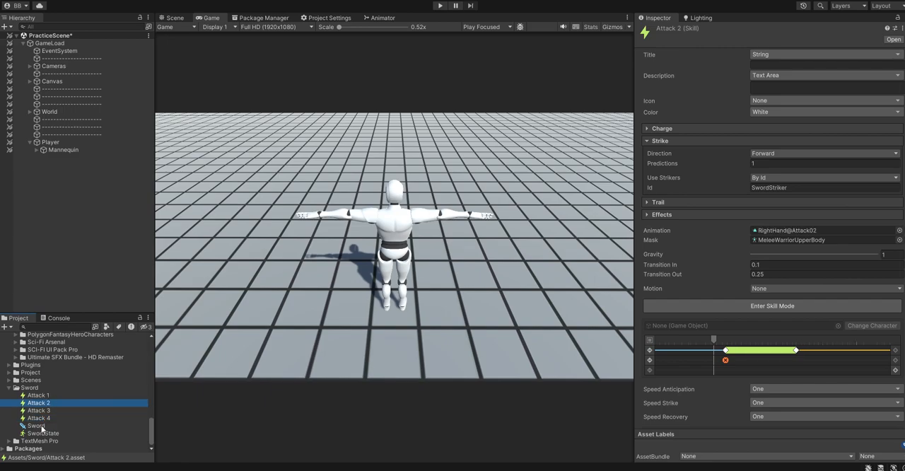
- Assign Attack 1 through Attack 4 to the Sword weapon's four nested combo steps
left_click(37, 424)
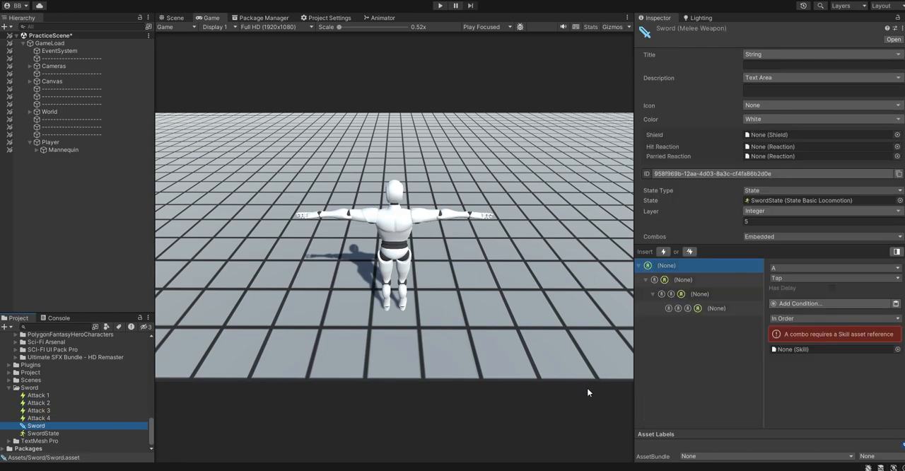
left_click(38, 395)
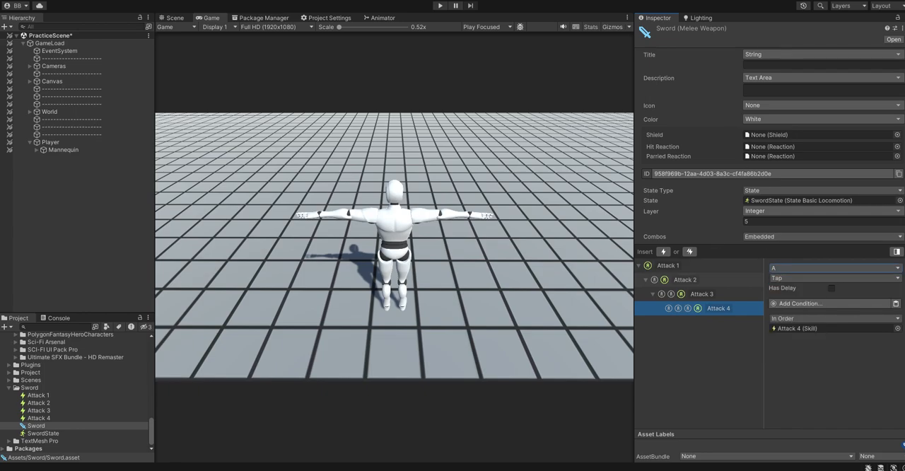
mouse_move(495, 300)
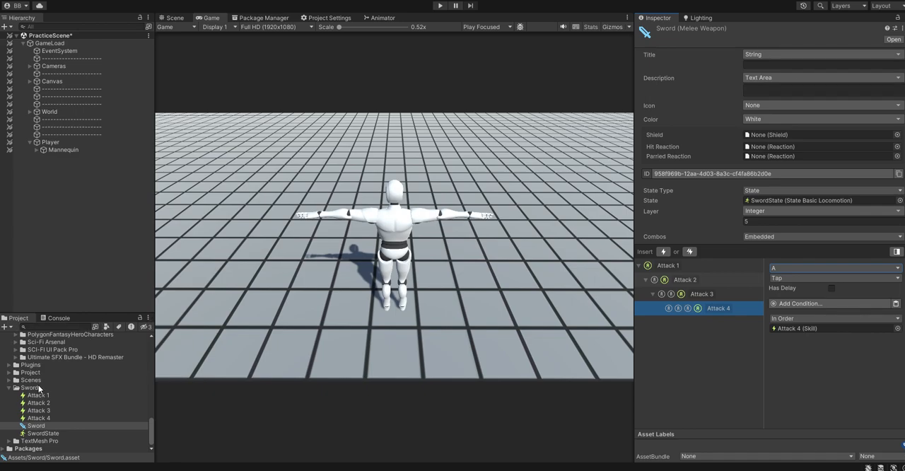
mouse_move(51, 192)
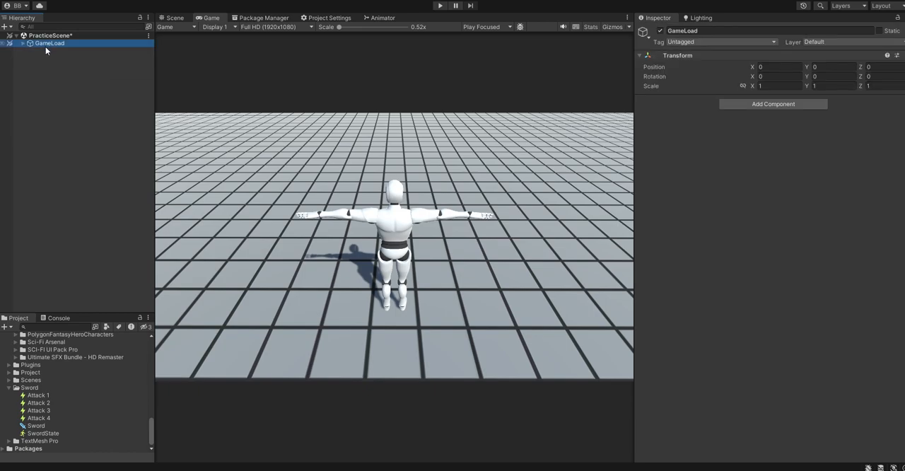
- Create an empty GameObject at the scene root and rename it SwordProp
right_click(49, 56)
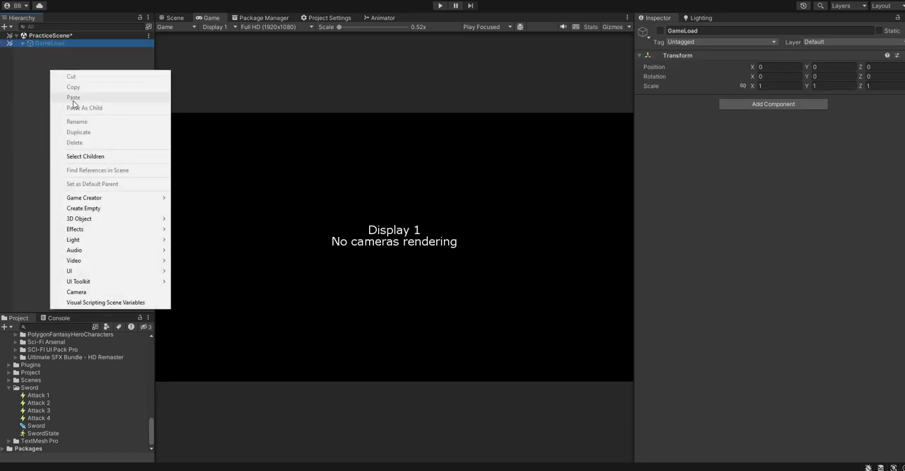
mouse_move(84, 198)
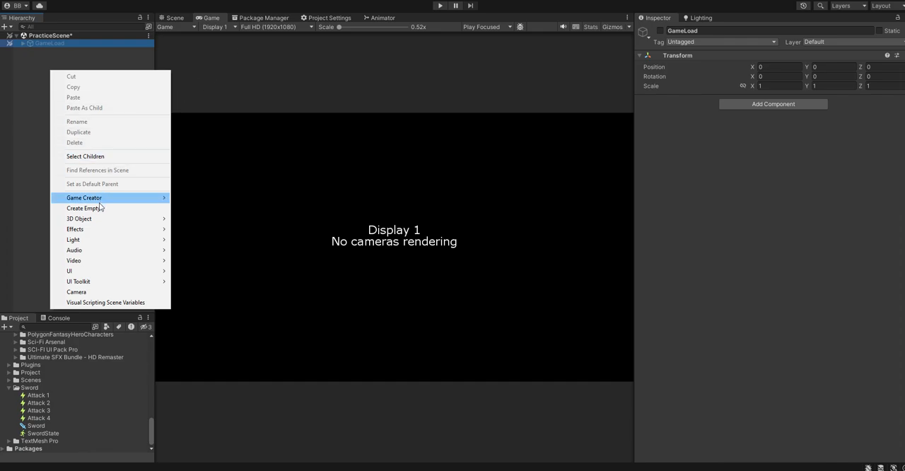
left_click(82, 207)
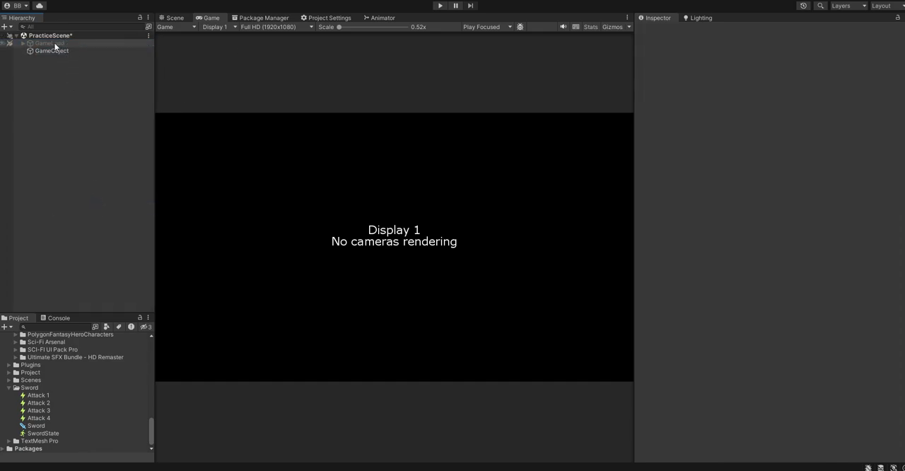
left_click(22, 42)
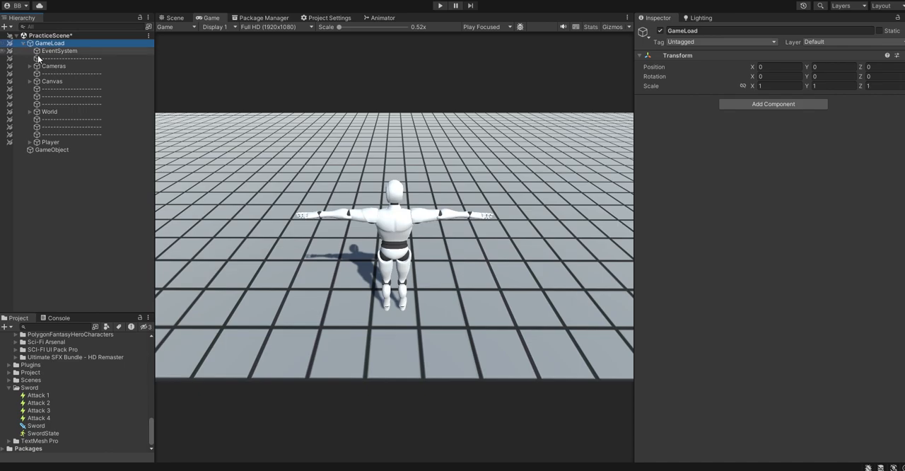
left_click(51, 143)
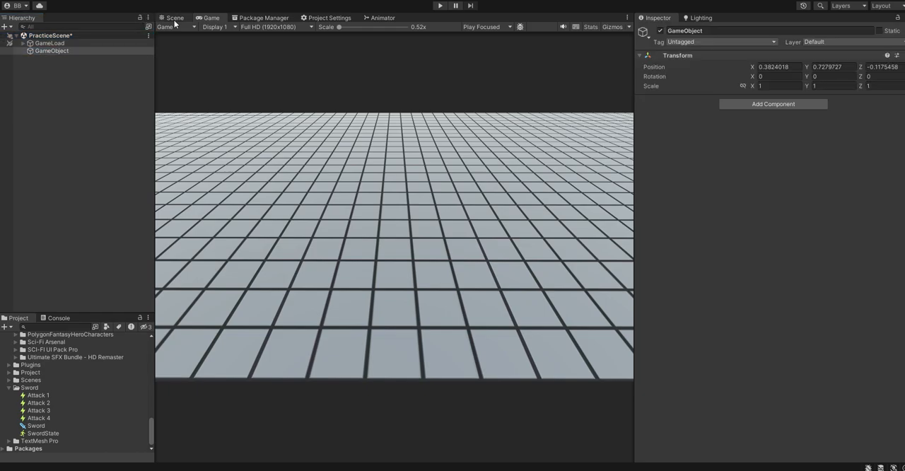
right_click(51, 51)
type("SwordP")
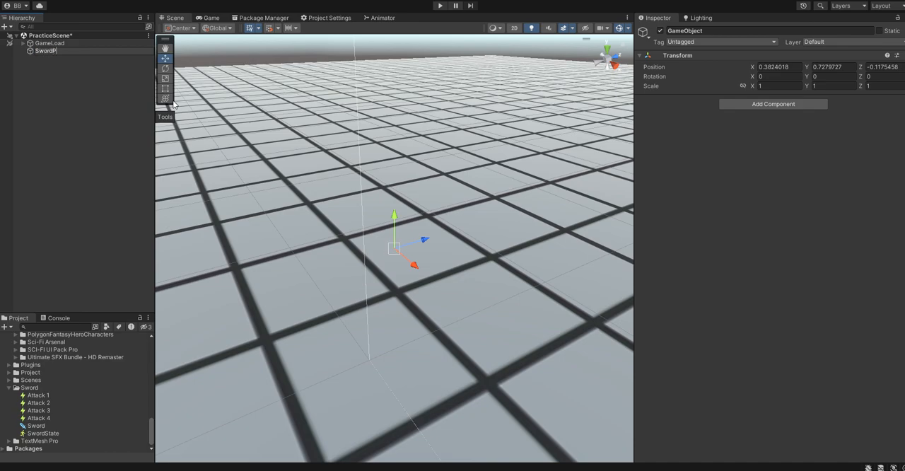
left_click(45, 50)
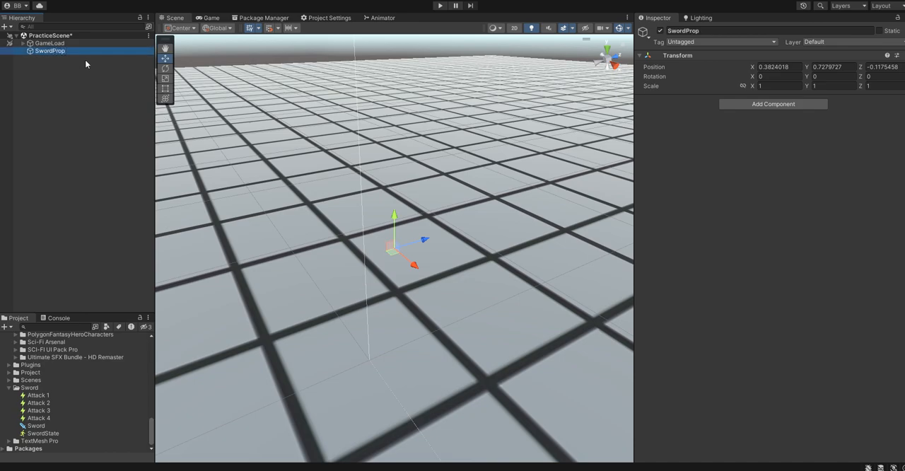
- Bring the SM_Wep_Sword_01 prefab from PolygonFantasyHeroCharacters into the scene under SwordProp
scroll("down", 3)
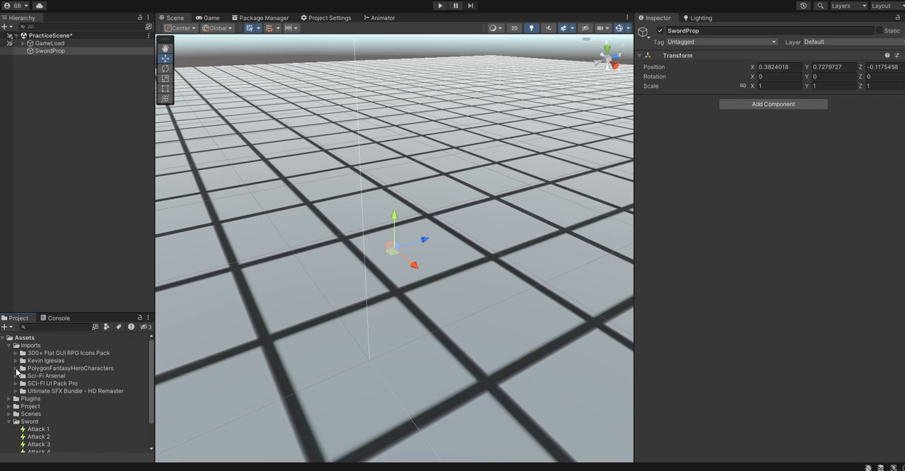
left_click(15, 368)
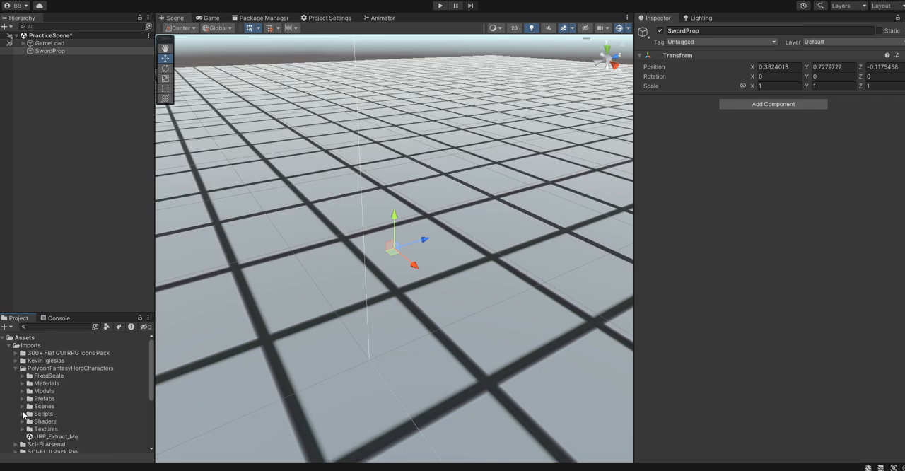
left_click(21, 399)
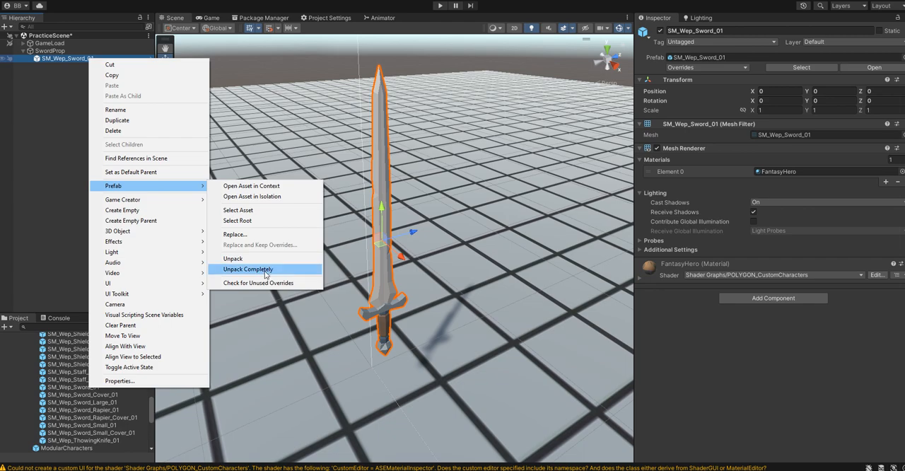
- Unpack the sword prefab completely and add an empty Striker child under SwordProp
left_click(247, 269)
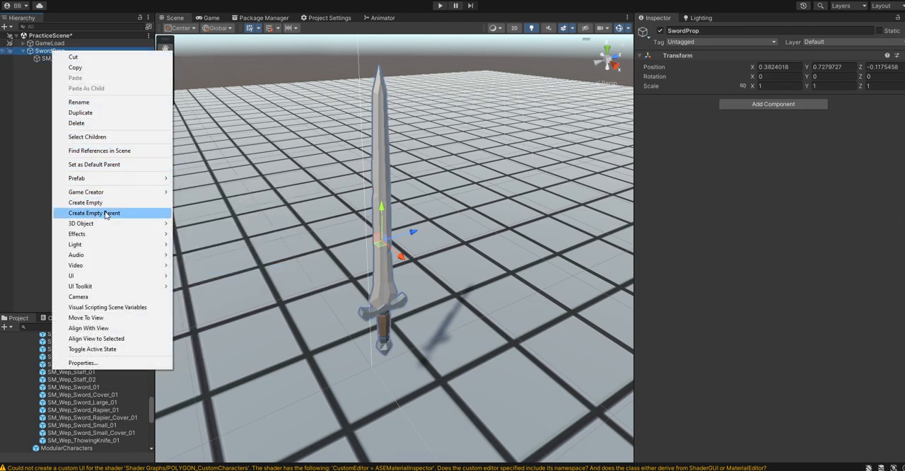
left_click(93, 212)
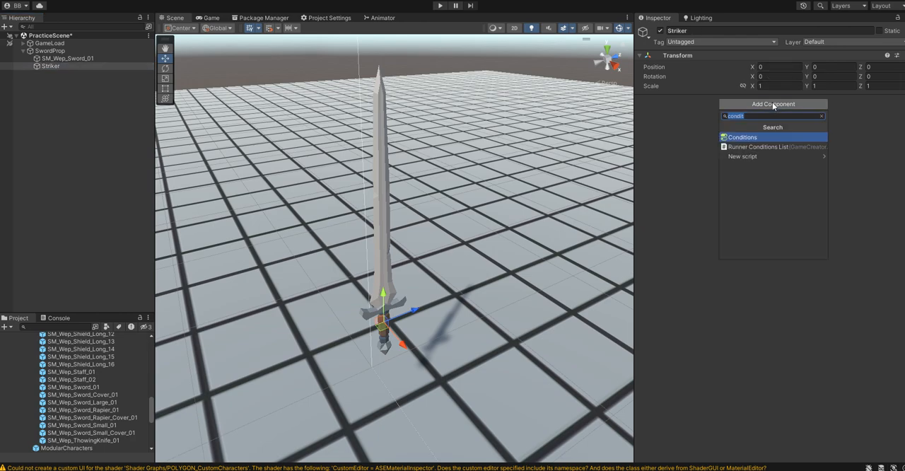
type("striker")
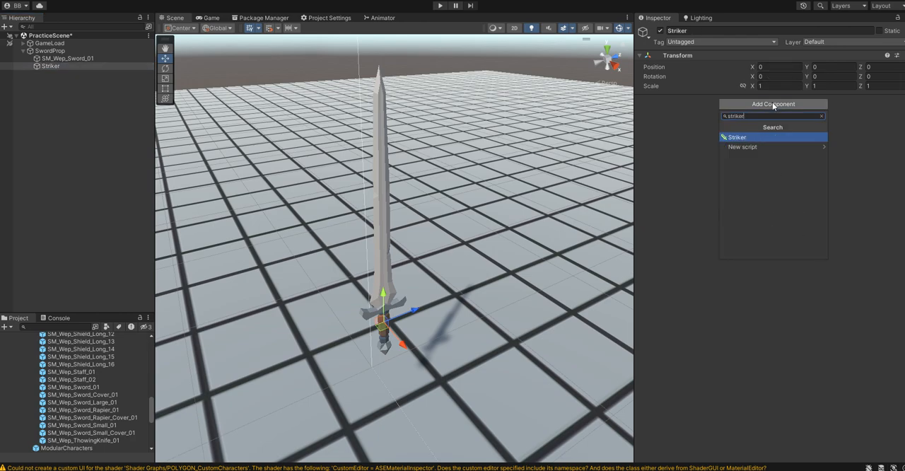
- Give the Striker object a Striker component with the ID SwordStriker
left_click(736, 137)
type("S")
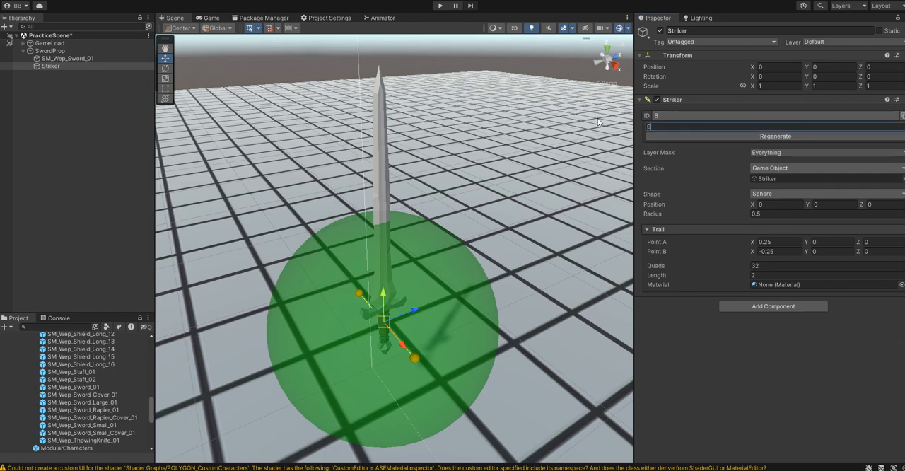
type("wordStri")
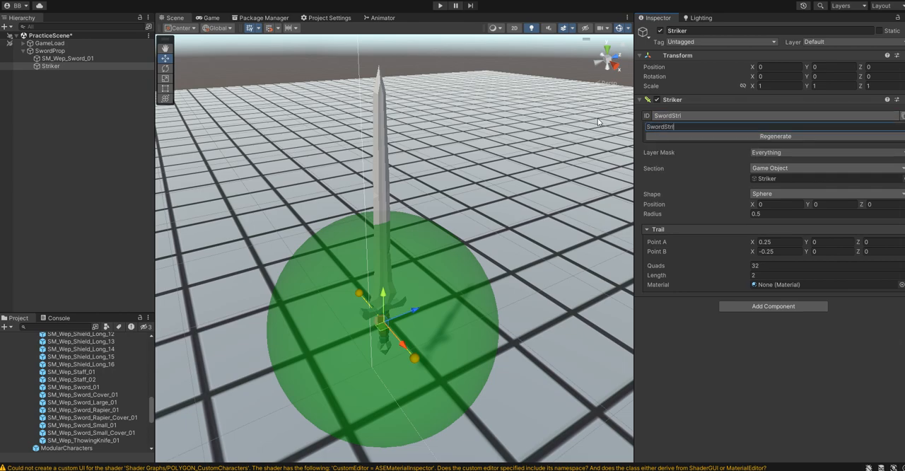
type("ker")
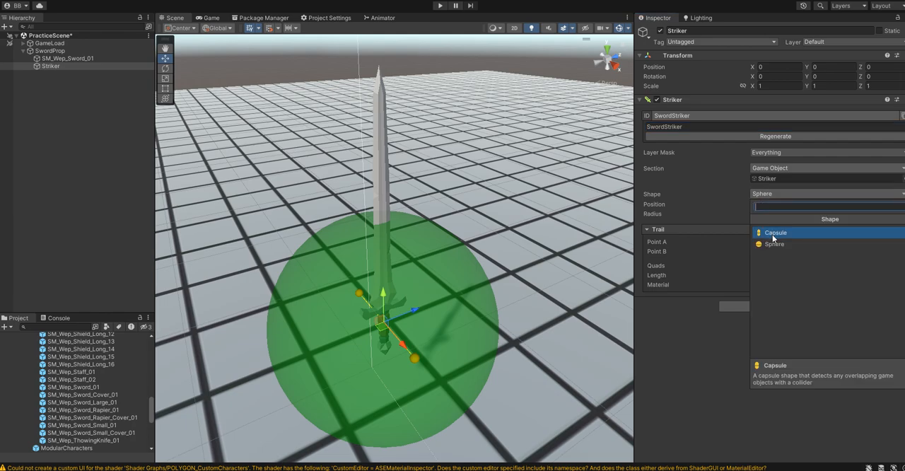
- Set the Striker shape to a capsule covering the blade, then show the Sword folder's assets
left_click(775, 231)
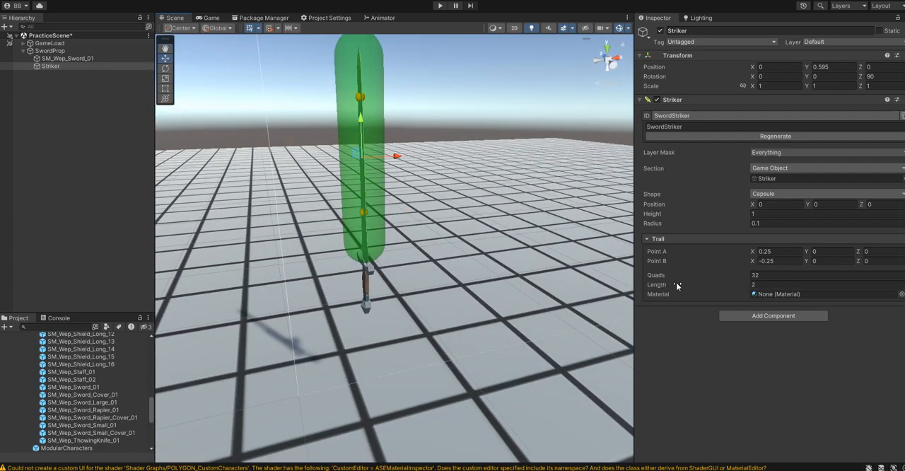
left_click(648, 239)
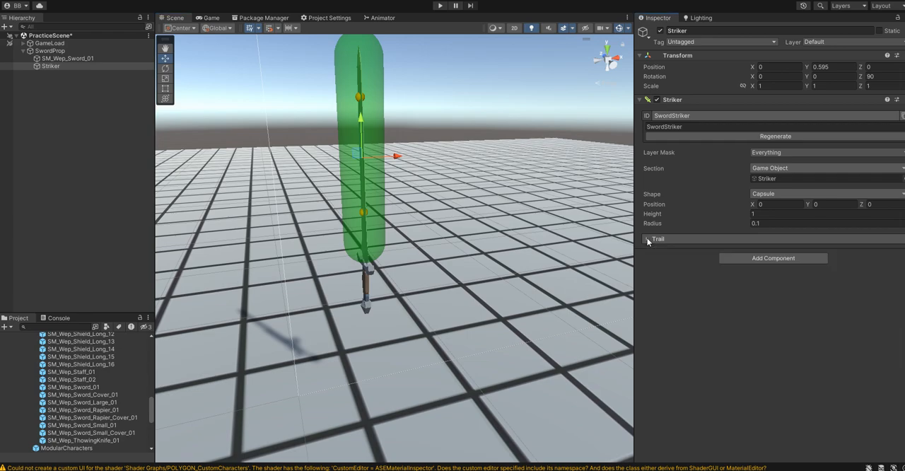
left_click(647, 238)
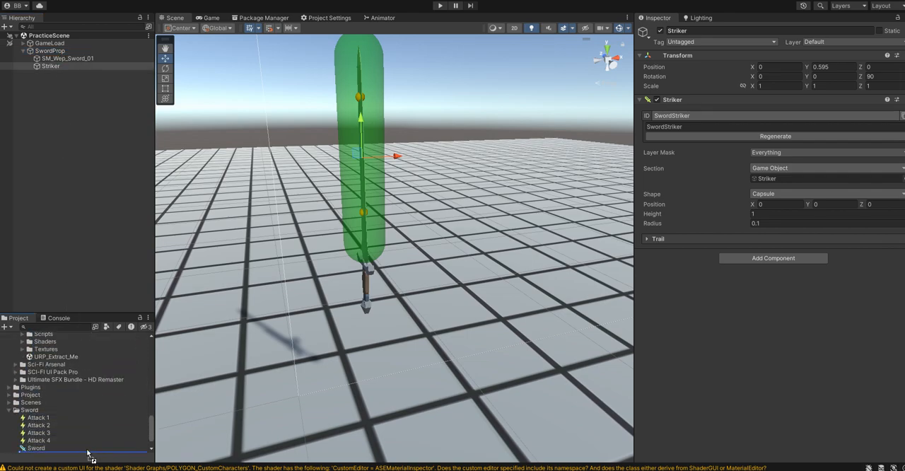
- Add an Attach Prop instruction to the Sword weapon's On Equip and play the scene to test
left_click(43, 433)
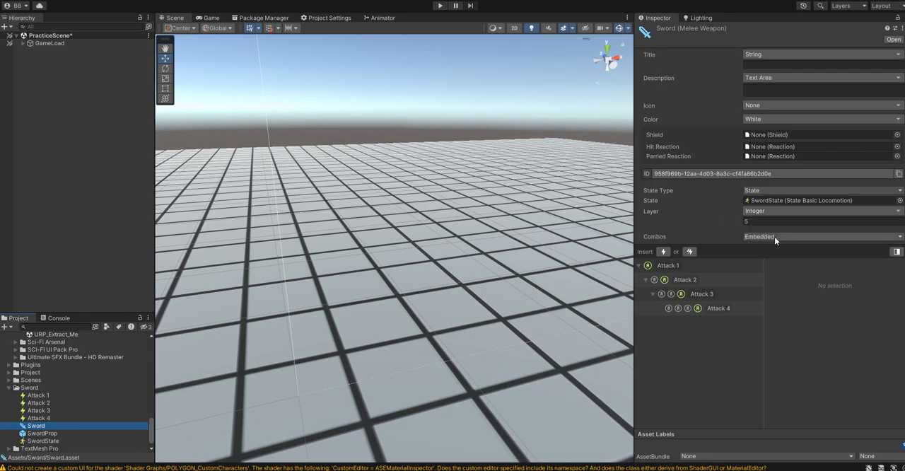
scroll("down", 3)
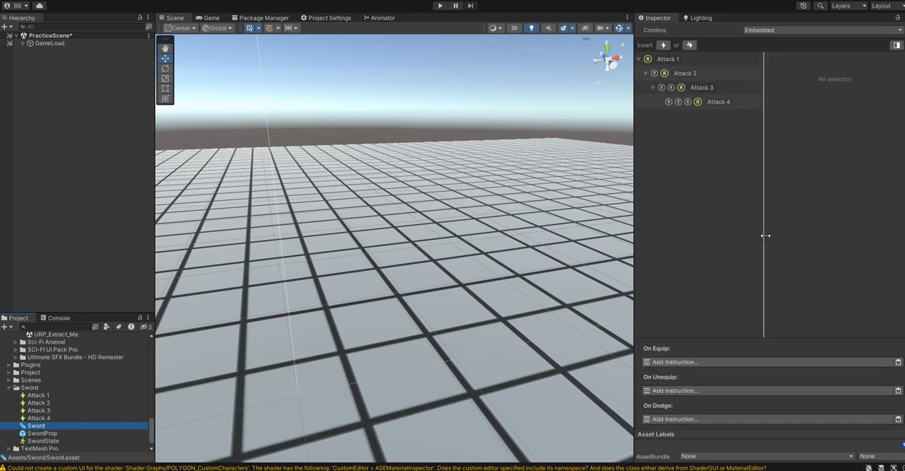
mouse_move(750, 258)
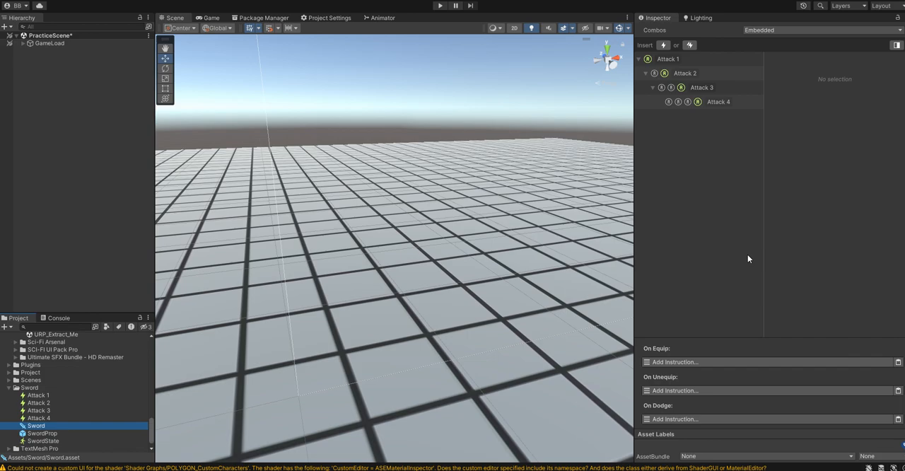
left_click(674, 362)
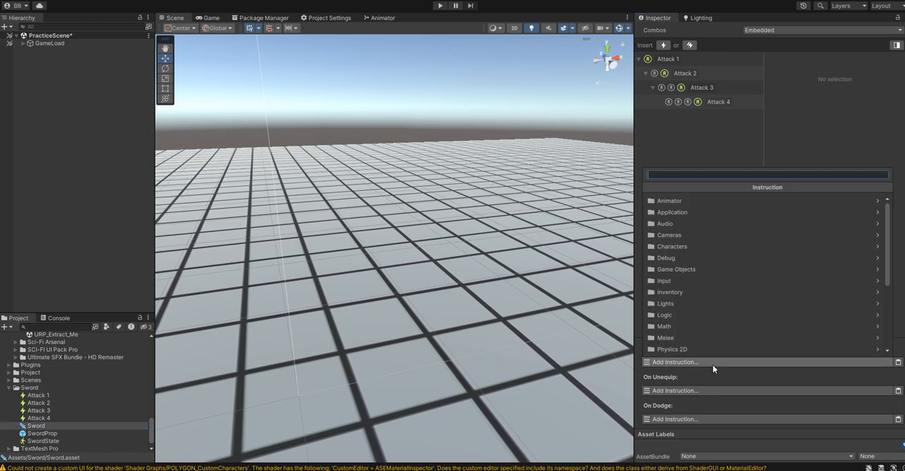
type("attacth")
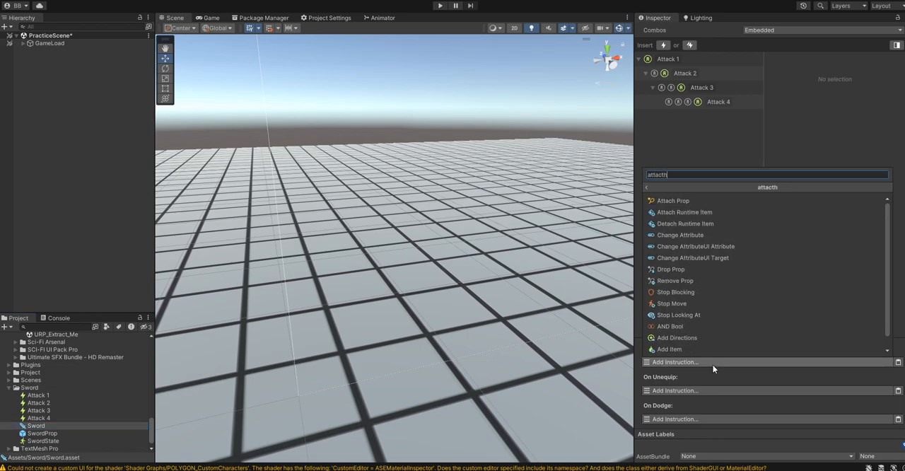
left_click(673, 200)
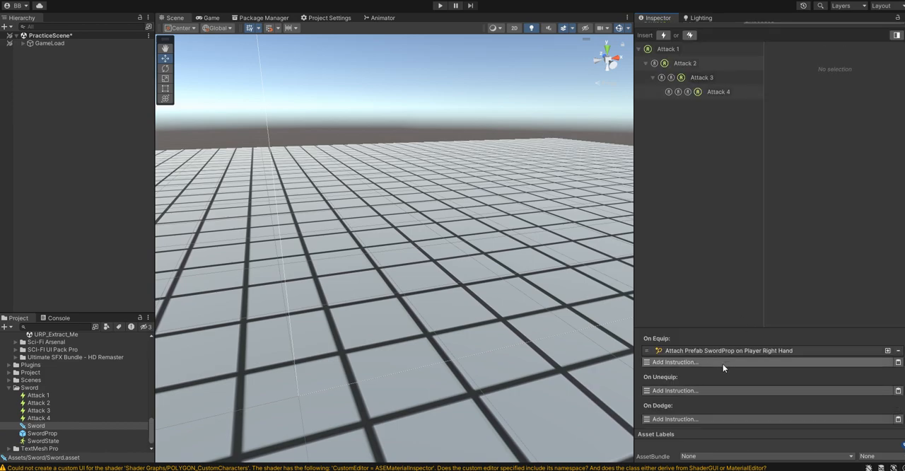
mouse_move(719, 368)
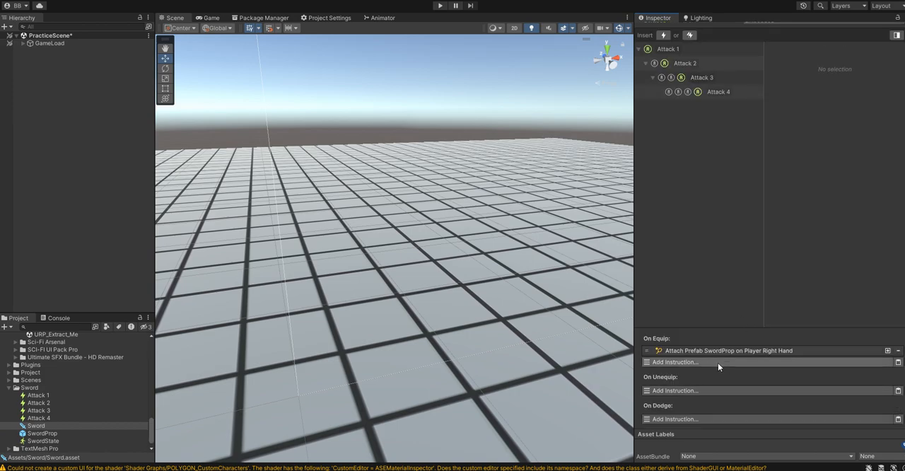
left_click(439, 6)
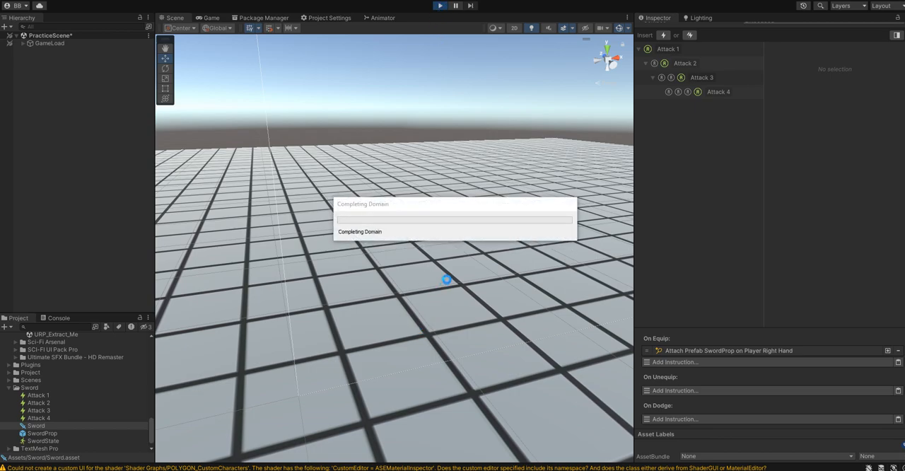
- Toggle Play mode to test the sword on the Player, ending back out of play mode
left_click(440, 5)
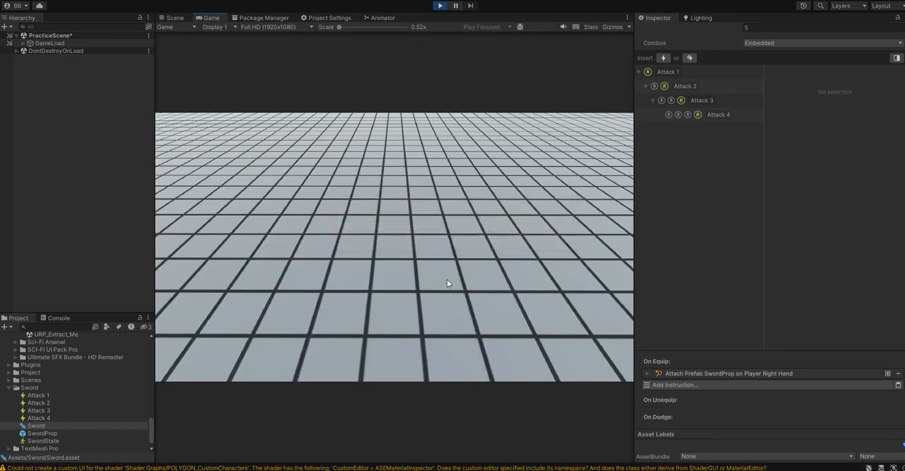
left_click(440, 5)
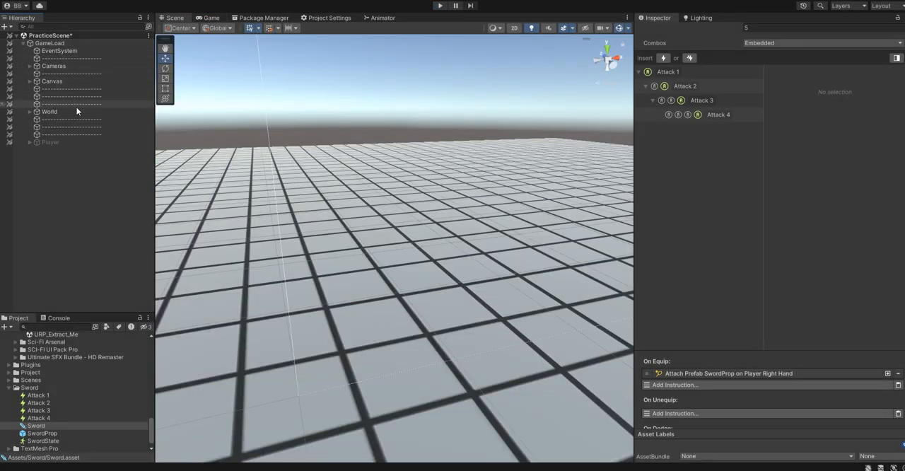
left_click(440, 6)
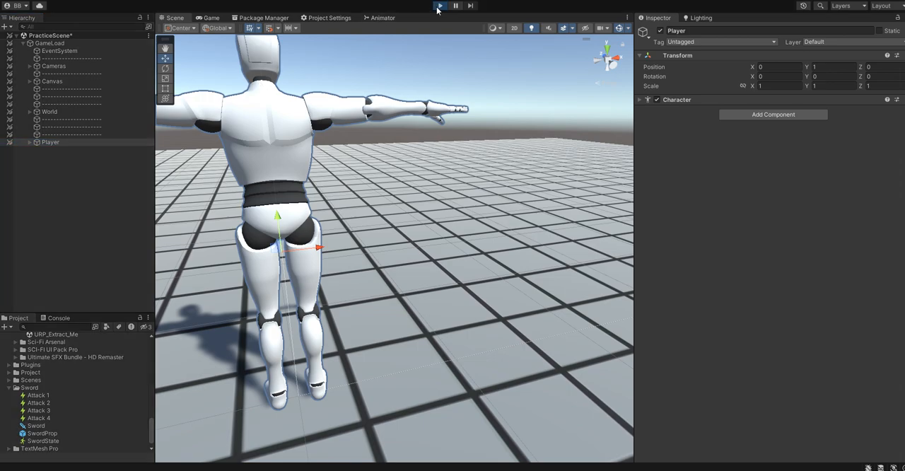
left_click(439, 6)
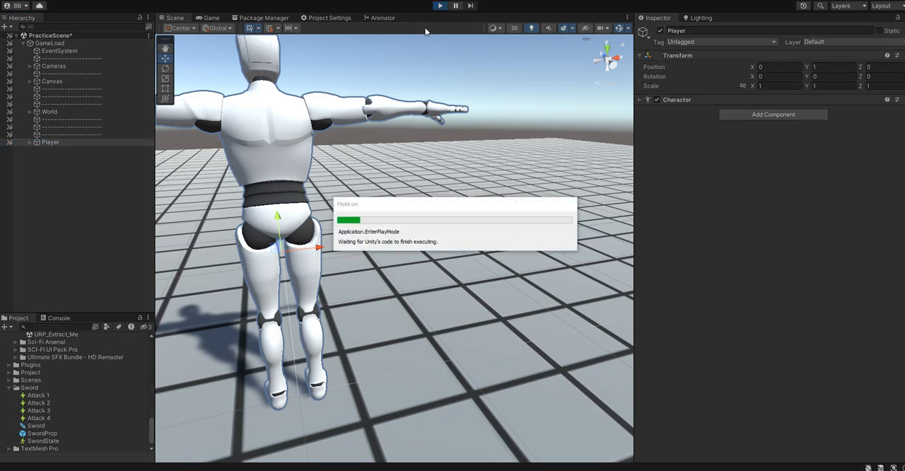
left_click(438, 6)
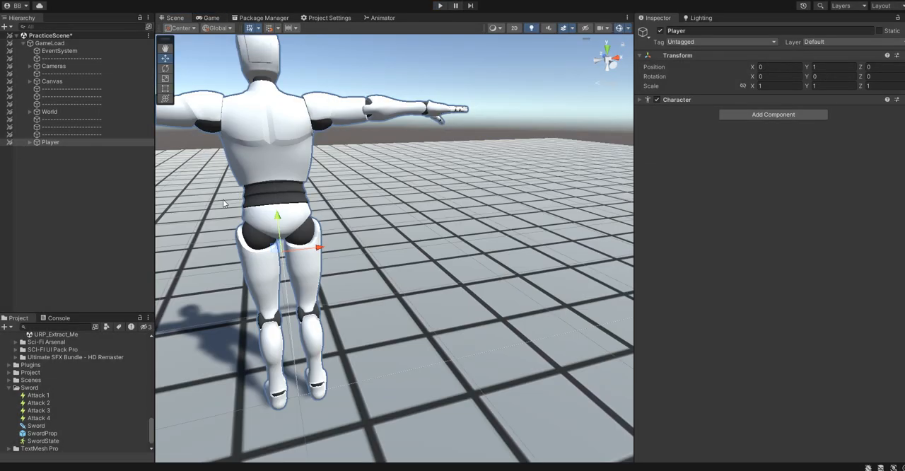
mouse_move(63, 441)
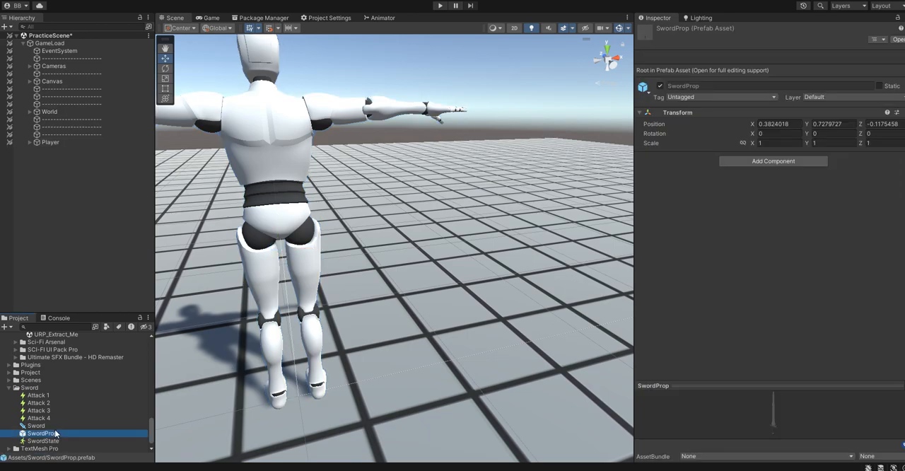
- Add a Set Character Rotation instruction with Object Direction to the Sword's On Equip
left_click(36, 424)
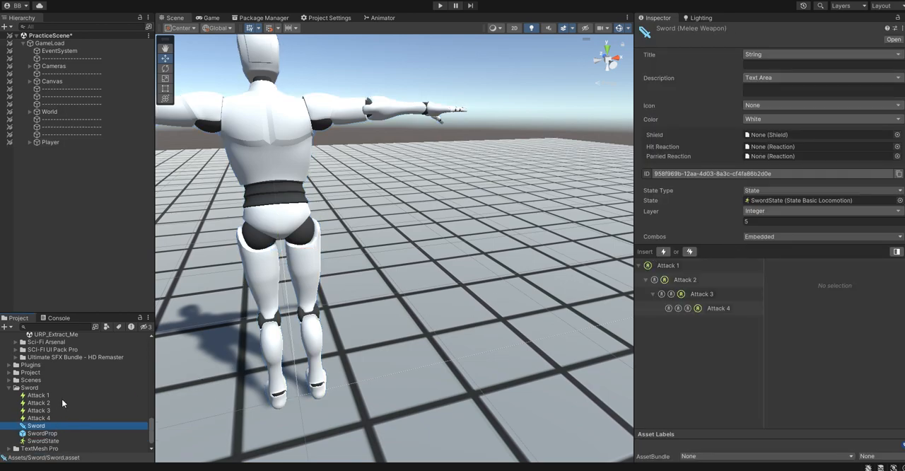
left_click(42, 433)
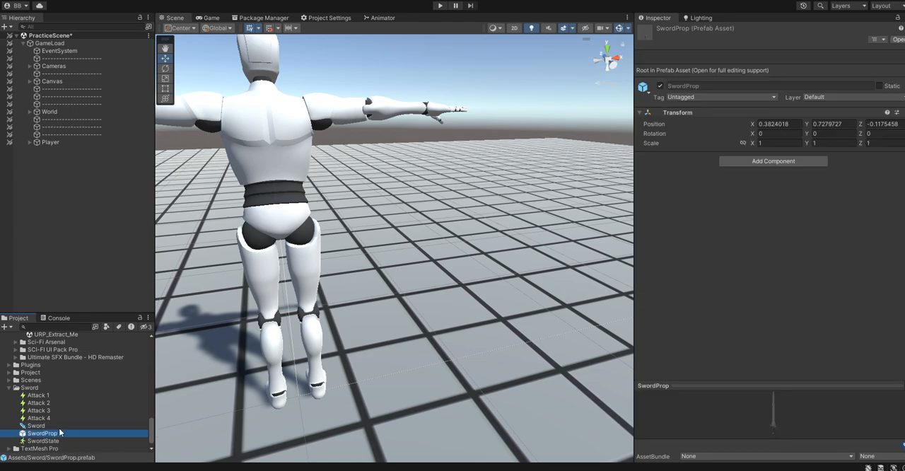
left_click(37, 424)
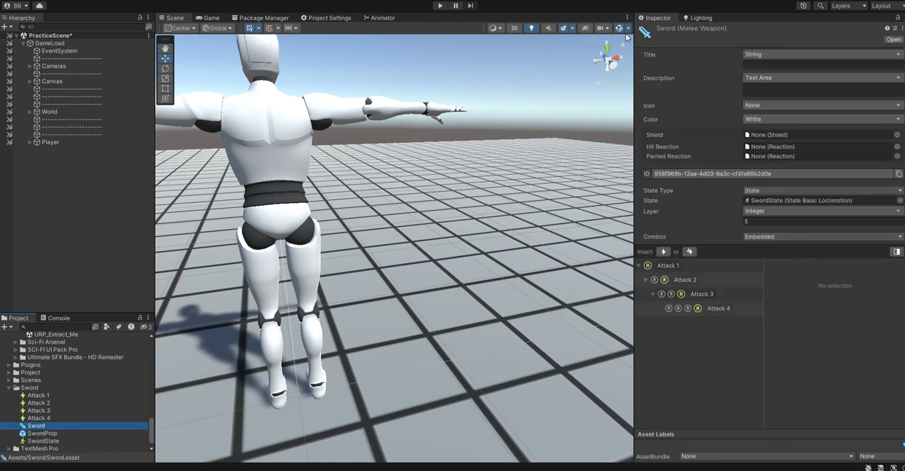
scroll("down", 3)
type("rotation")
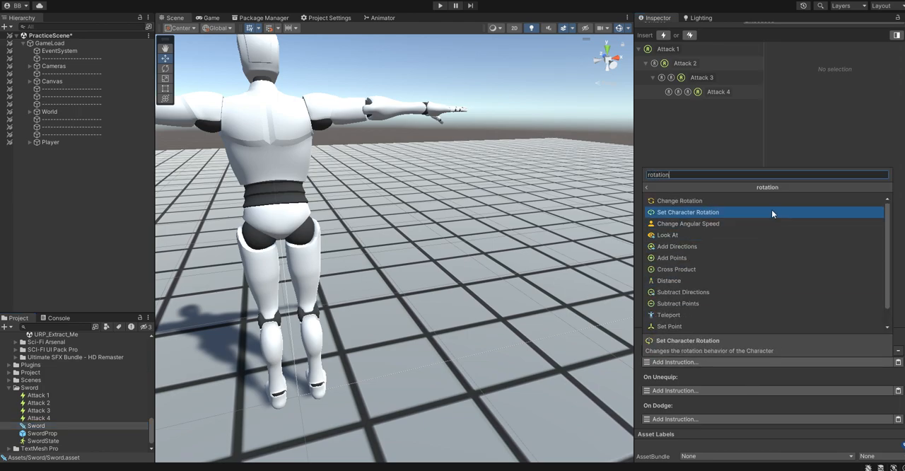
left_click(687, 212)
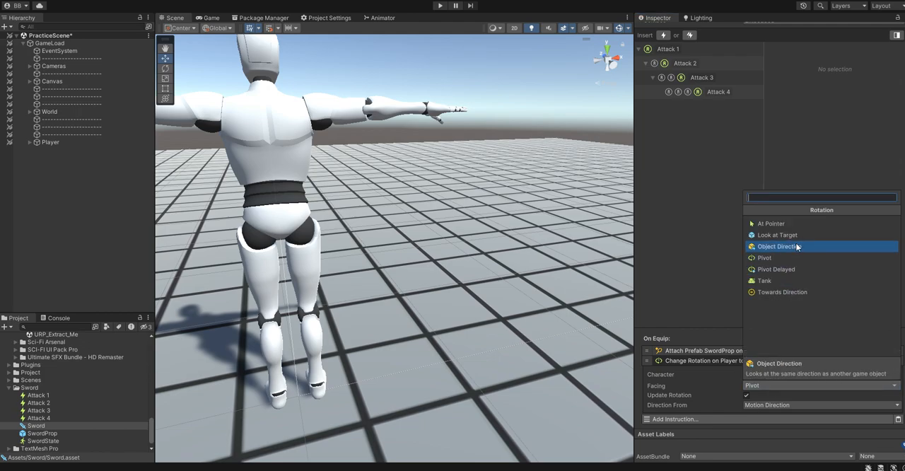
left_click(777, 246)
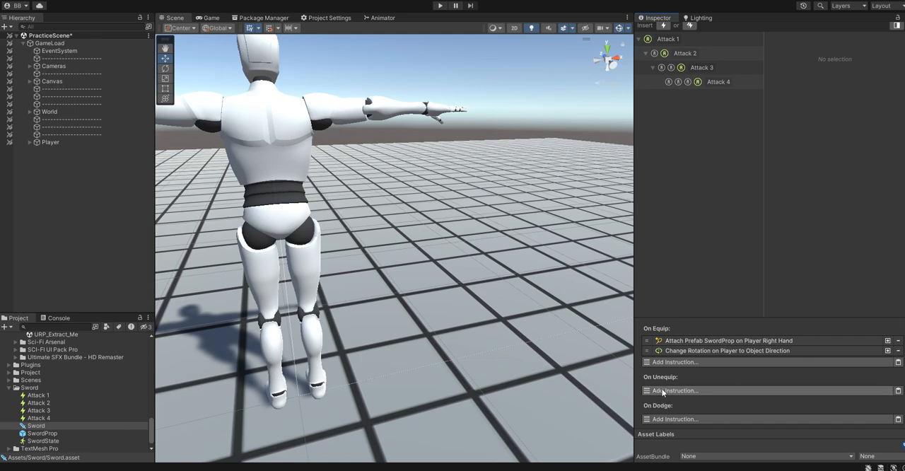
- Add a Remove Prop instruction to On Unequip and begin another instruction searching 'pivot'
left_click(675, 391)
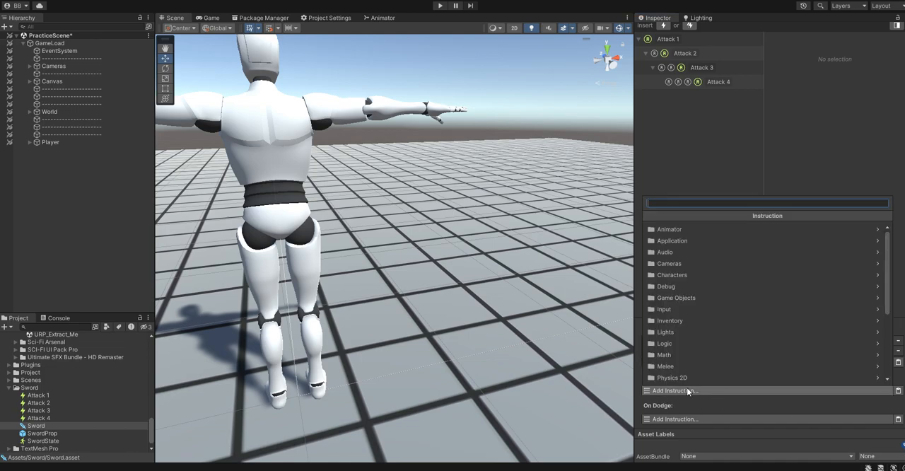
type("remove")
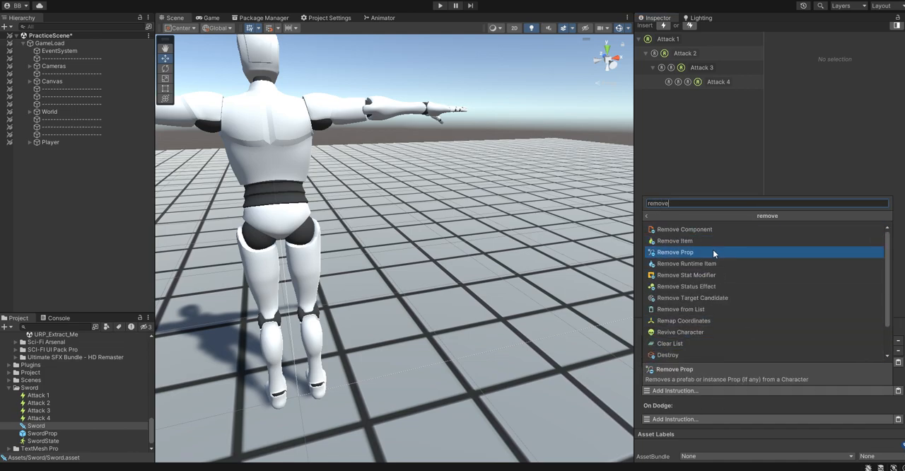
left_click(674, 251)
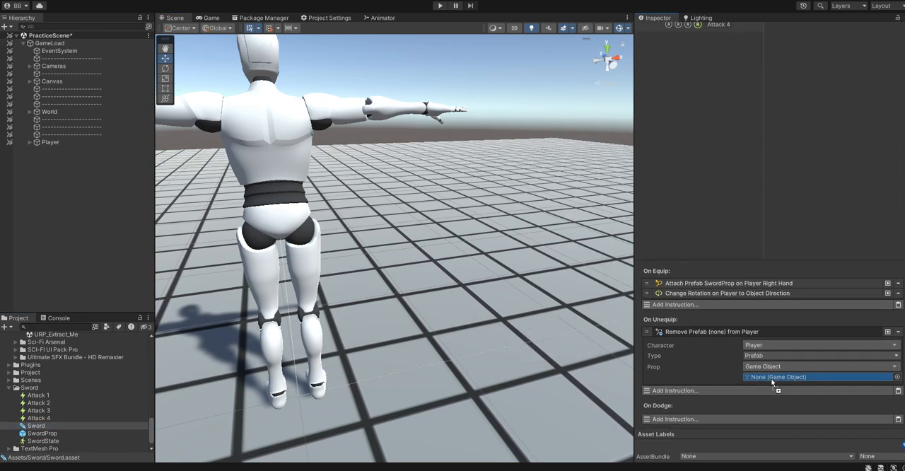
left_click(674, 390)
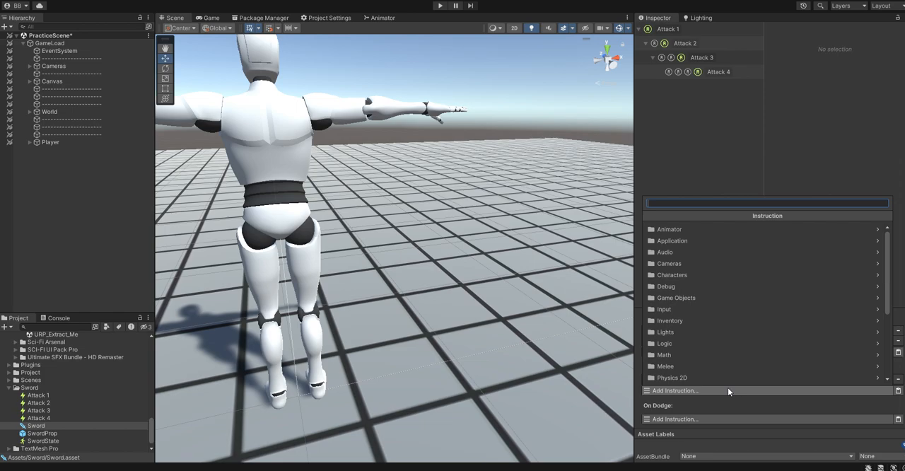
type("pivot")
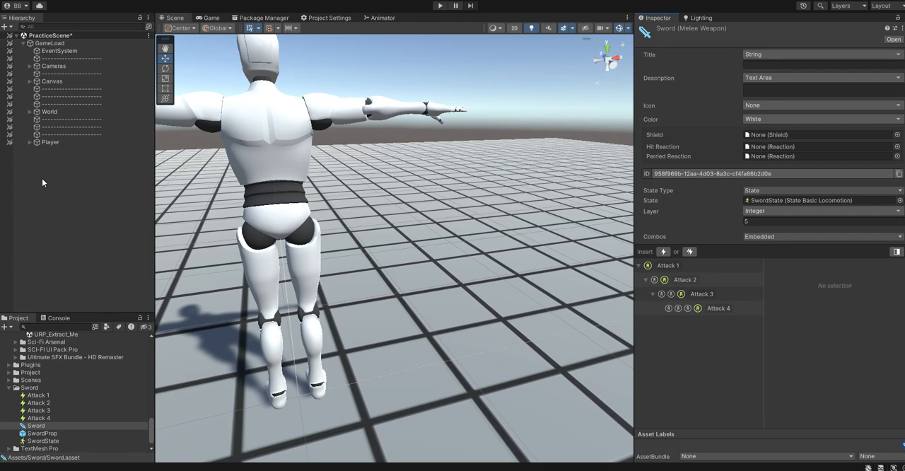
mouse_move(724, 342)
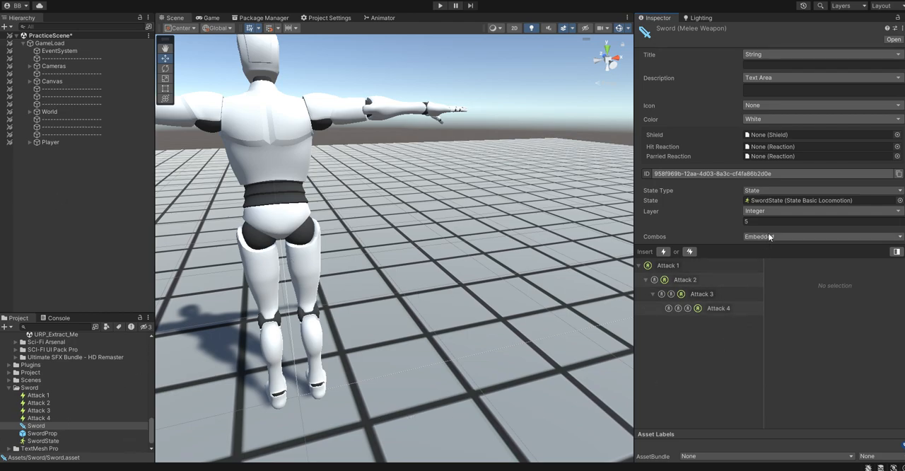
- Review the SwordState asset's Circular 8 Points locomotion clips, then deselect
scroll("down", 3)
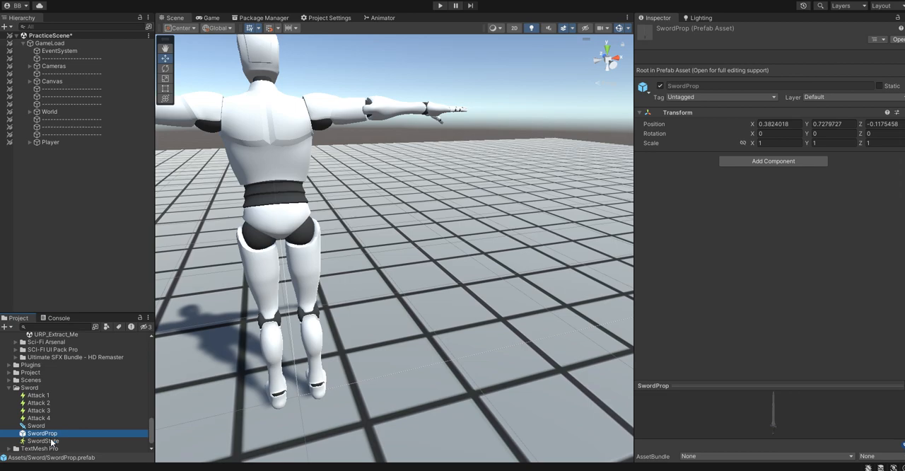
left_click(42, 441)
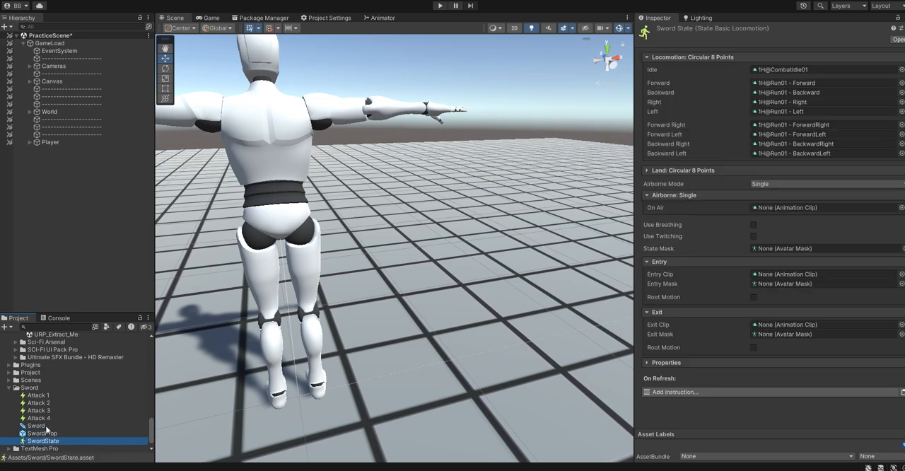
left_click(38, 394)
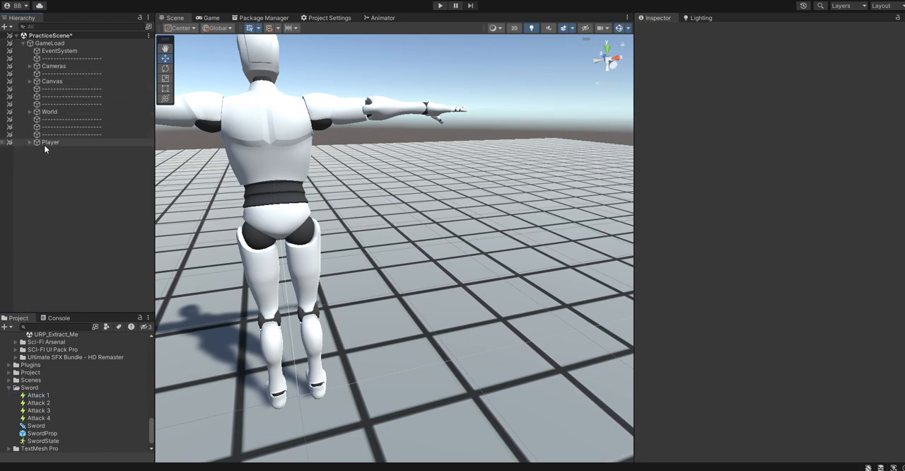
- Under Player create WeaponScripts holding a Sword child with an empty Equip object
left_click(30, 143)
type("CombatScript")
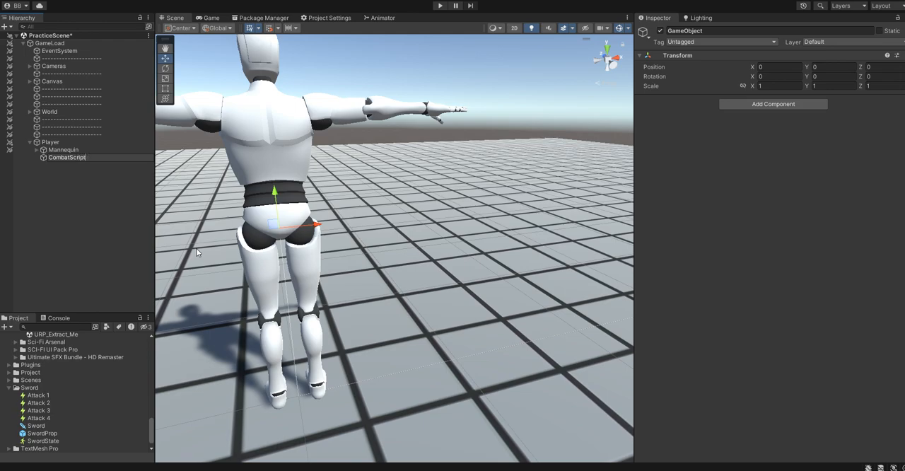
right_click(68, 157)
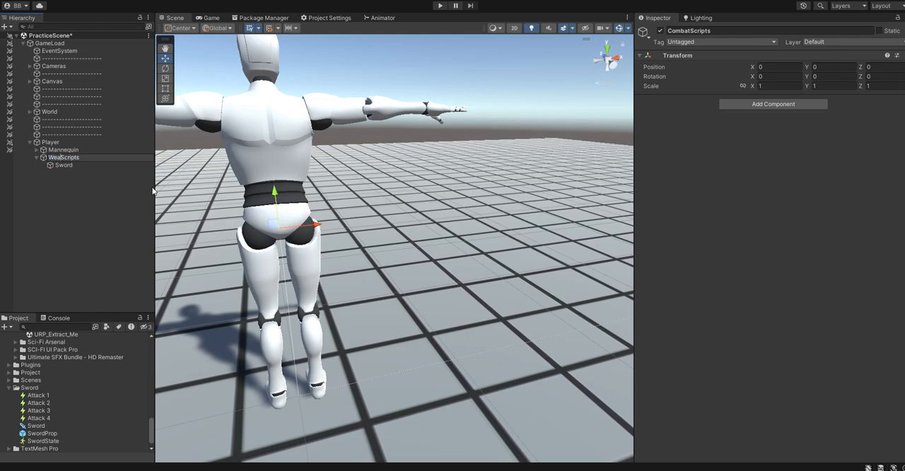
left_click(63, 164)
type("Equ")
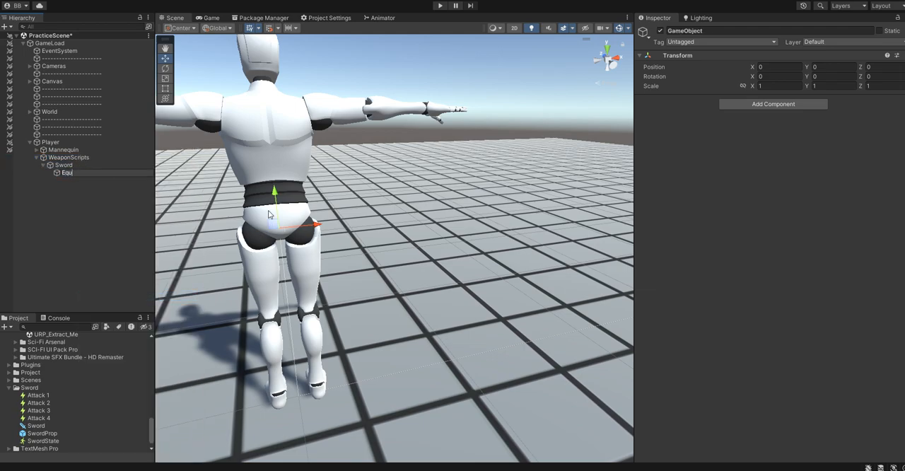
left_click(68, 173)
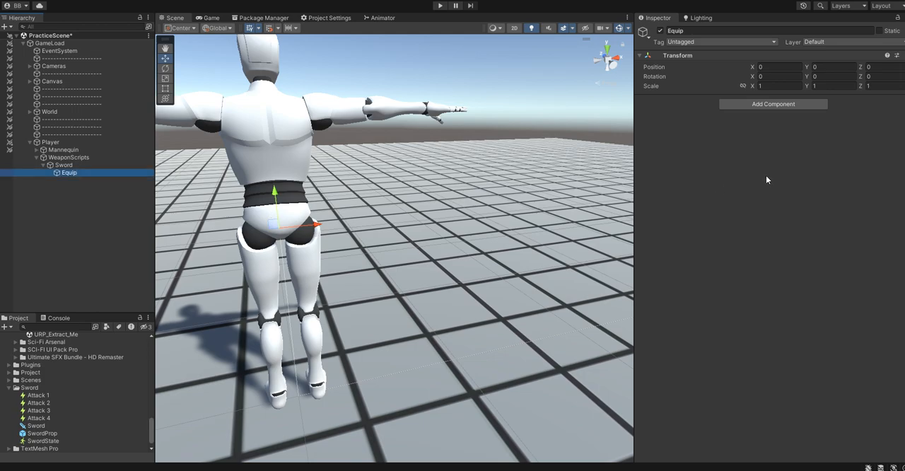
- Duplicate Equip, rename the copy Attack, and reselect Equip
right_click(67, 179)
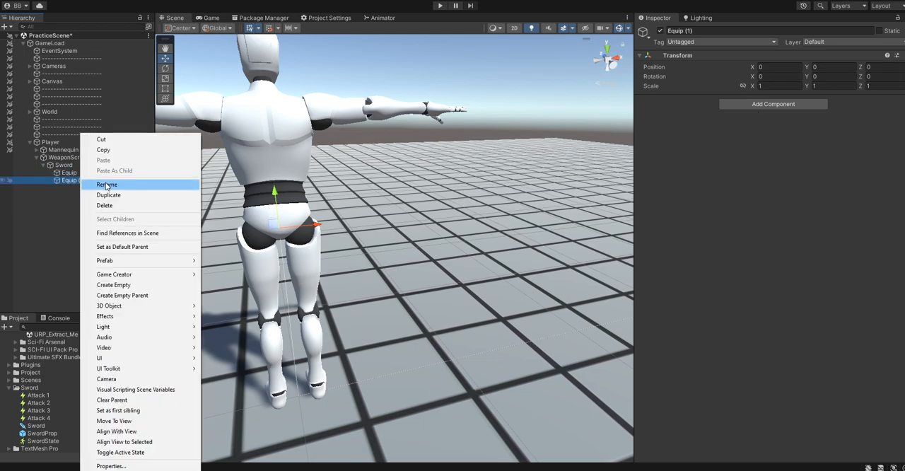
left_click(107, 184)
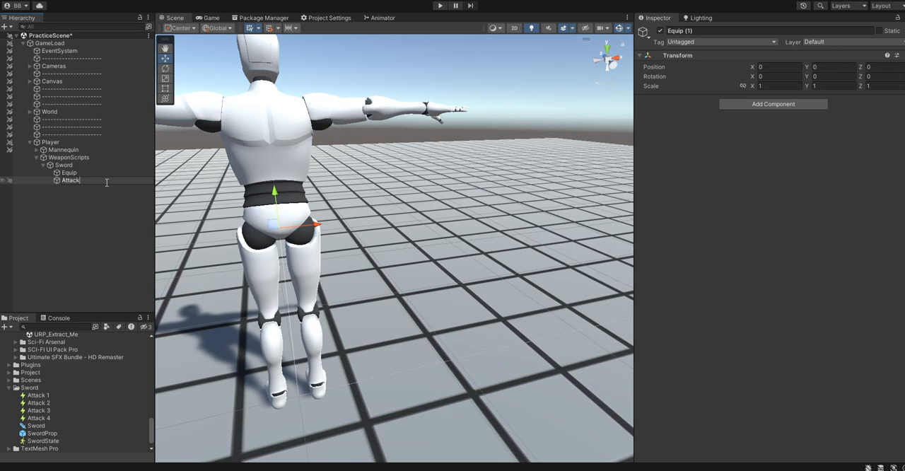
left_click(68, 173)
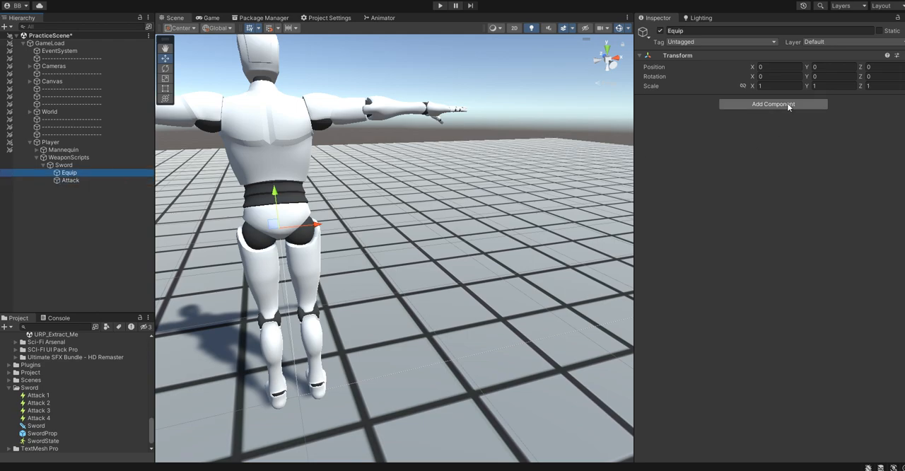
- Give Equip a Trigger component firing On Input Button with a Keyboard Press button
left_click(772, 105)
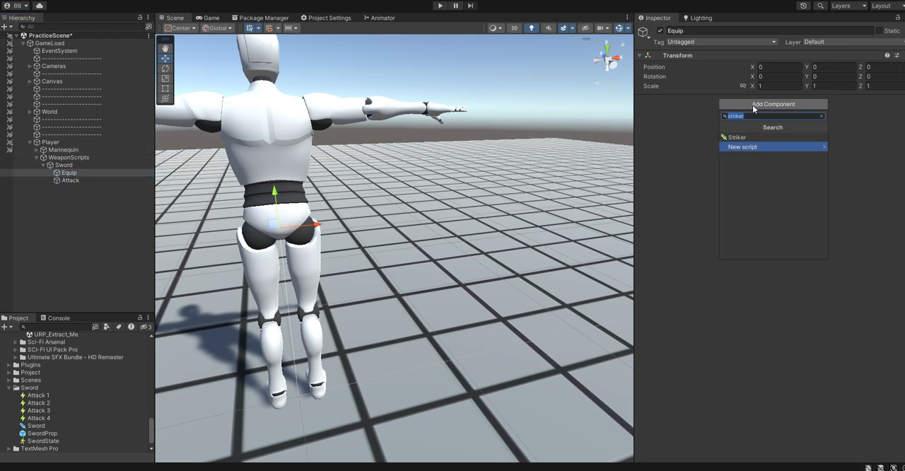
left_click(737, 137)
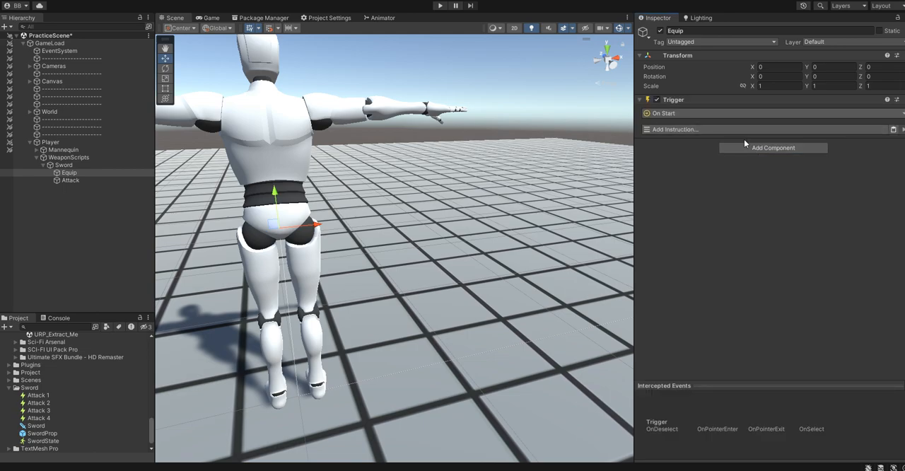
left_click(675, 129)
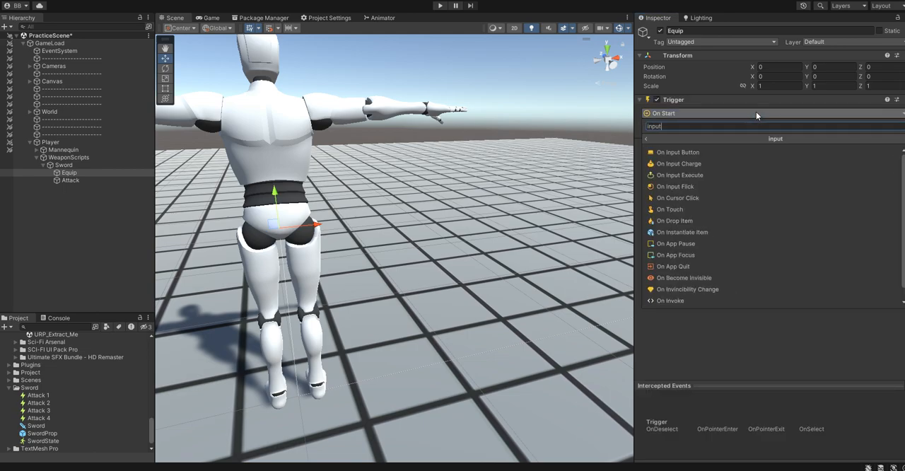
left_click(677, 151)
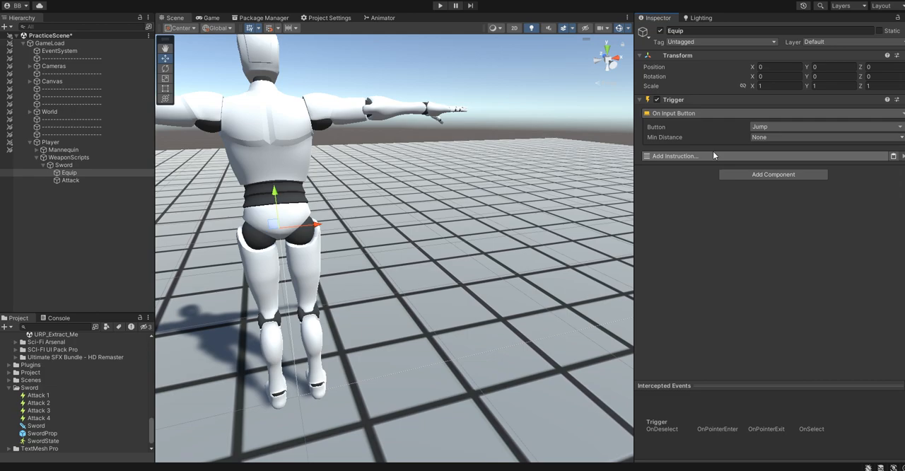
left_click(823, 127)
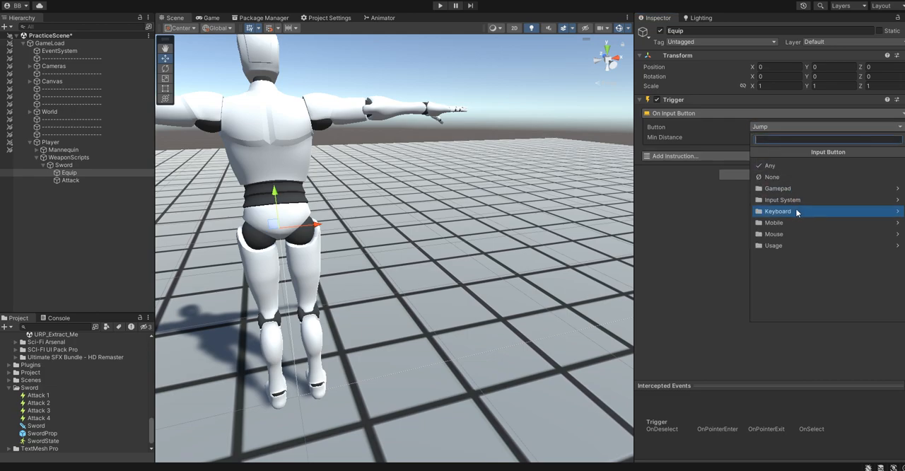
left_click(778, 211)
type("condit")
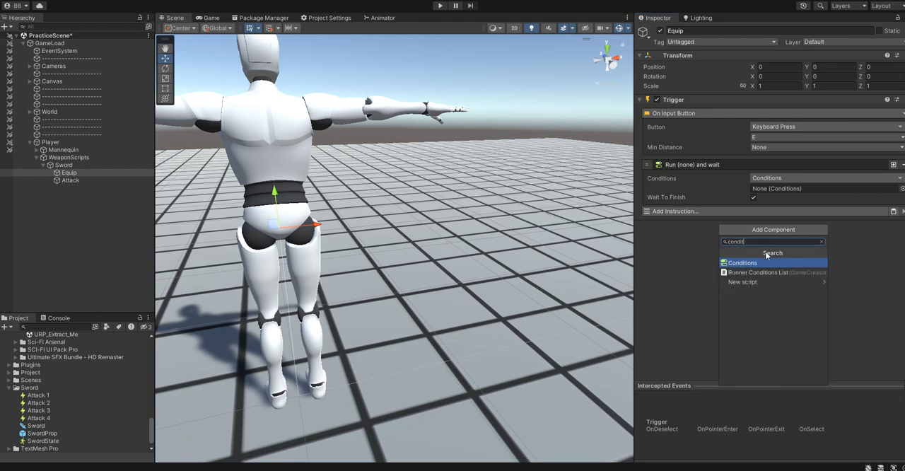
- Add a Conditions component to Equip checking that Player has not equipped the Sword
left_click(741, 263)
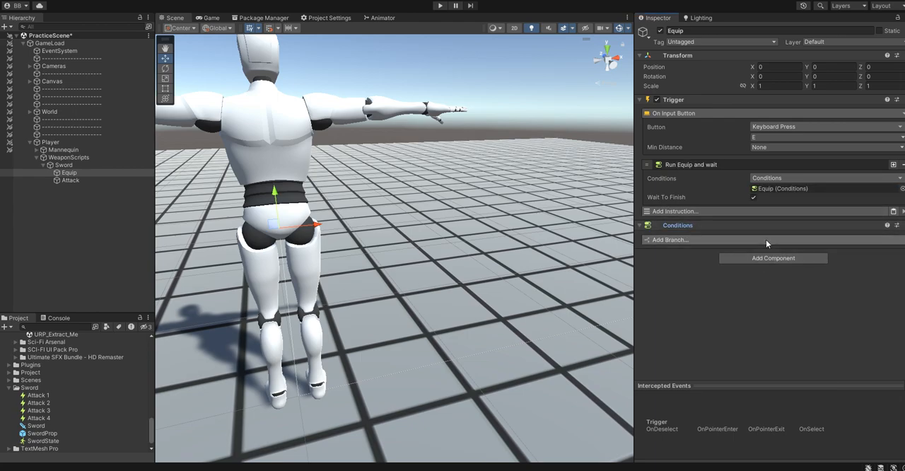
left_click(670, 239)
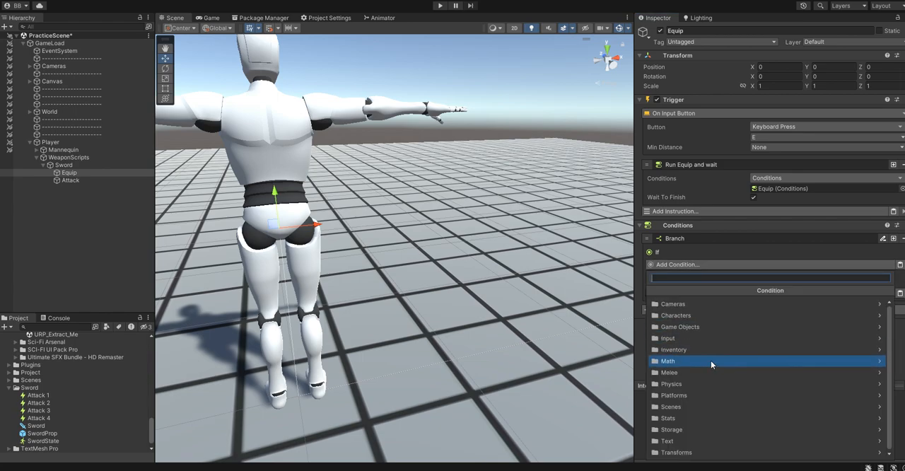
left_click(669, 372)
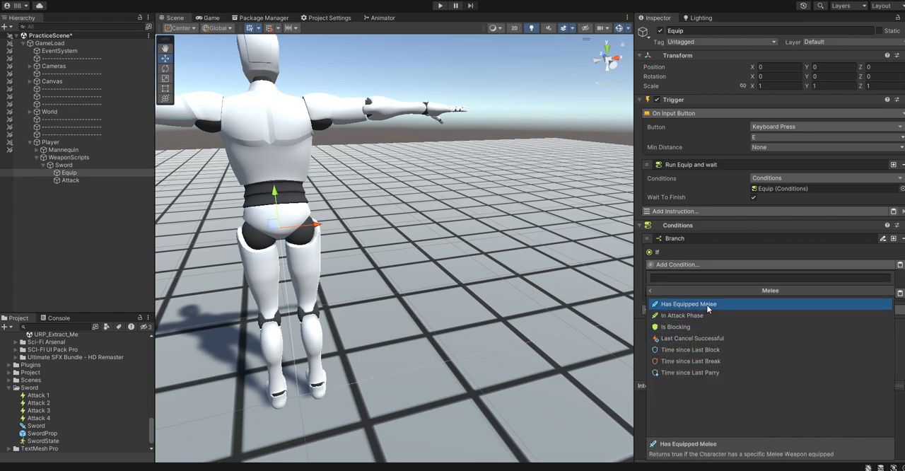
left_click(687, 302)
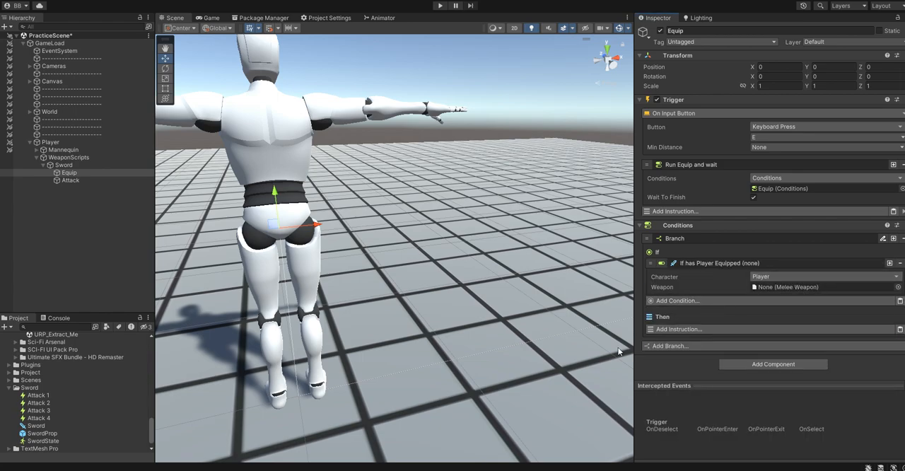
left_click(823, 286)
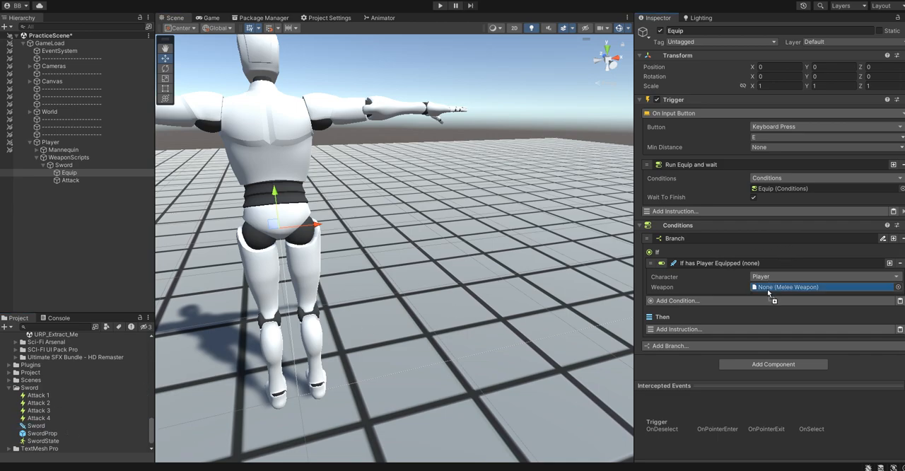
left_click(789, 286)
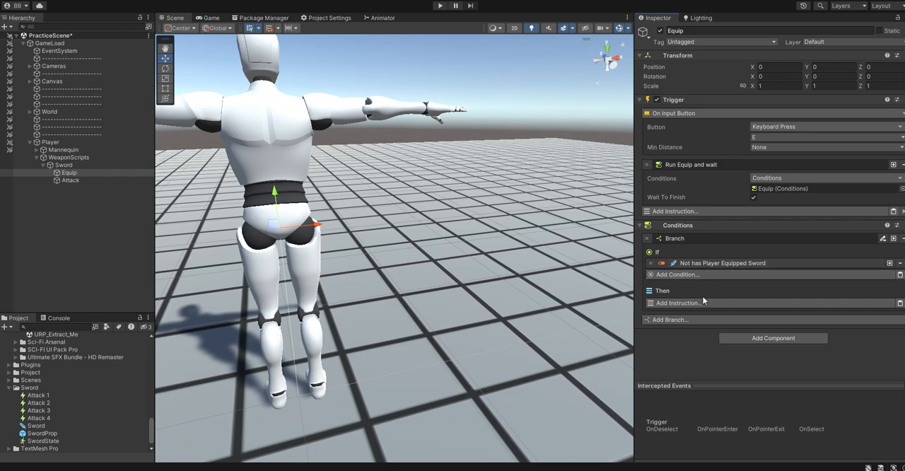
- Add an Equip Melee Weapon instruction equipping the Sword on Player
left_click(676, 303)
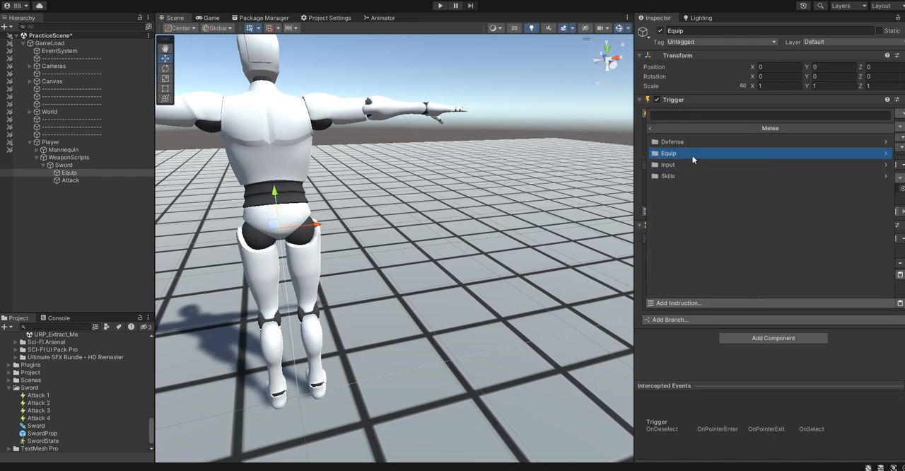
left_click(668, 153)
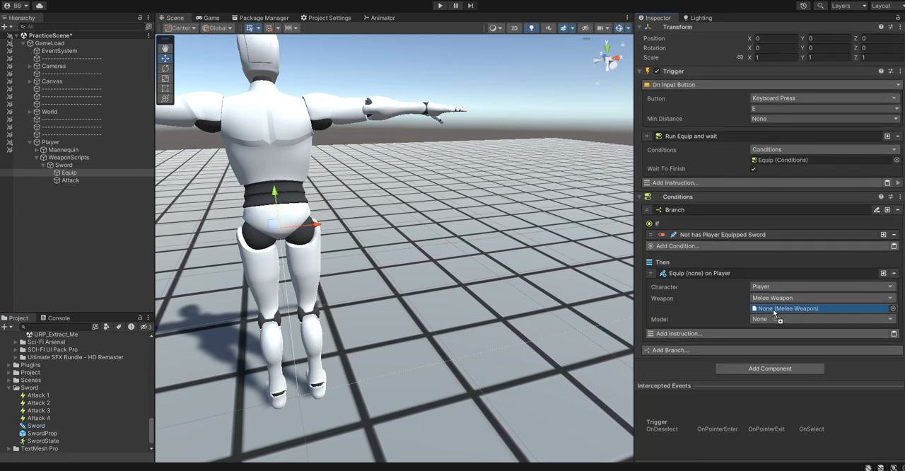
left_click(786, 308)
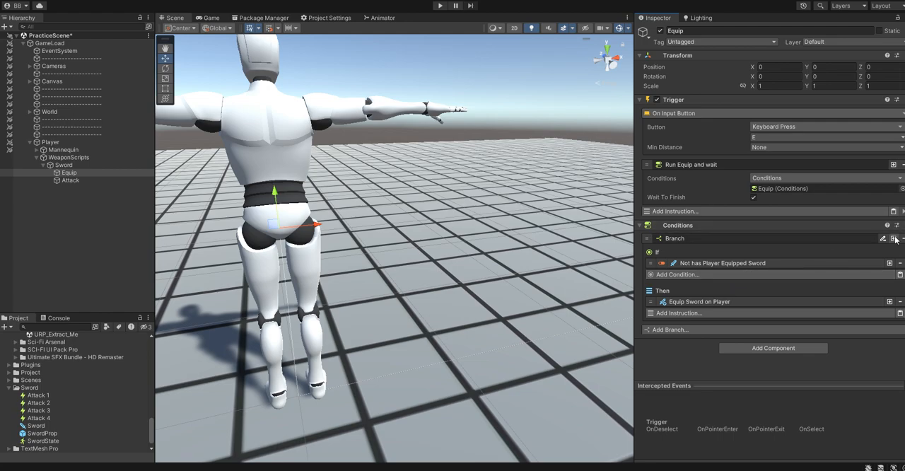
- Duplicate the branch so it unequips the Sword when Player already has it equipped
left_click(888, 238)
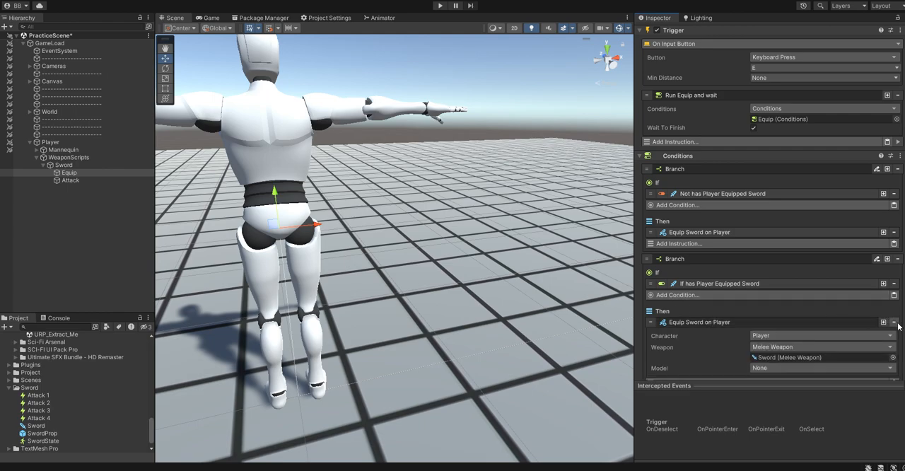
left_click(679, 142)
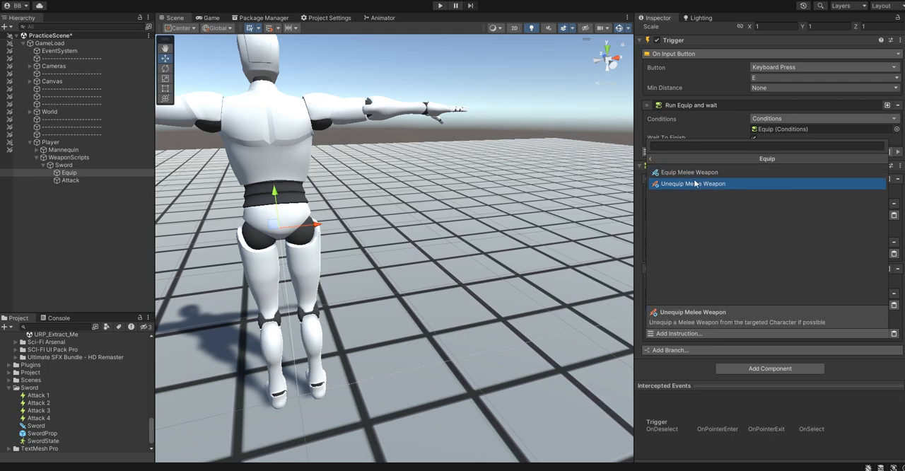
left_click(693, 183)
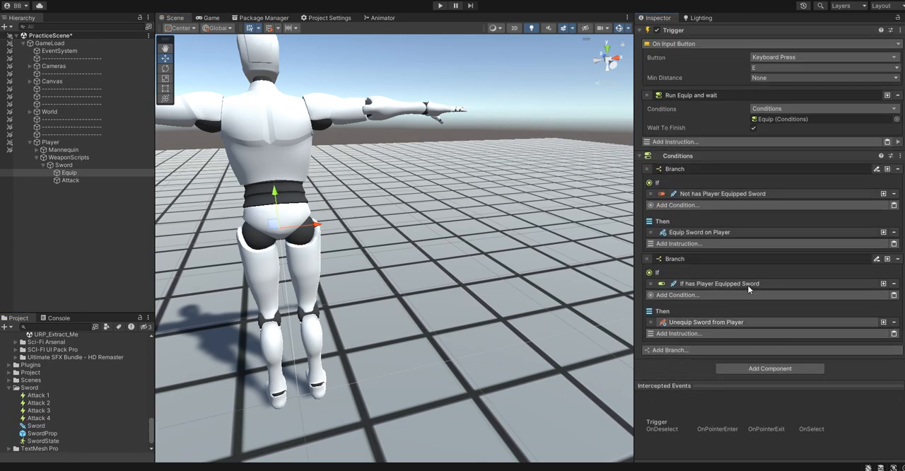
left_click(71, 180)
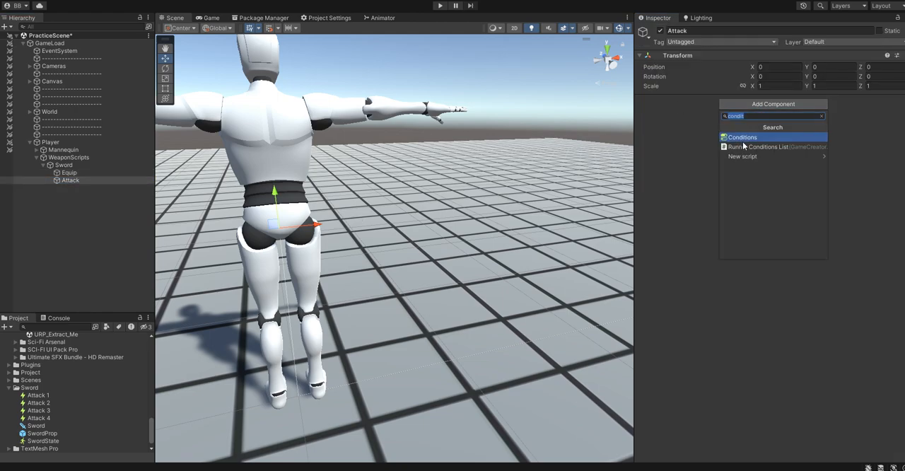
- Give Attack a Trigger component firing on a left Mouse Press
left_click(742, 137)
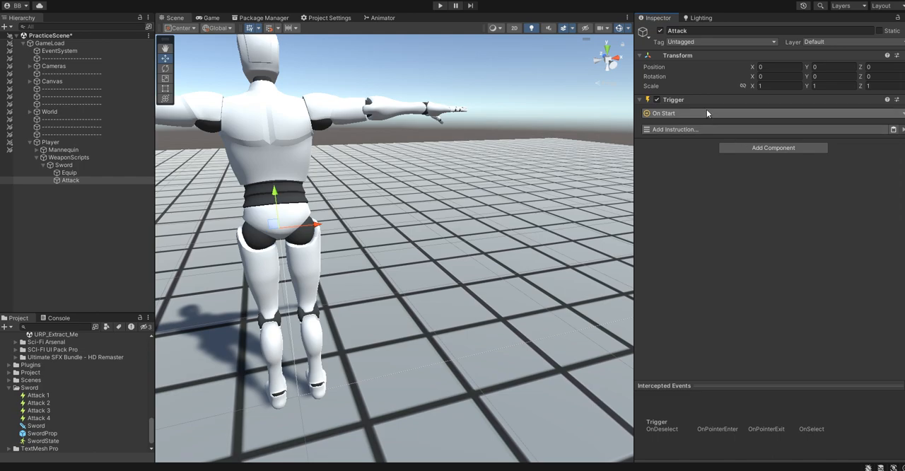
left_click(673, 129)
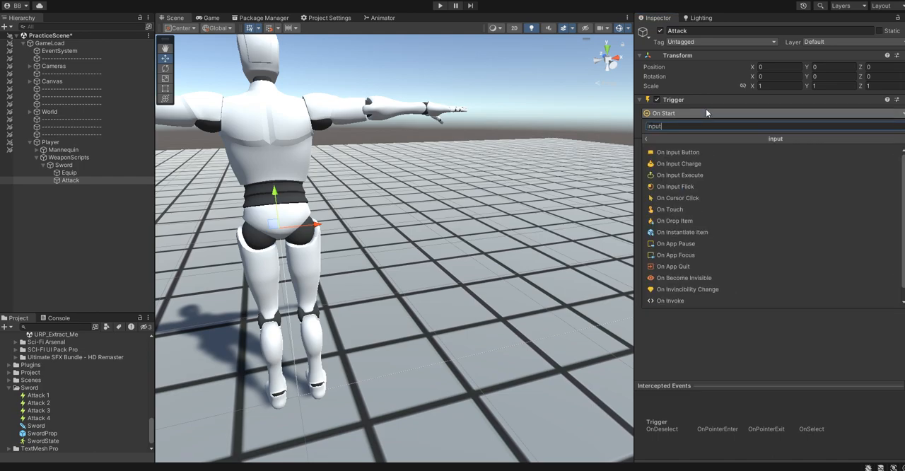
left_click(676, 153)
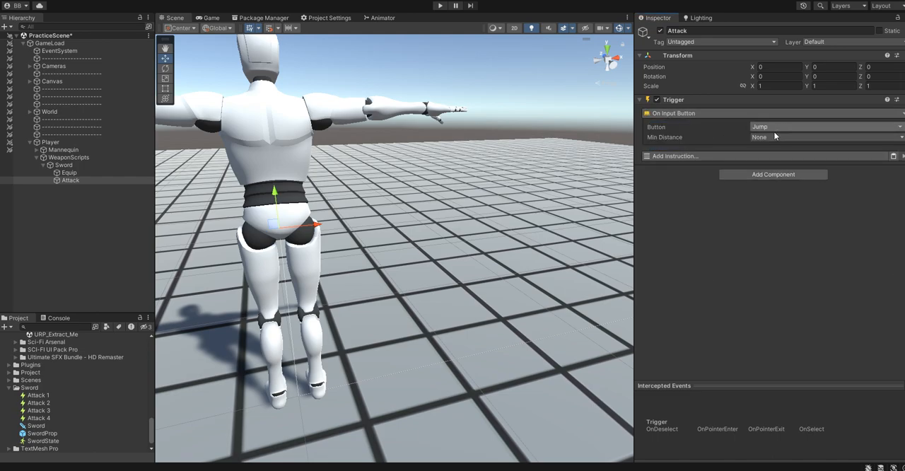
left_click(823, 128)
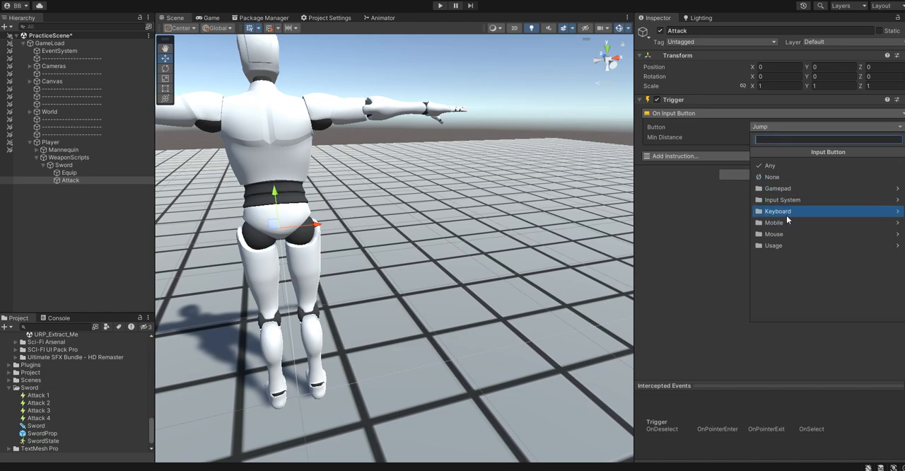
left_click(773, 234)
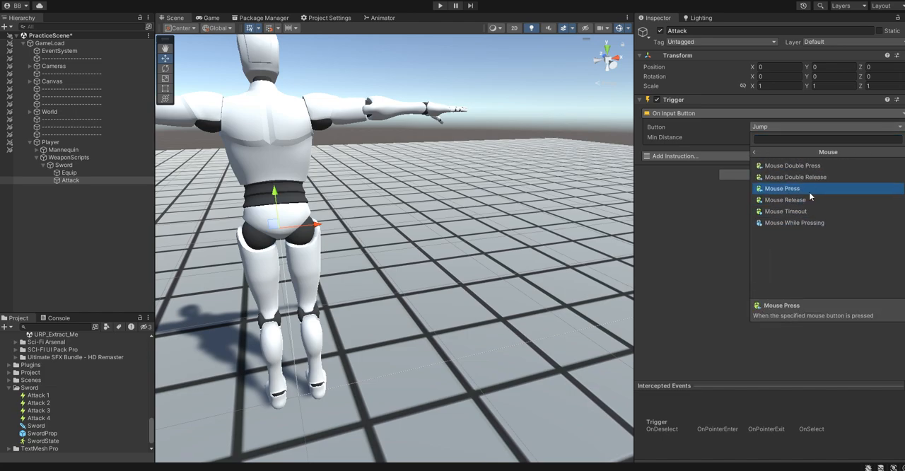
- Add an Input Execute instruction to the trigger, found by searching 'execu'
left_click(782, 188)
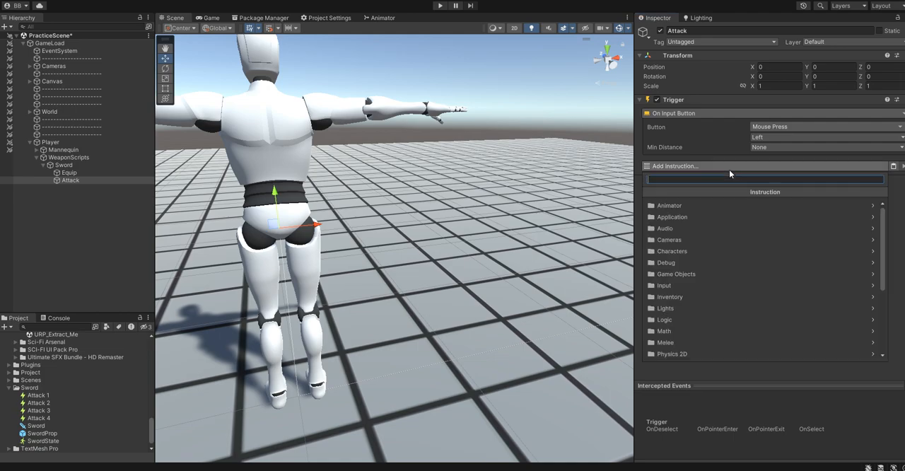
type("execut")
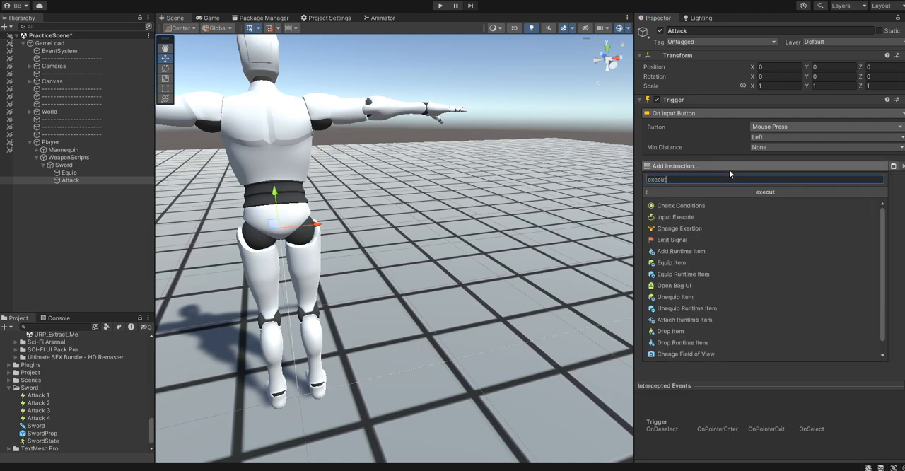
left_click(676, 216)
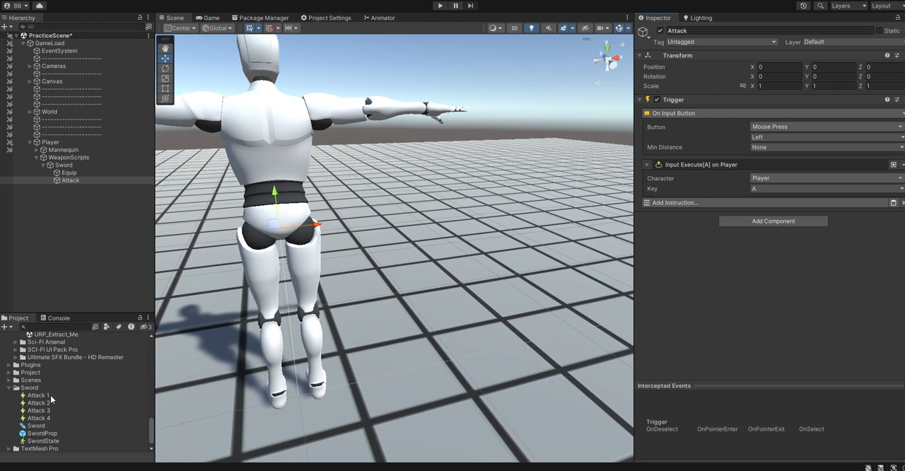
- Review the Sword weapon asset and its Attack 2 skill in the Project window
left_click(37, 425)
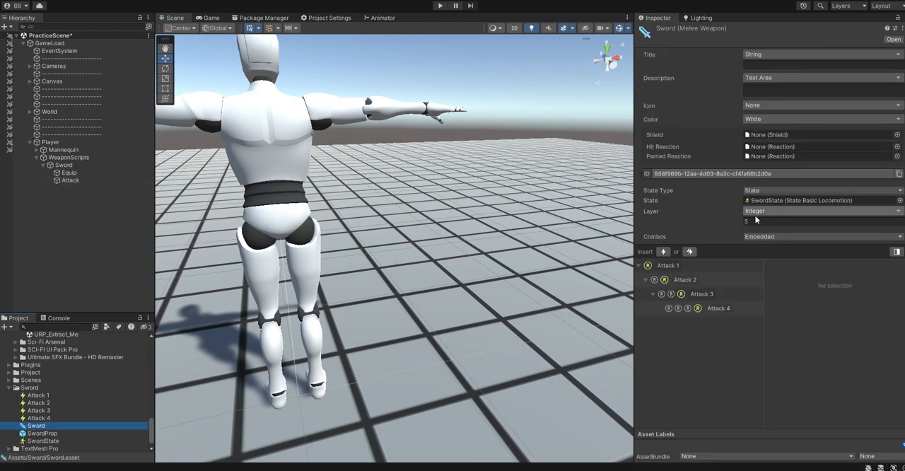
scroll("down", 3)
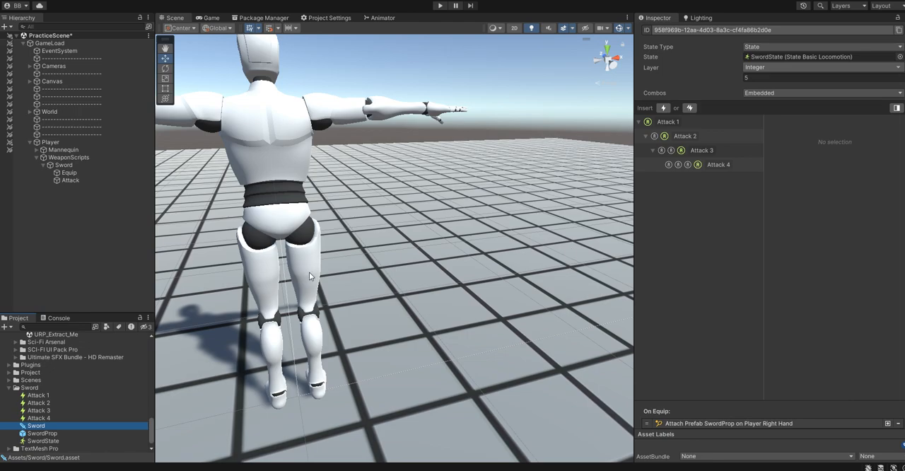
left_click(37, 395)
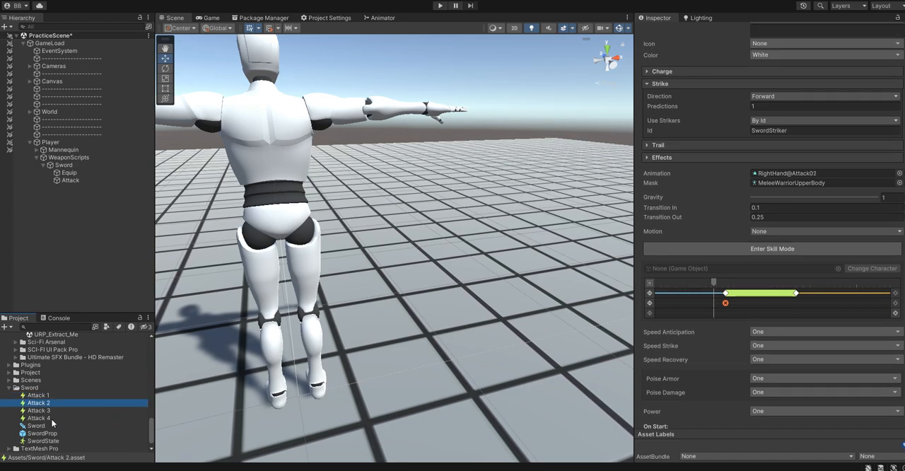
left_click(36, 424)
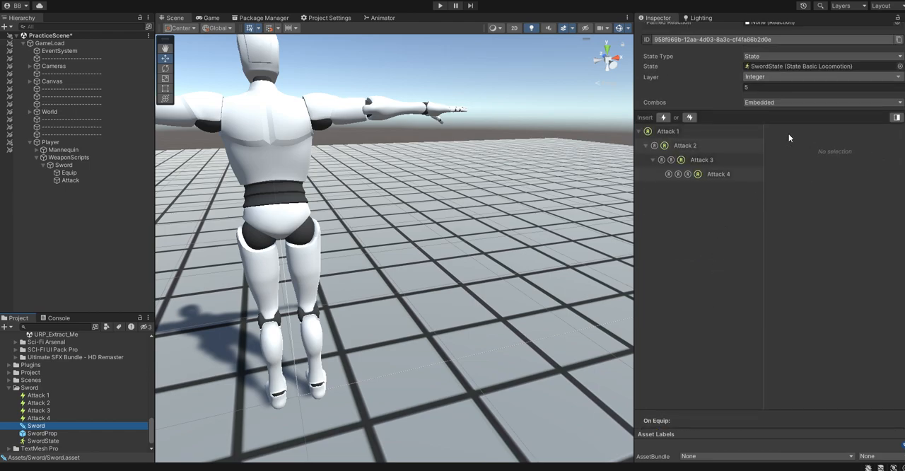
- Inspect the Attack 2 and Attack 4 combo nodes, then return to the Attack object
left_click(684, 144)
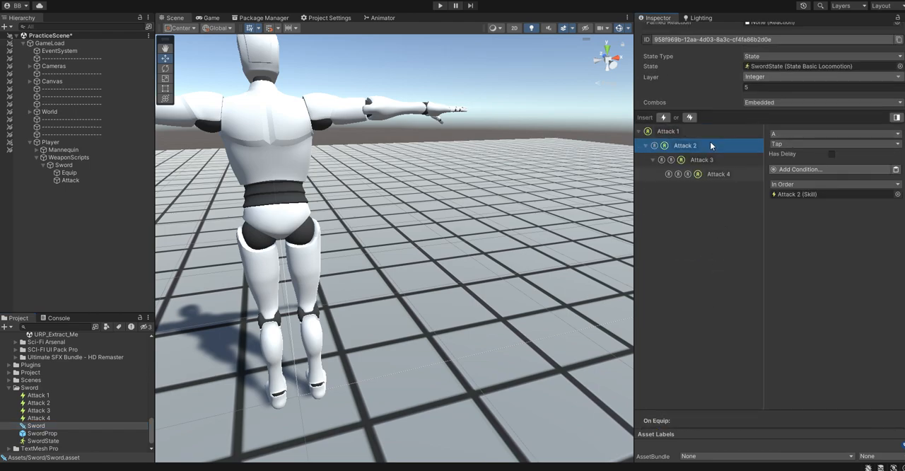
left_click(718, 174)
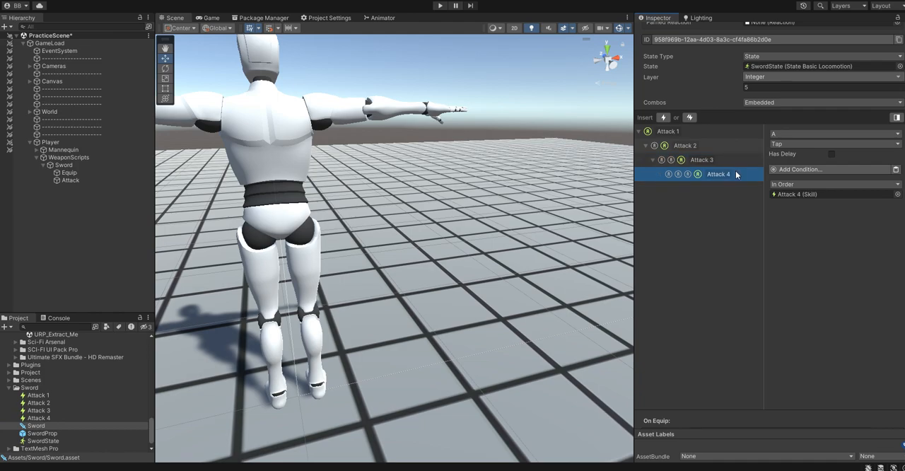
mouse_move(682, 211)
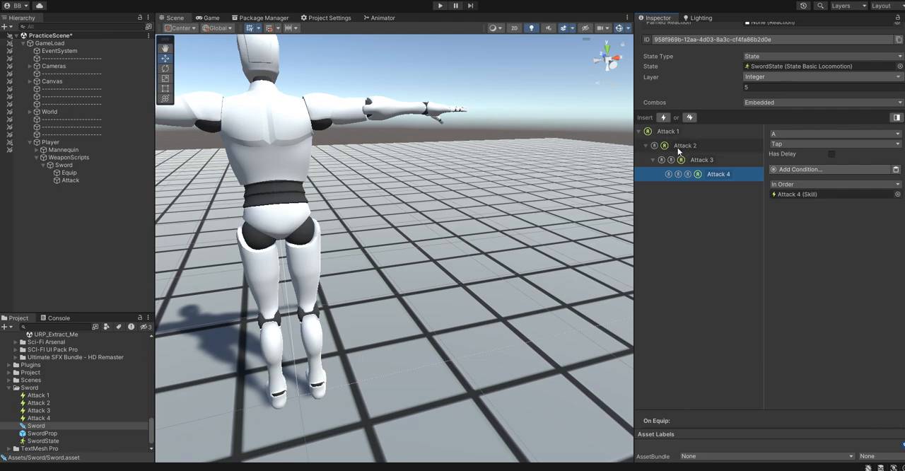
mouse_move(701, 220)
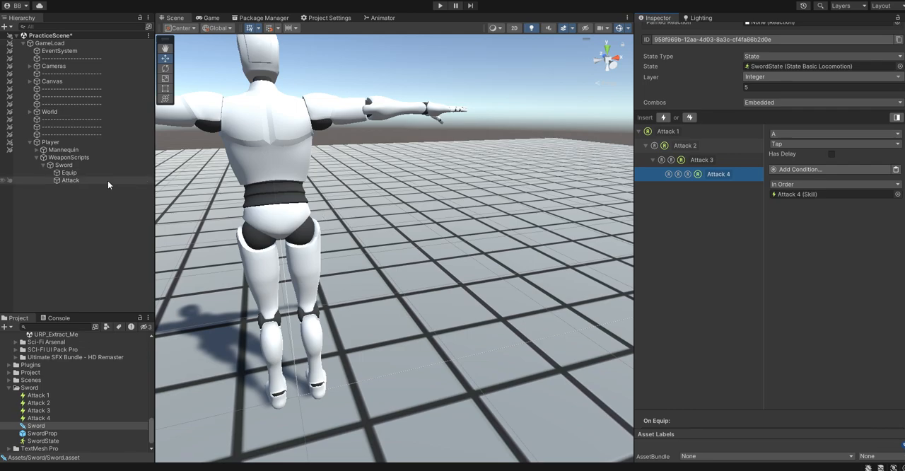
left_click(70, 180)
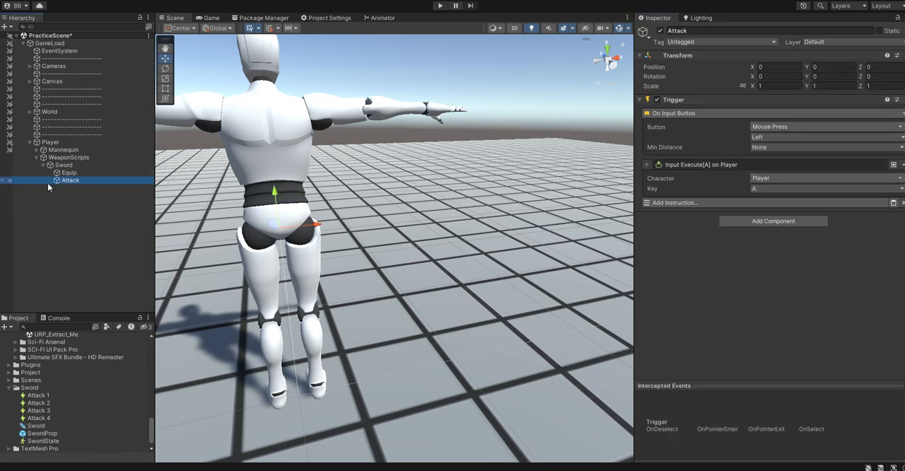
- Look at the Sword object, then show the SwordProp prefab's transform settings
left_click(64, 164)
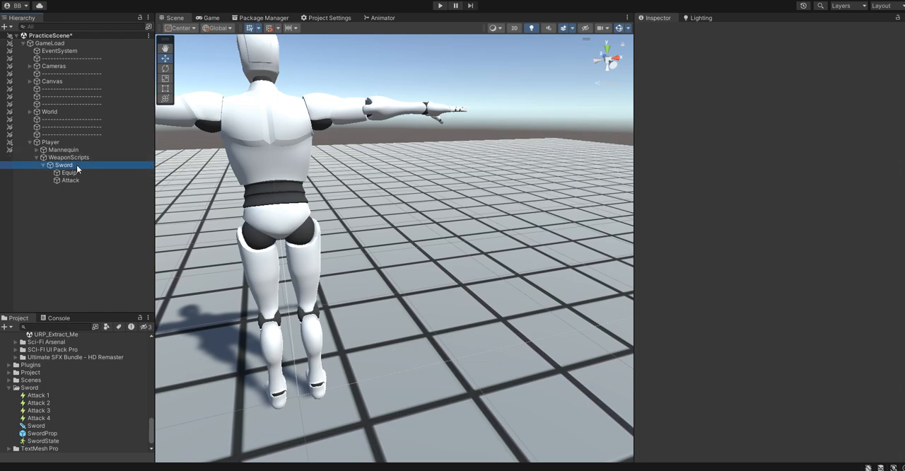
left_click(63, 164)
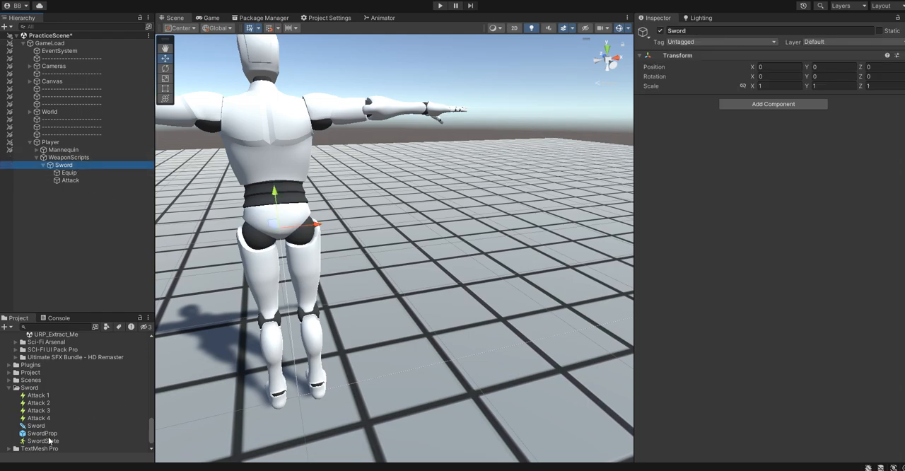
left_click(42, 432)
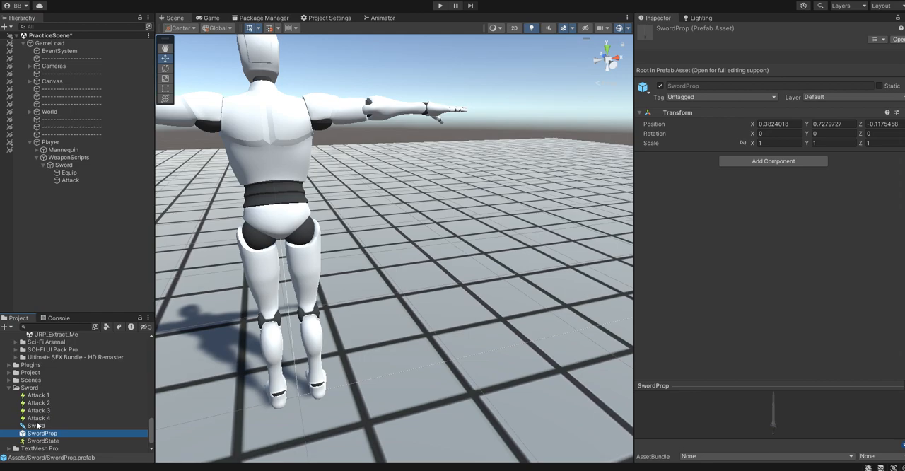
- Clear the selection and start play mode to test the sword setup
left_click(102, 265)
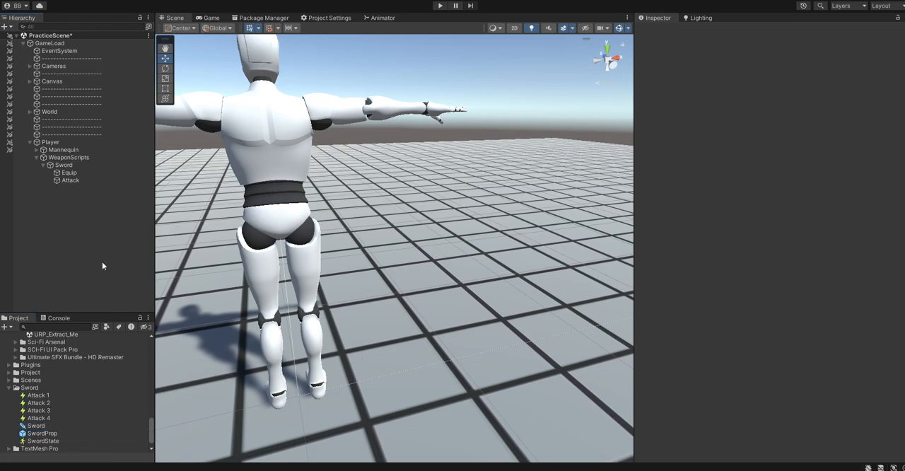
mouse_move(104, 257)
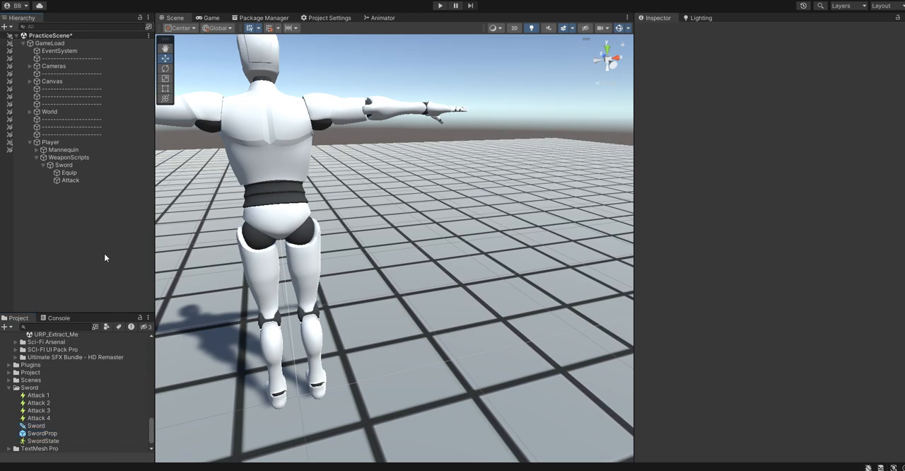
mouse_move(390, 173)
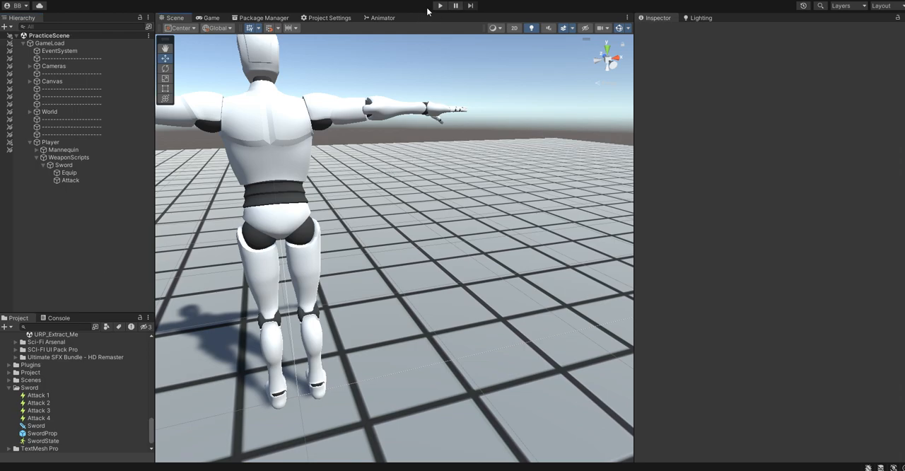
mouse_move(438, 6)
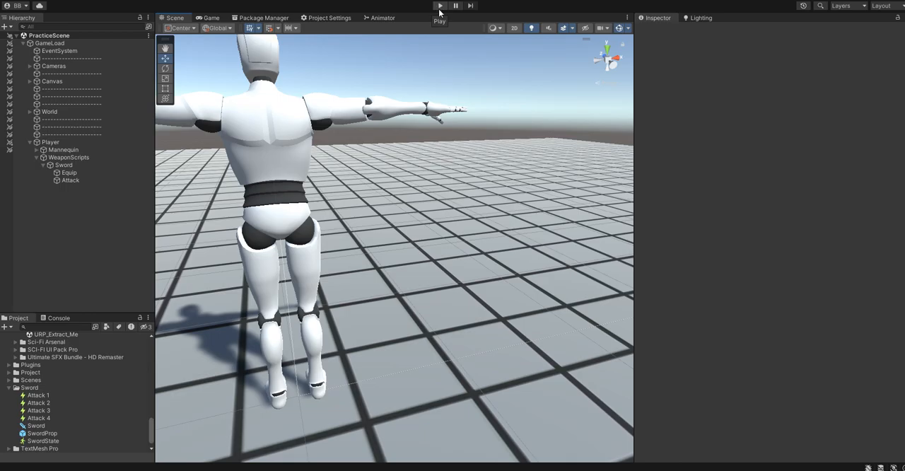
left_click(439, 6)
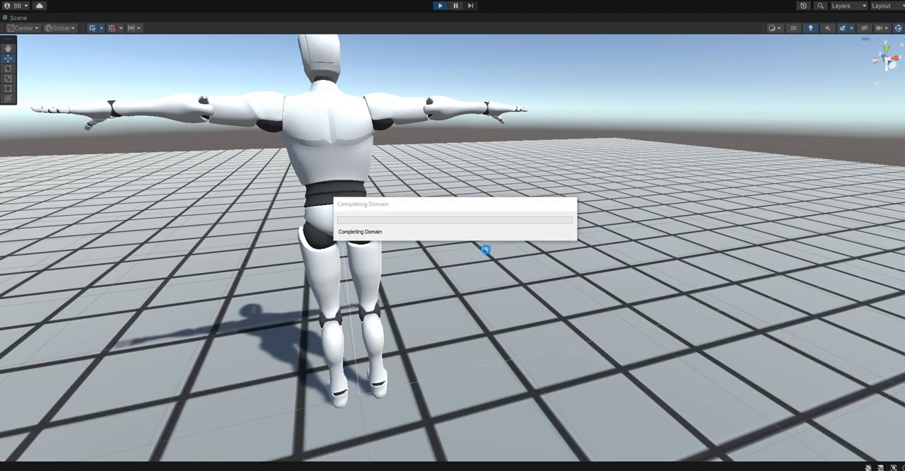
- Focus the running Game view and equip the sword in the character's right hand
left_click(438, 5)
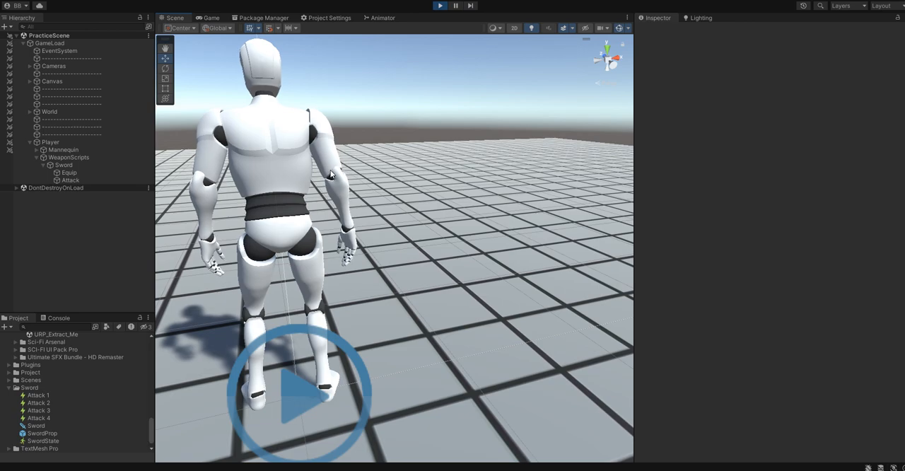
left_click(211, 17)
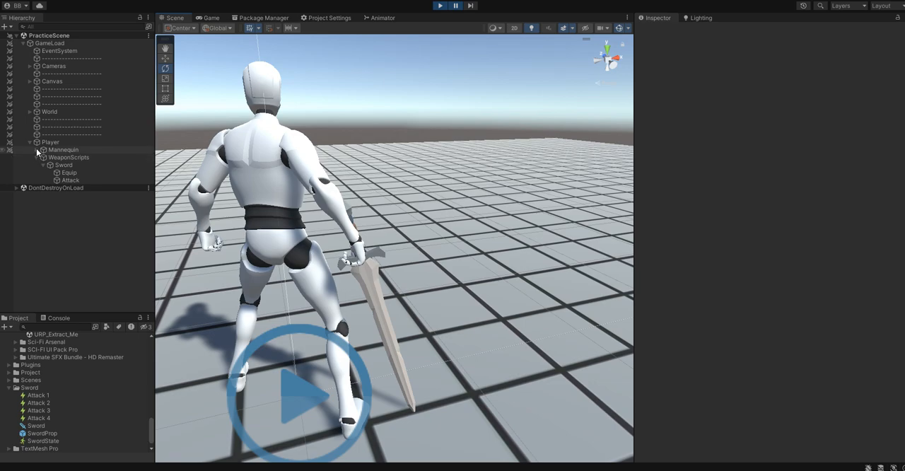
- Expand the Mannequin armature down to RightHand to reach the SwordProp(Clone)
left_click(43, 157)
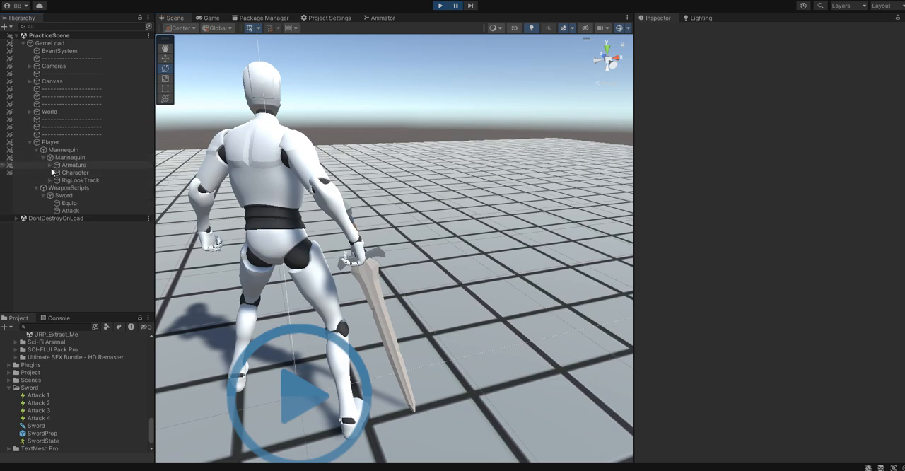
left_click(56, 164)
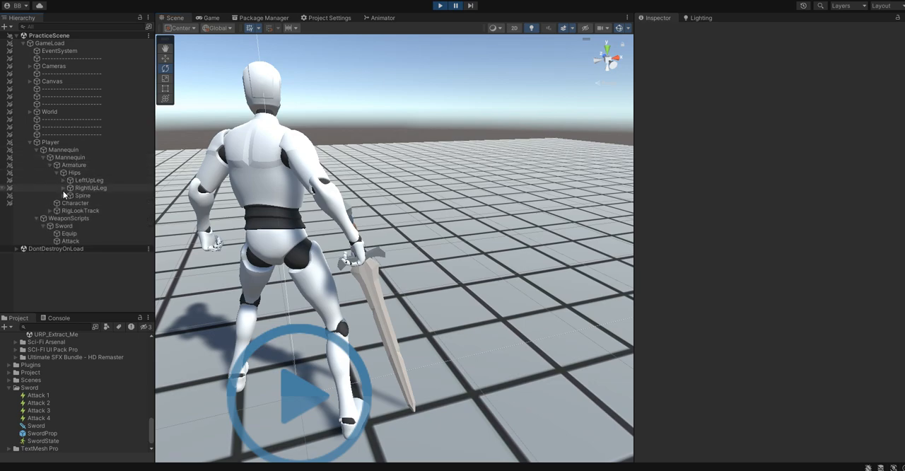
left_click(75, 196)
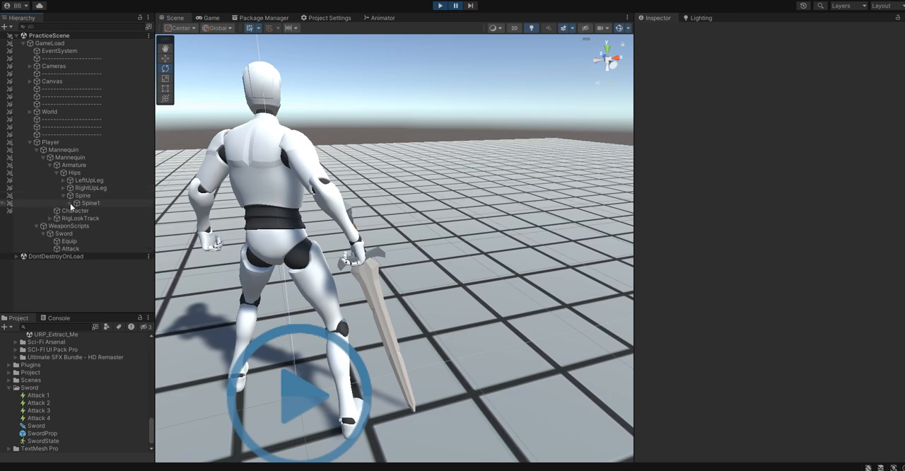
left_click(79, 204)
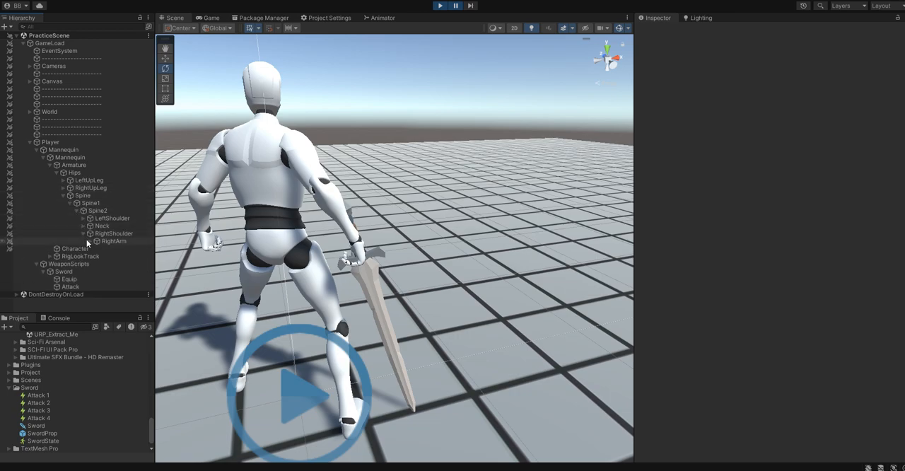
left_click(89, 240)
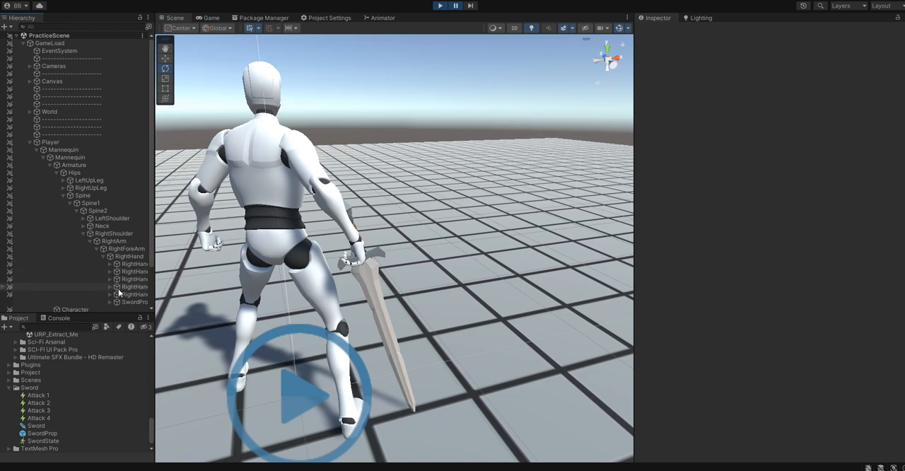
left_click(136, 302)
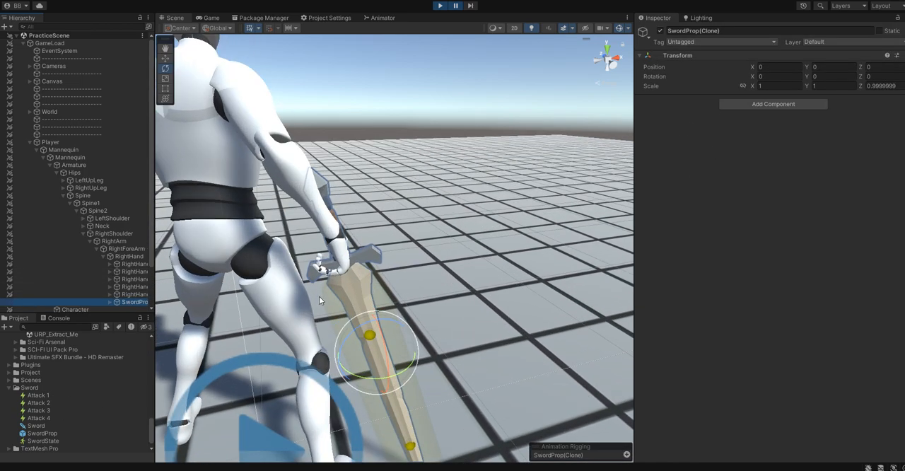
- Use Local handles to stand the sword upright at position 0.004, 0.07, 0.022, rotation -255, 0, 98
left_click(218, 28)
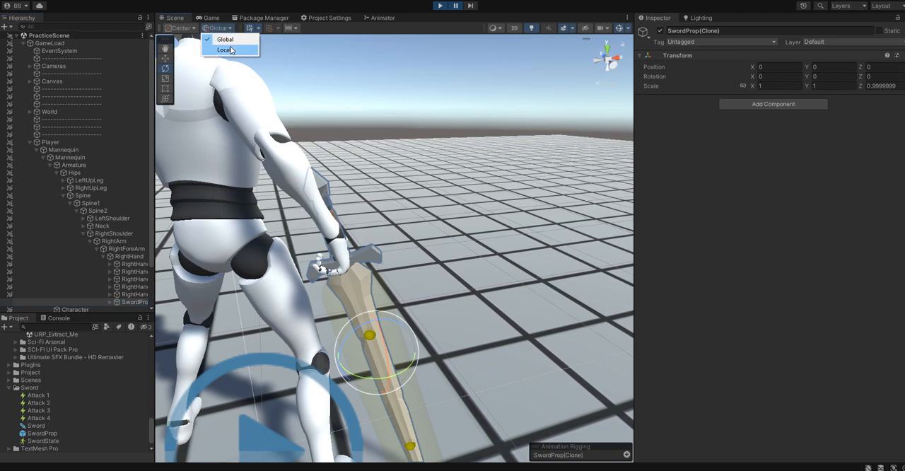
left_click(225, 51)
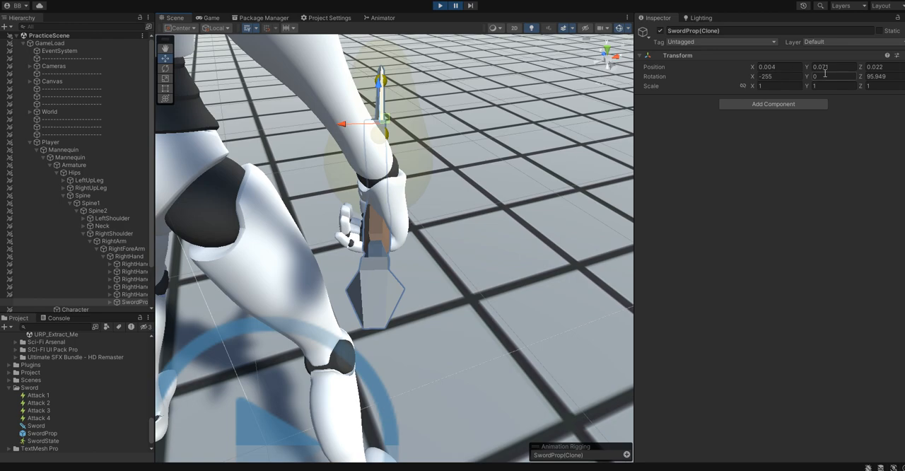
left_click(834, 66)
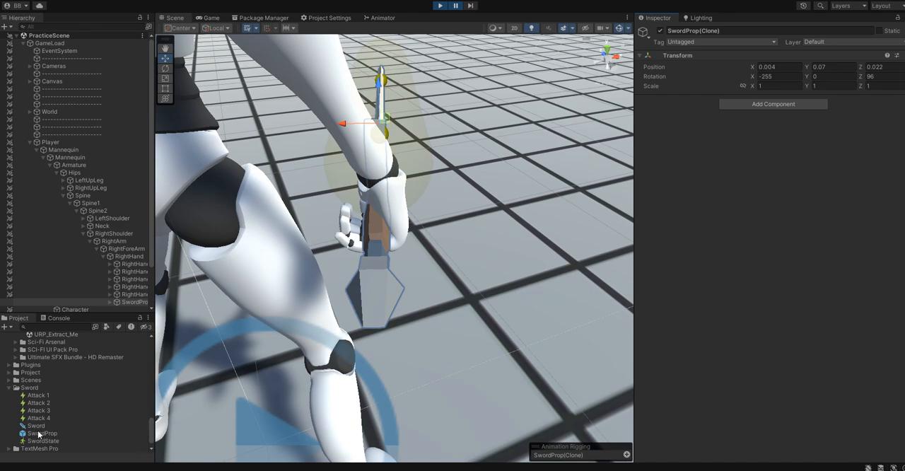
- Expand the Sword's On Equip Attach Prefab instruction and compare the clone's transform values
left_click(37, 424)
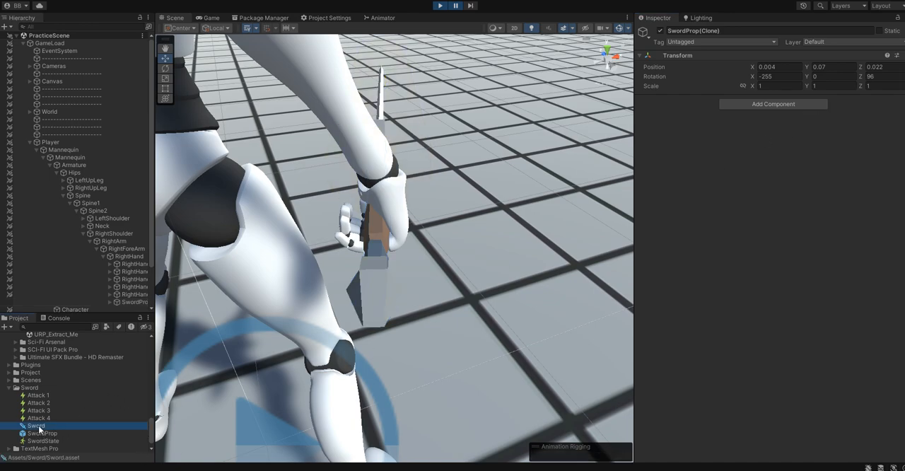
left_click(37, 424)
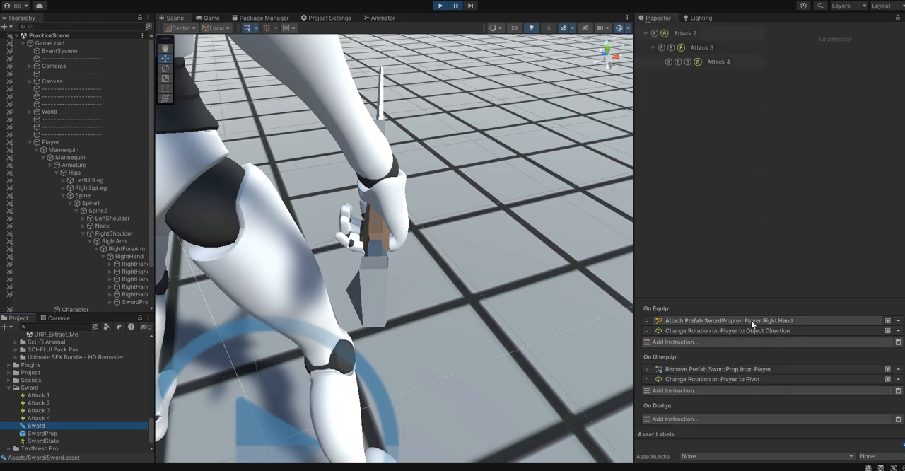
left_click(730, 321)
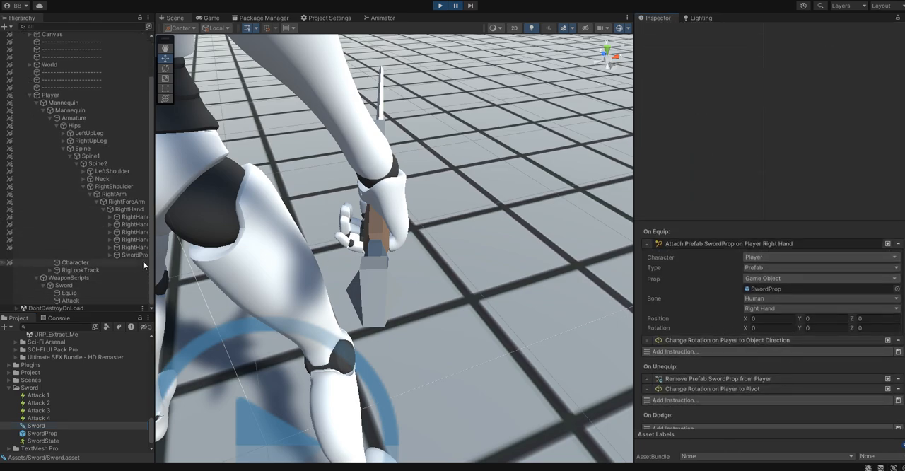
left_click(134, 255)
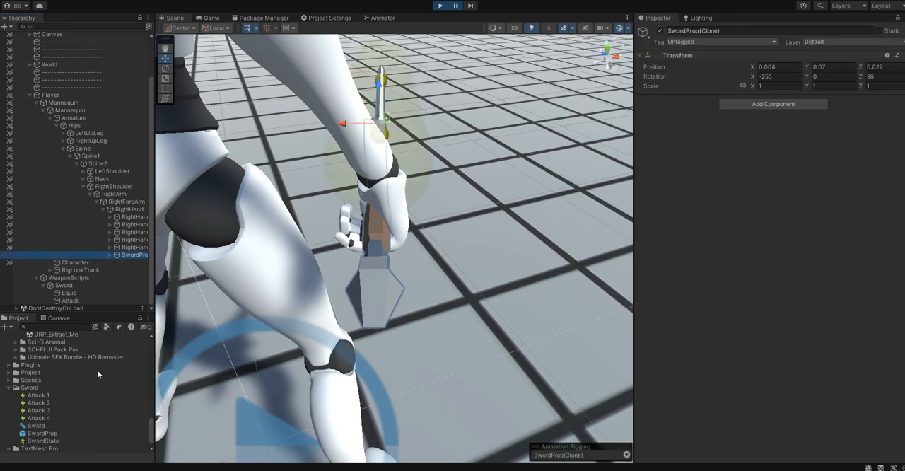
left_click(42, 433)
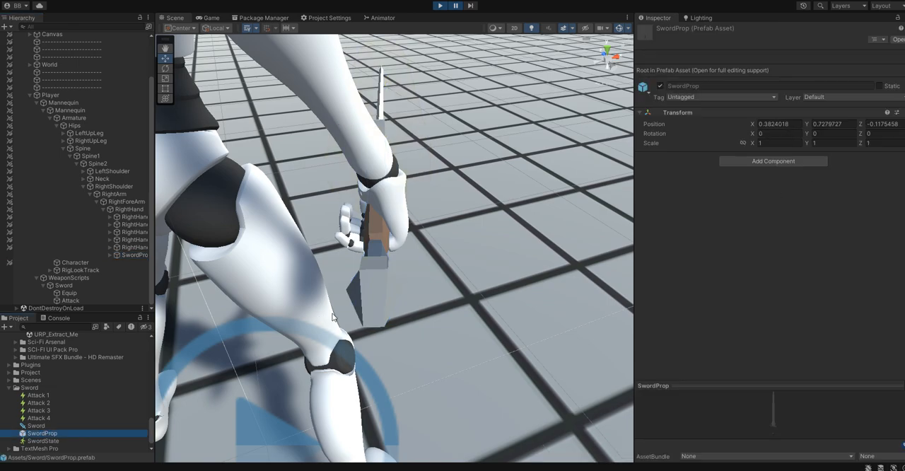
left_click(37, 424)
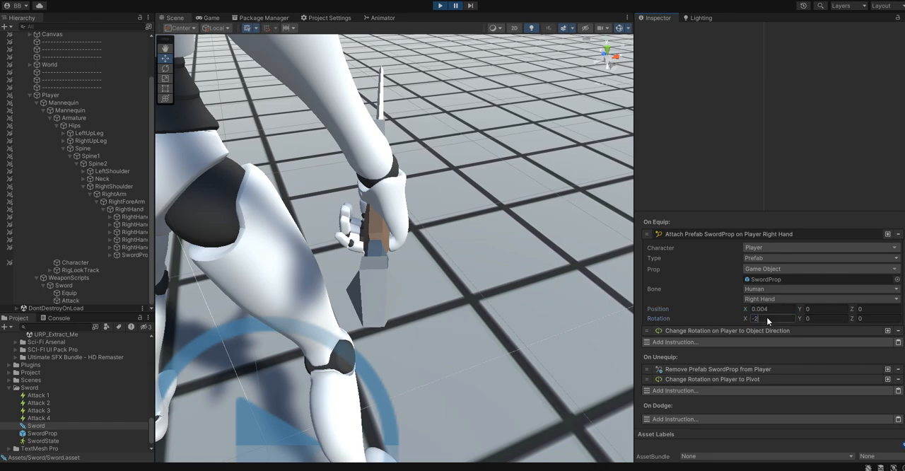
- Enter rotation -255, 0, 98 and position 0.004, 0.07, 0.022 into the attach instruction and save
type("-255")
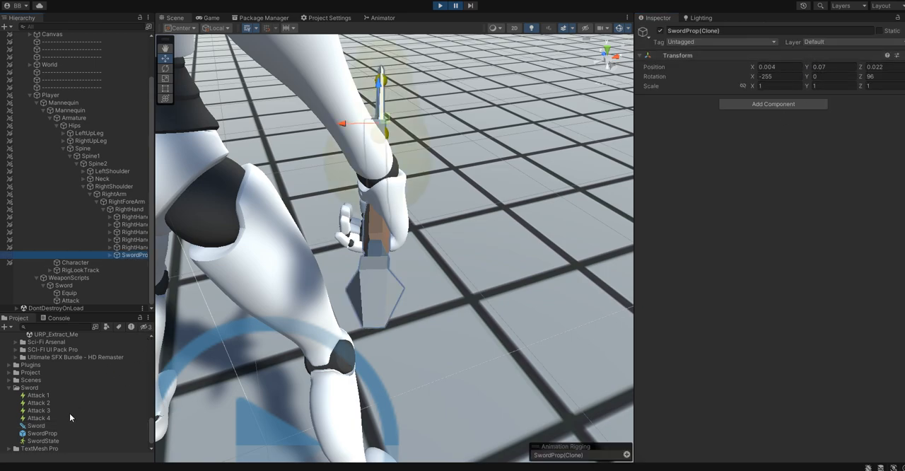
left_click(36, 424)
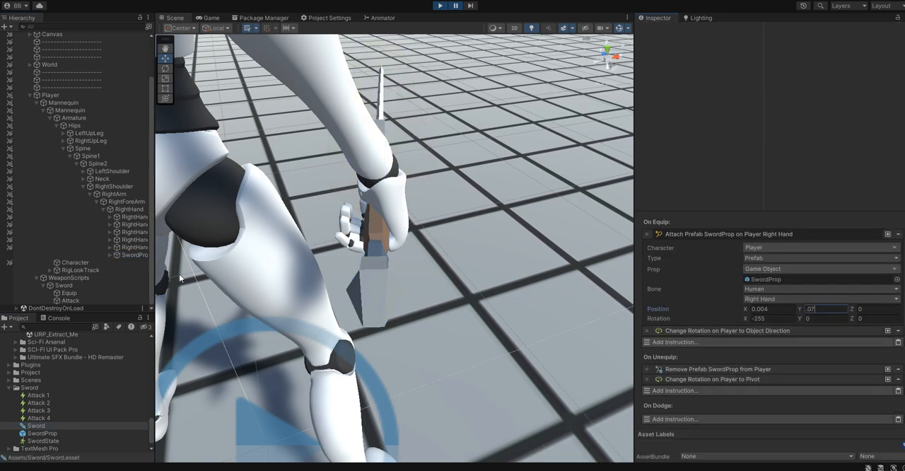
left_click(135, 254)
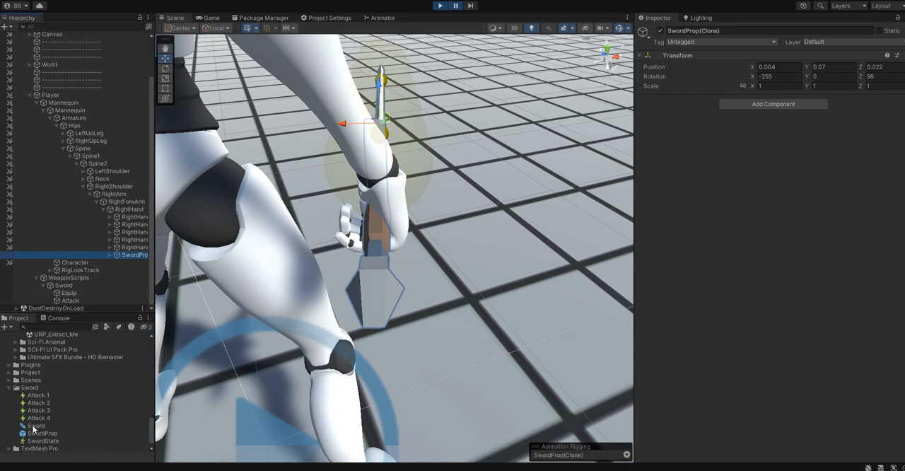
left_click(37, 425)
type("96")
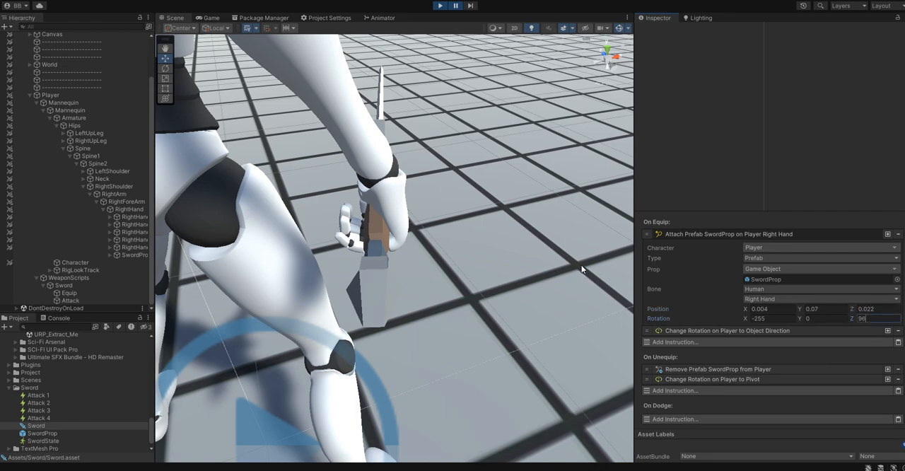
key("ctrl+s")
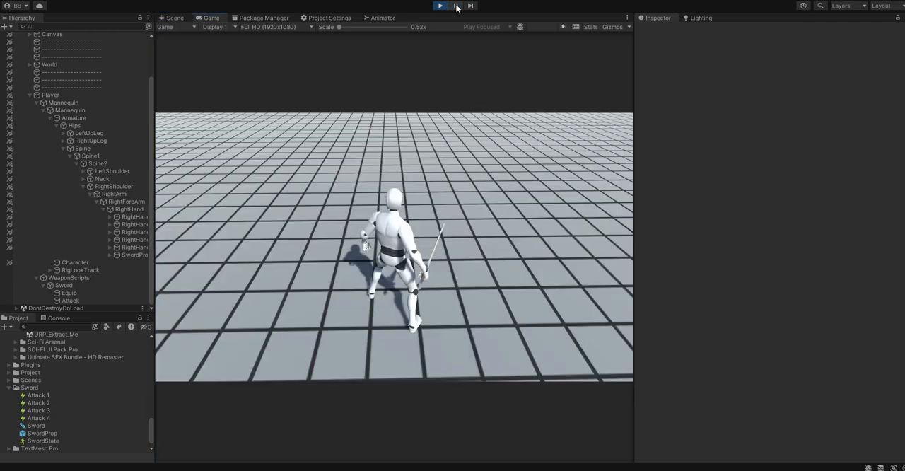
- Run a play-mode test of the character moving around with the sword, then return to edit mode
left_click(440, 6)
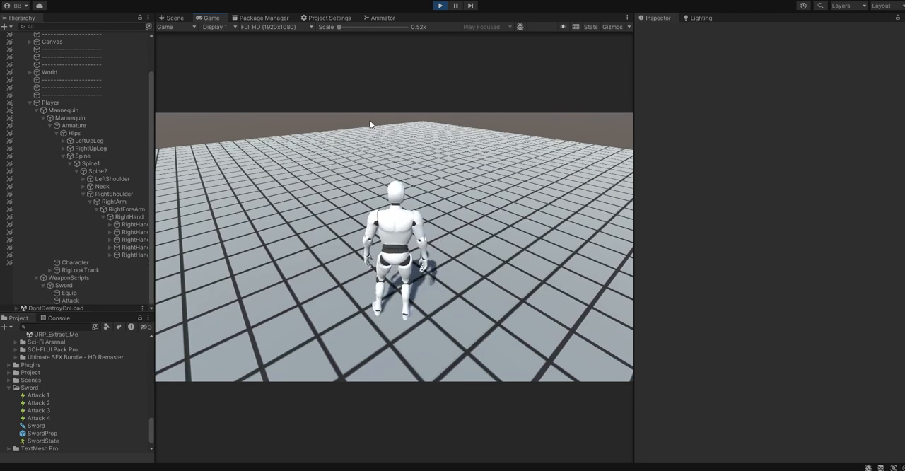
left_click(175, 17)
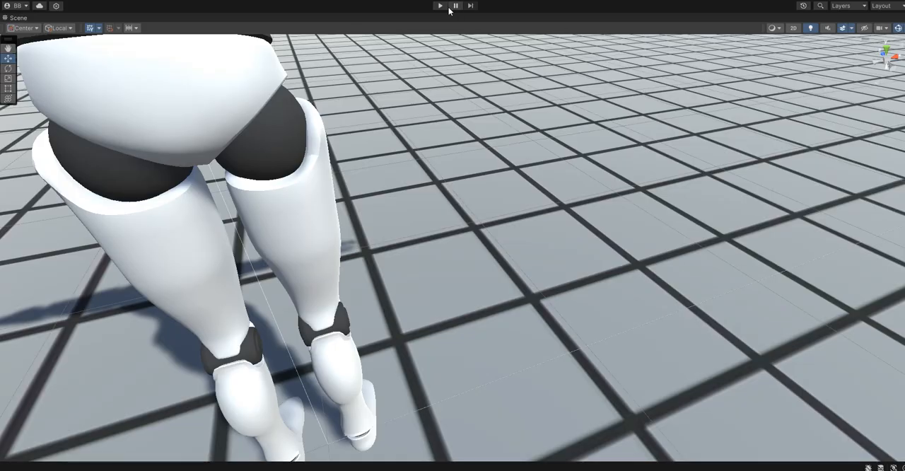
left_click(438, 6)
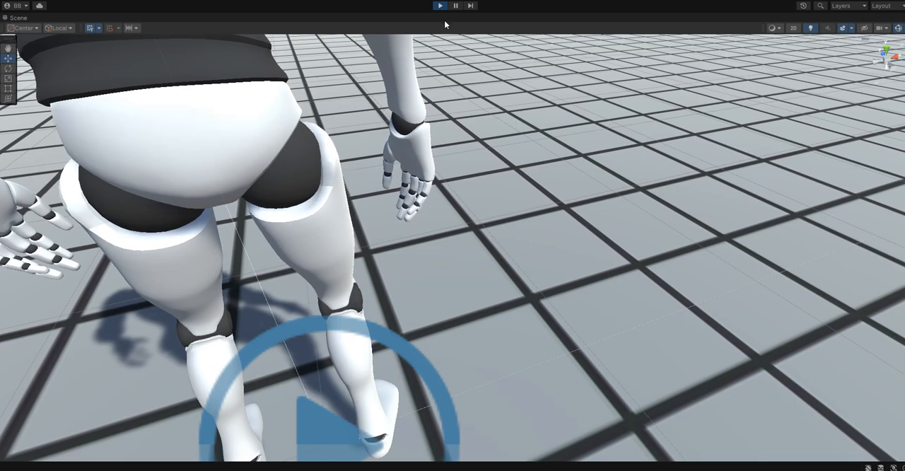
left_click(210, 17)
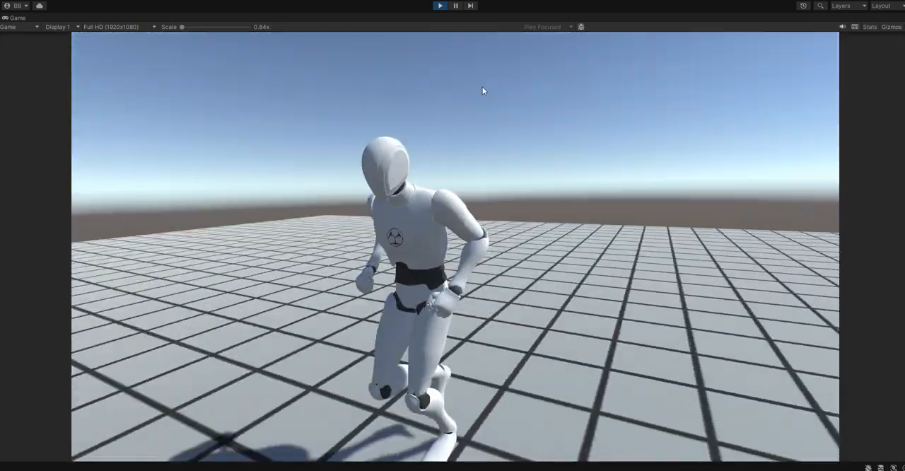
left_click(455, 5)
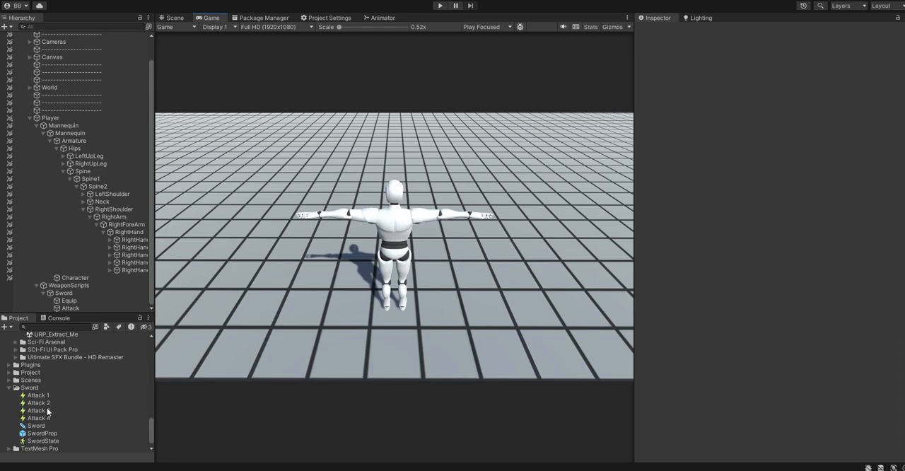
- Assign the RightHand@Attack04 clip to the Attack 3 skill's Animation field
left_click(38, 410)
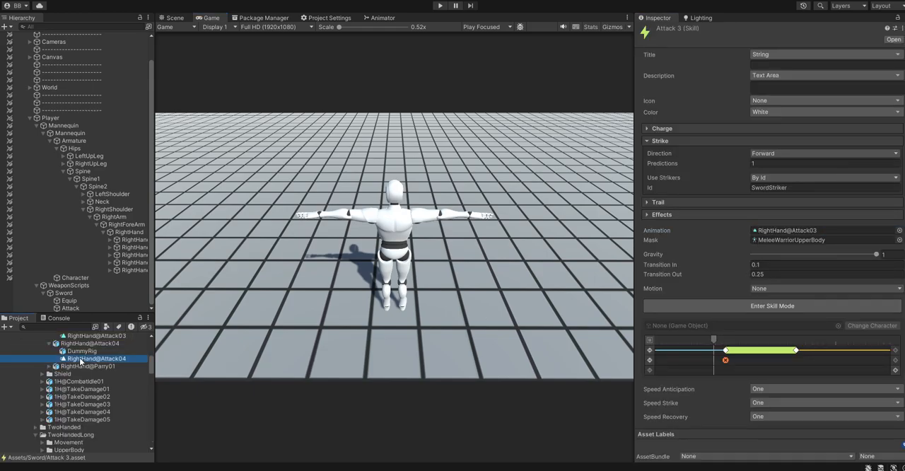
left_click(96, 359)
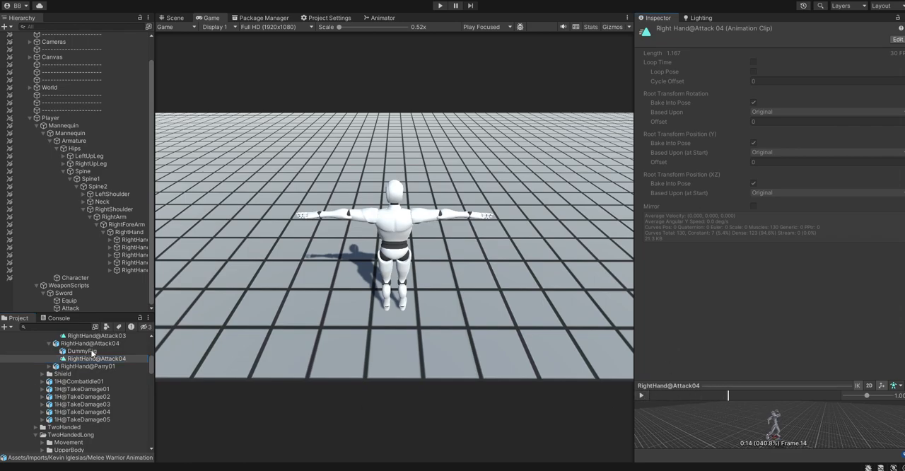
scroll("down", 3)
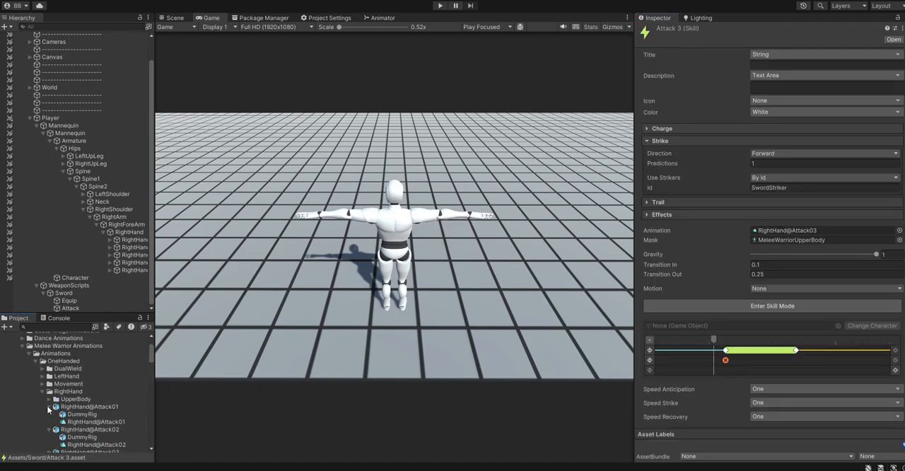
scroll("down", 3)
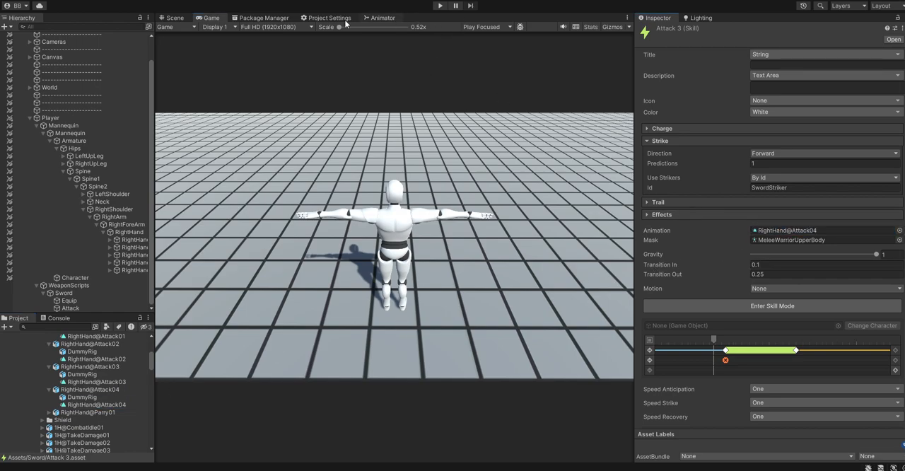
left_click(438, 5)
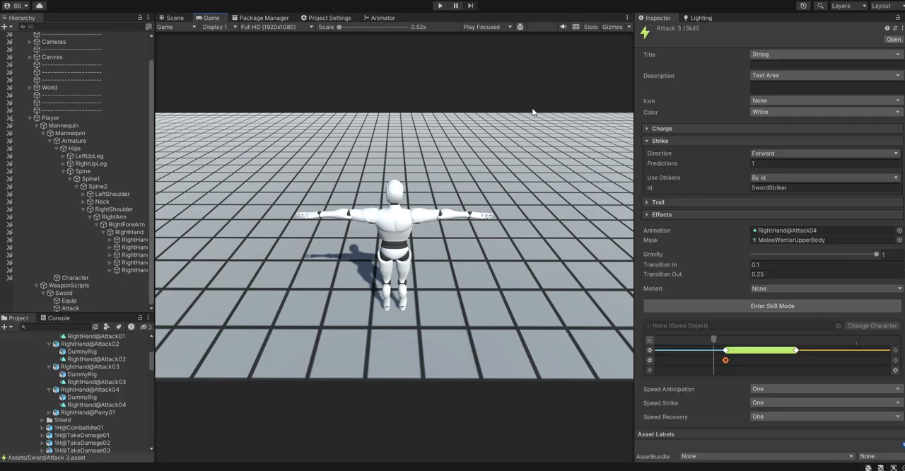
mouse_move(523, 126)
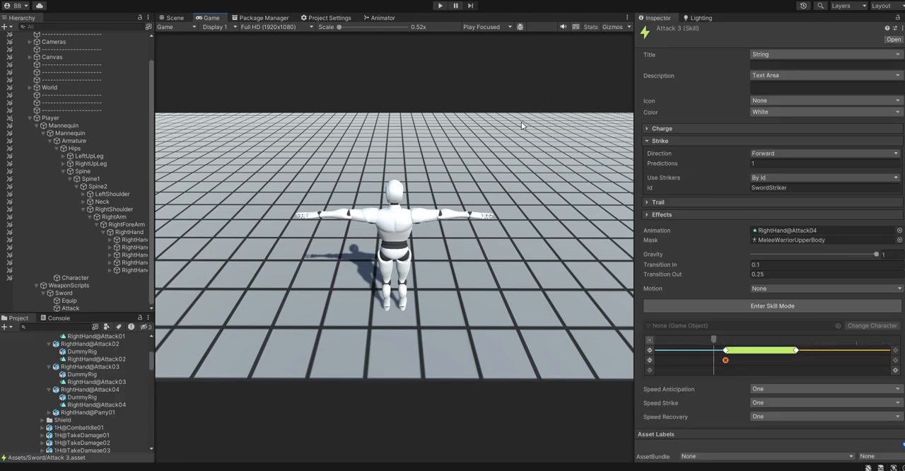